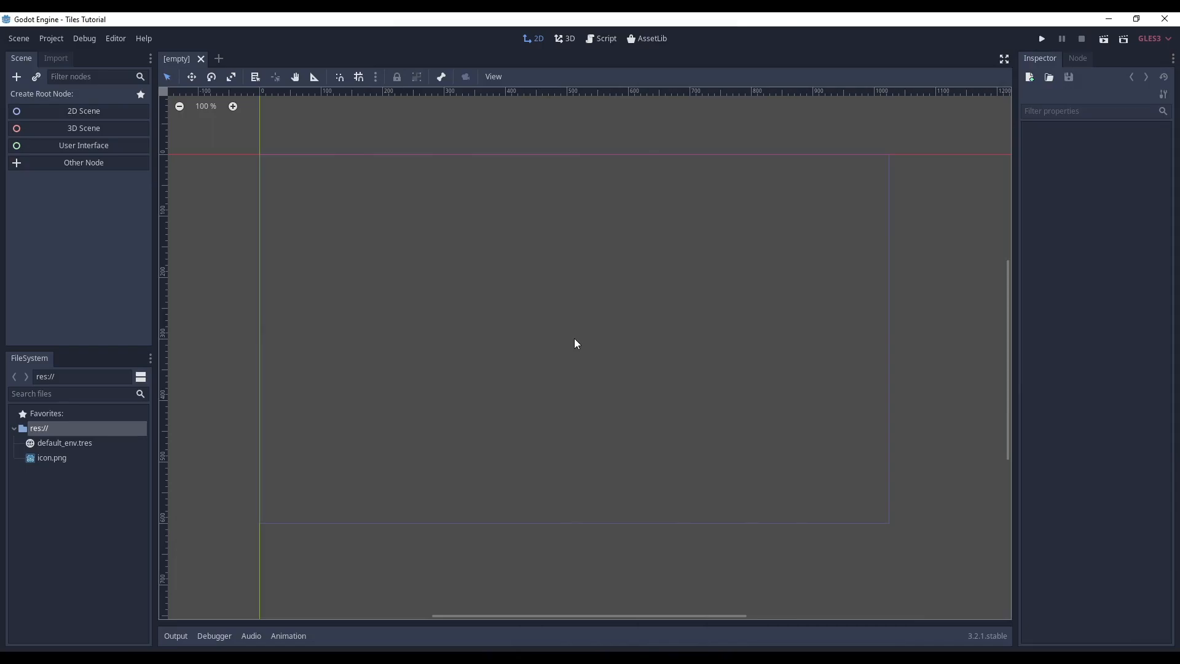
With the empty Tiles Tutorial project open, show the Project menu
{"action": "left_click", "coordinate": [1042, 38]}
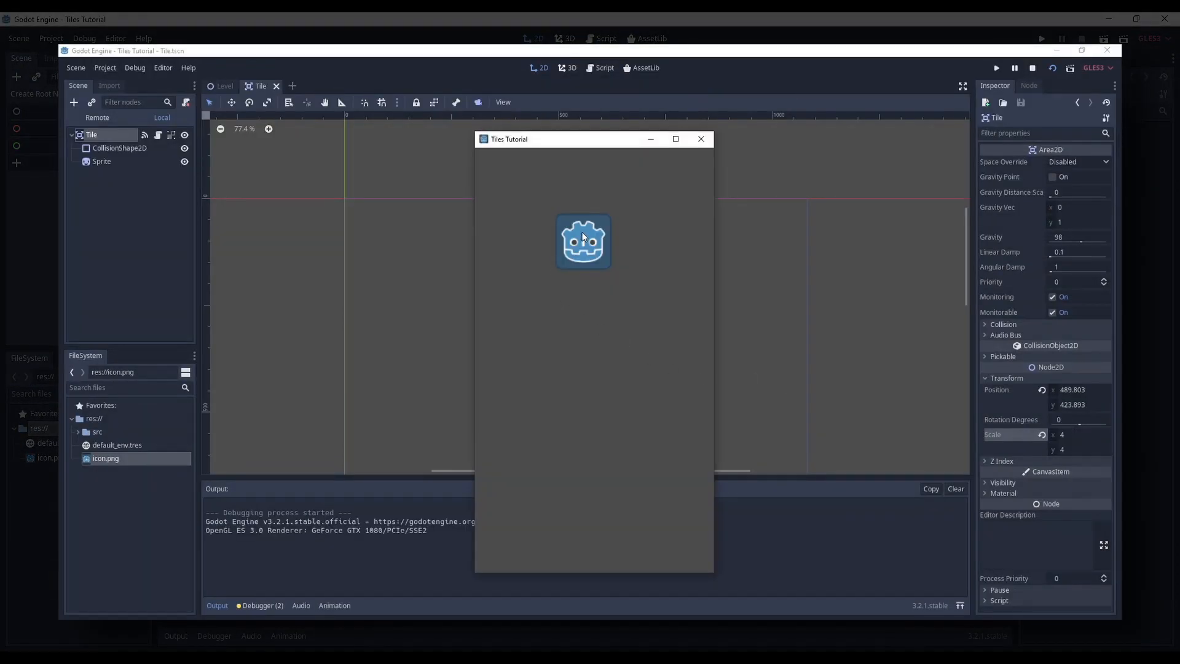
{"action": "left_click", "coordinate": [583, 242]}
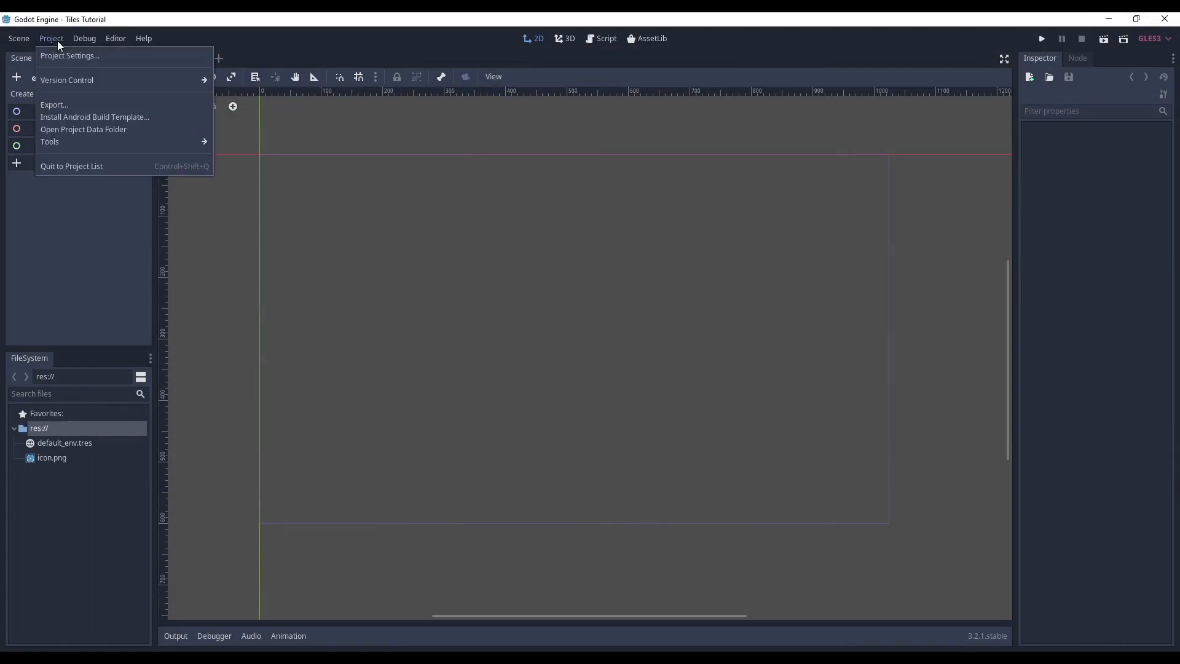
In Project Settings Display > Window, set size 1080×1920 and test size 432×768
{"action": "left_click", "coordinate": [70, 56]}
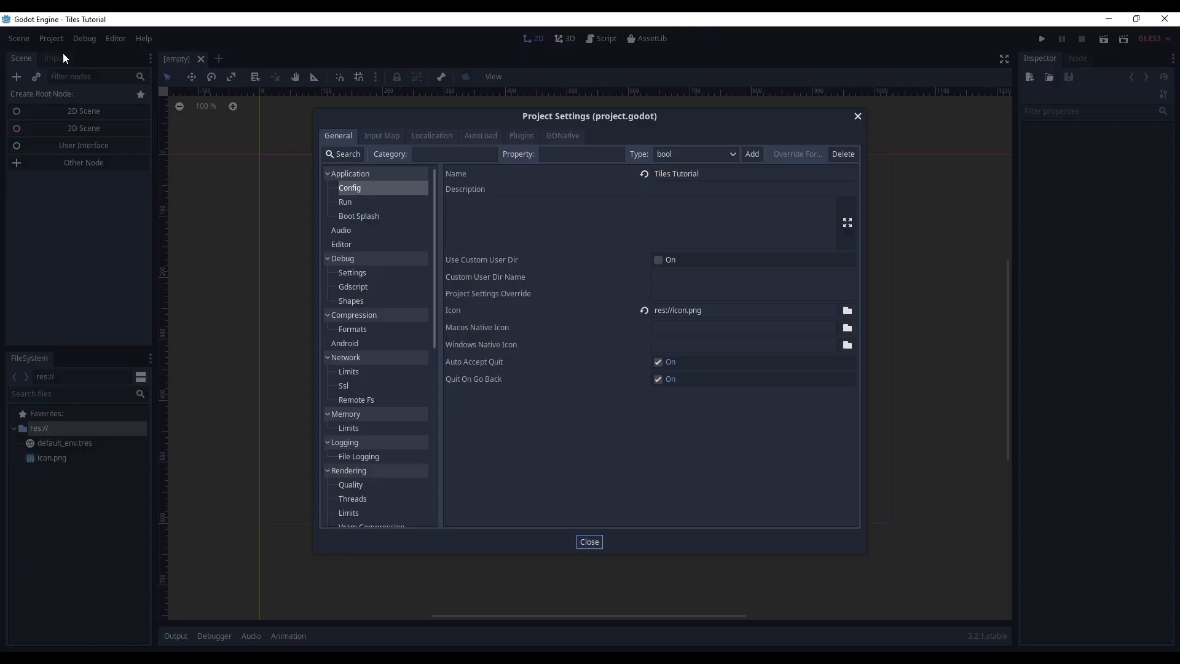
{"action": "scroll", "scroll_direction": "down", "scroll_amount": 3}
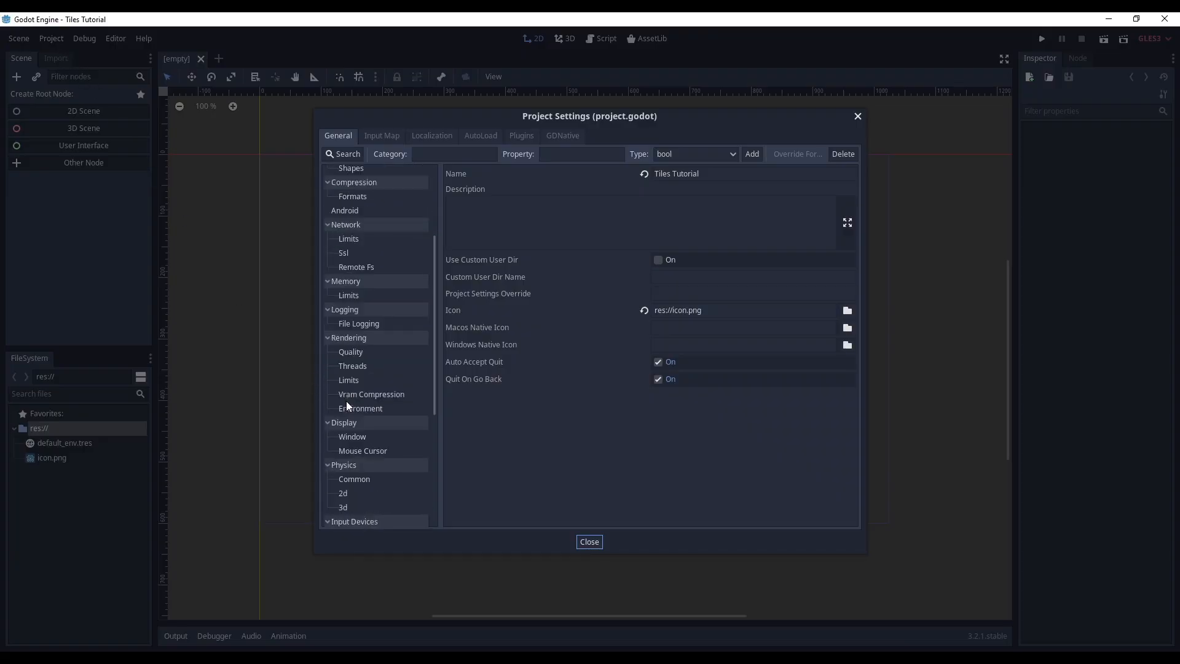
{"action": "scroll", "scroll_direction": "down", "scroll_amount": 3}
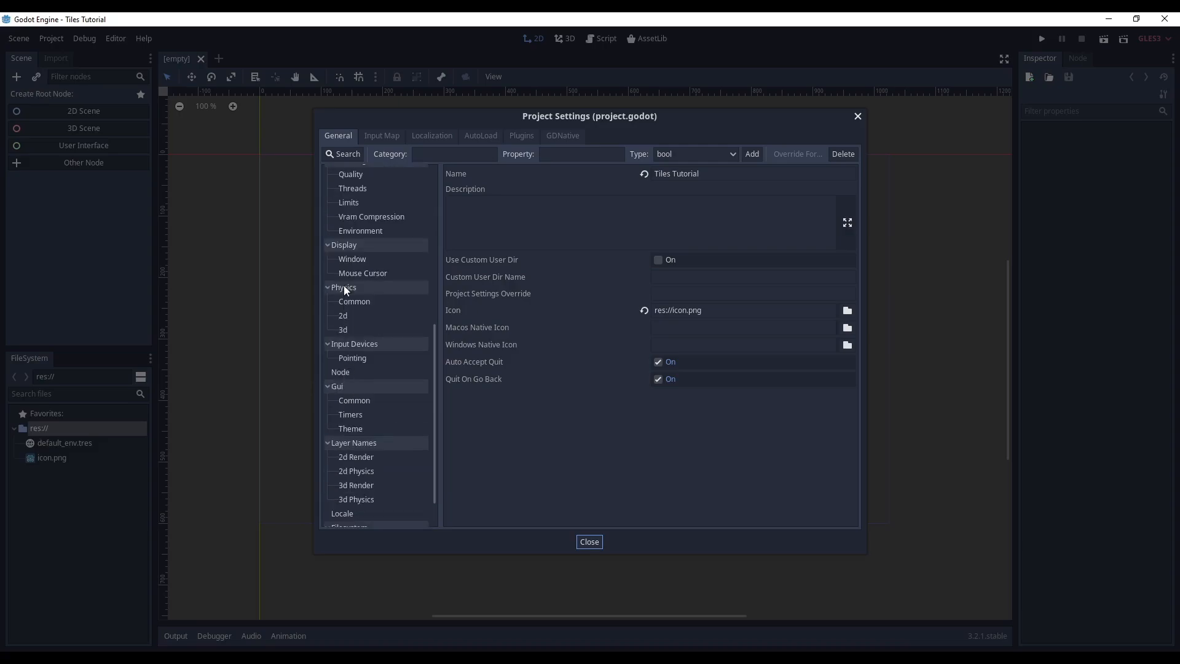
{"action": "left_click", "coordinate": [352, 259]}
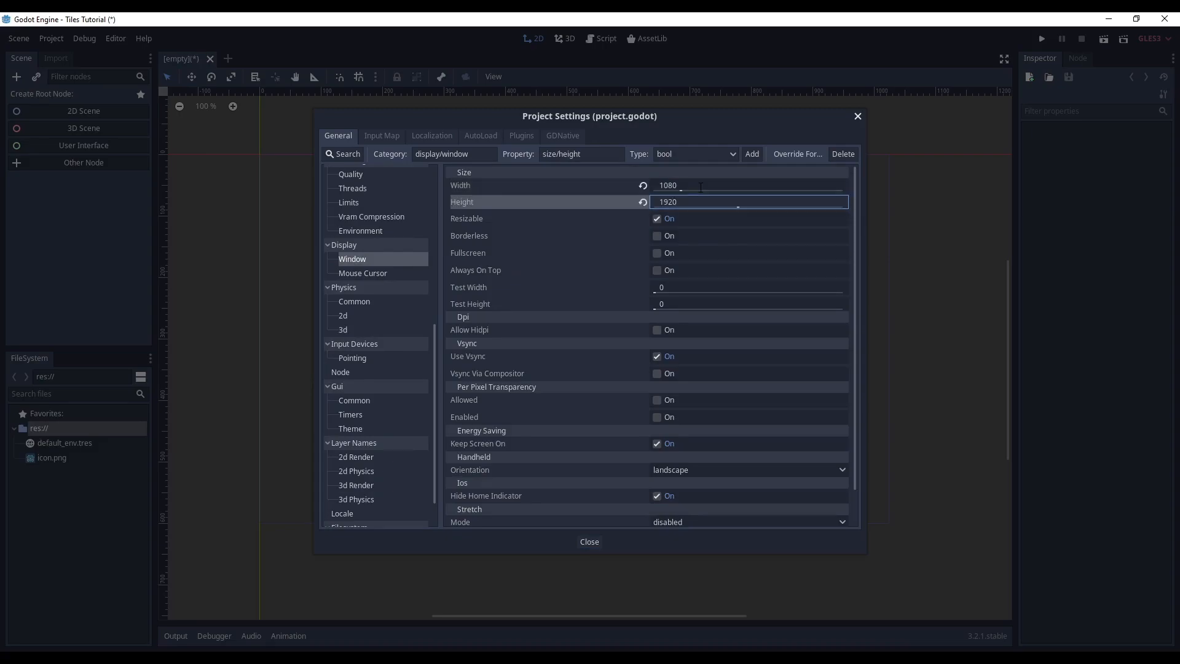
{"action": "mouse_move", "coordinate": [698, 282]}
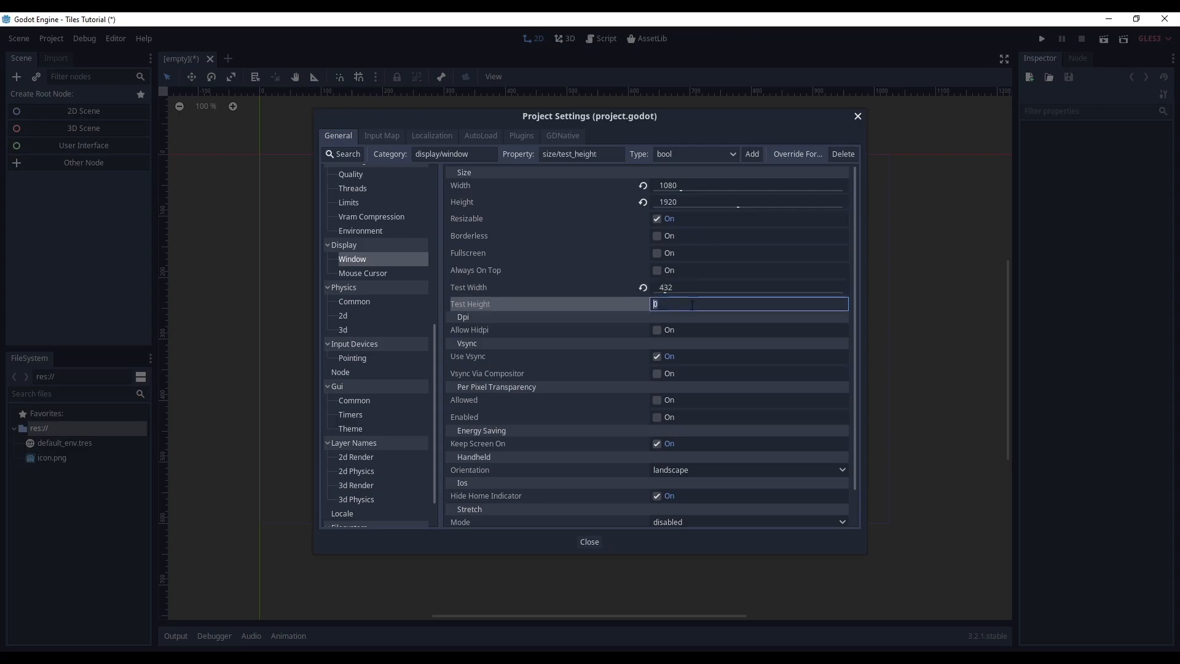
{"action": "type", "text": "1920/"}
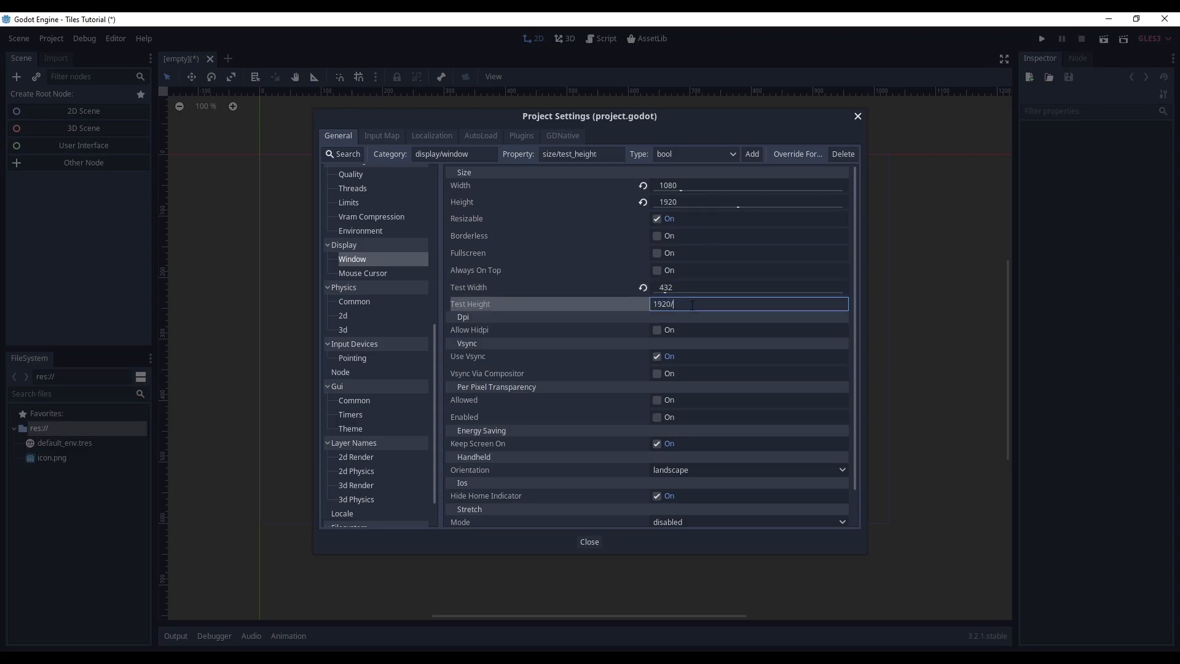
{"action": "type", "text": "768"}
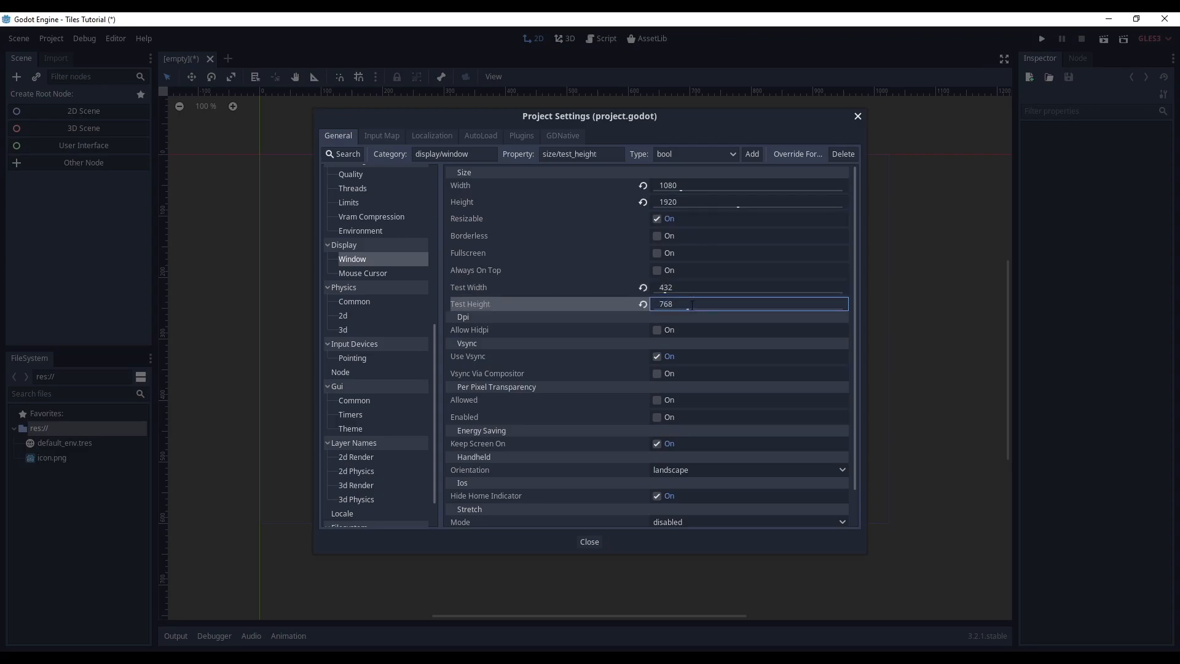
{"action": "scroll", "scroll_direction": "down", "scroll_amount": 3}
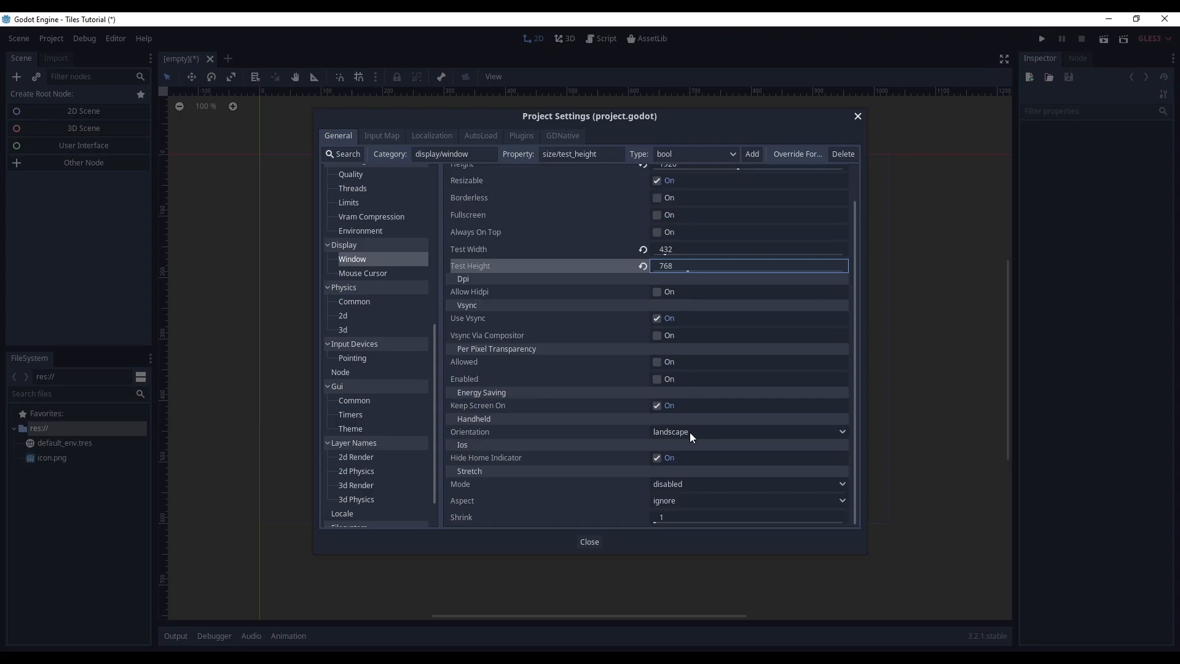
Set Orientation to portrait, Stretch Mode to 2d and Stretch Aspect to keep_width
{"action": "left_click", "coordinate": [748, 431]}
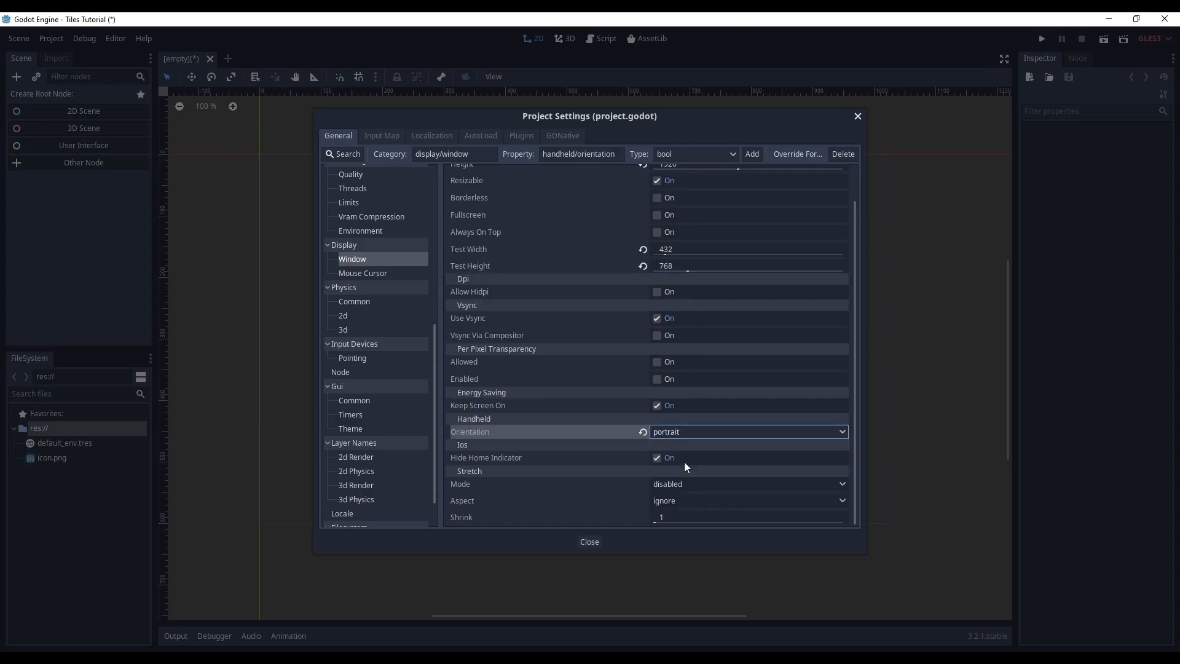
{"action": "left_click", "coordinate": [748, 483]}
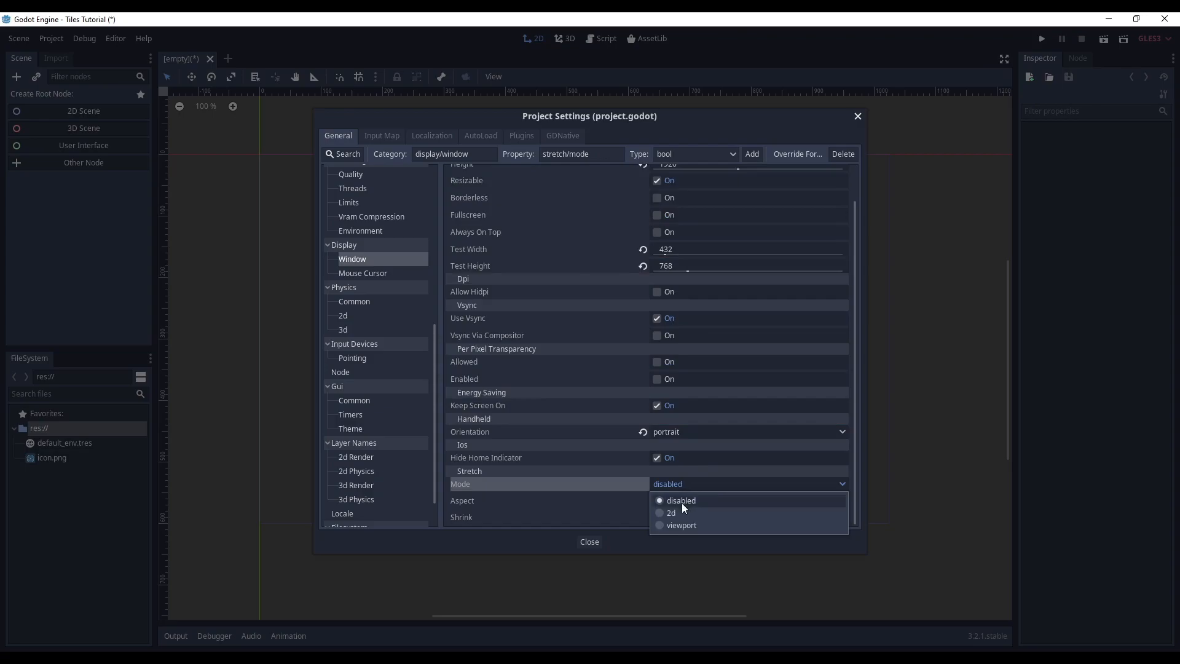
{"action": "left_click", "coordinate": [670, 513]}
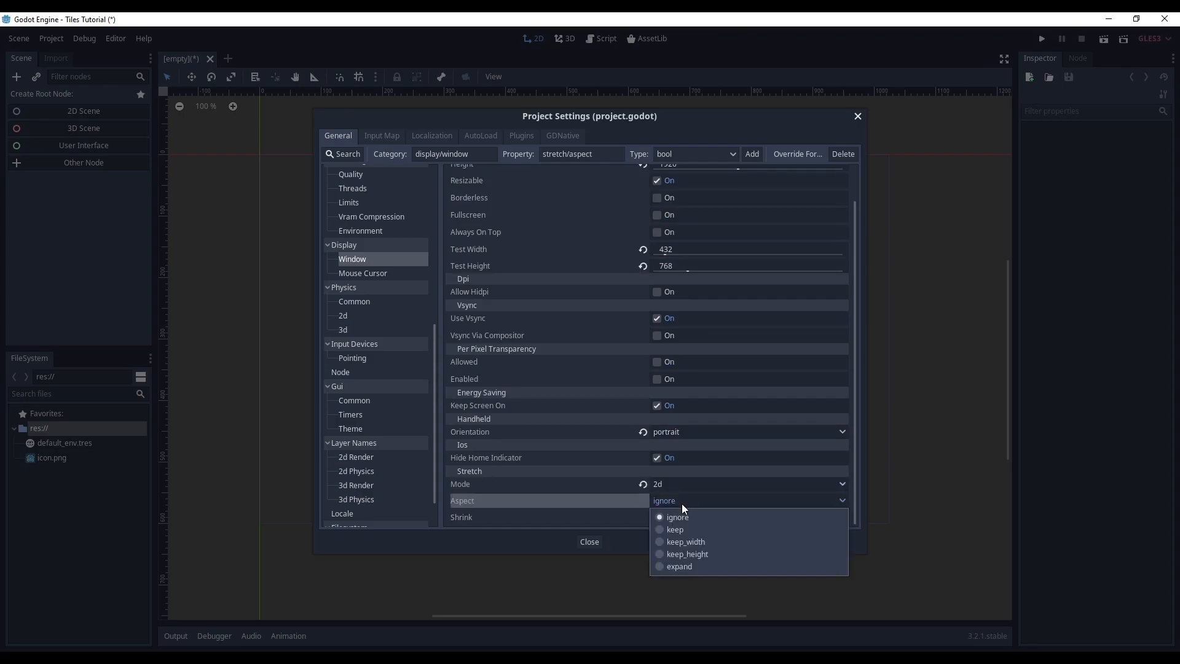
{"action": "mouse_move", "coordinate": [684, 541]}
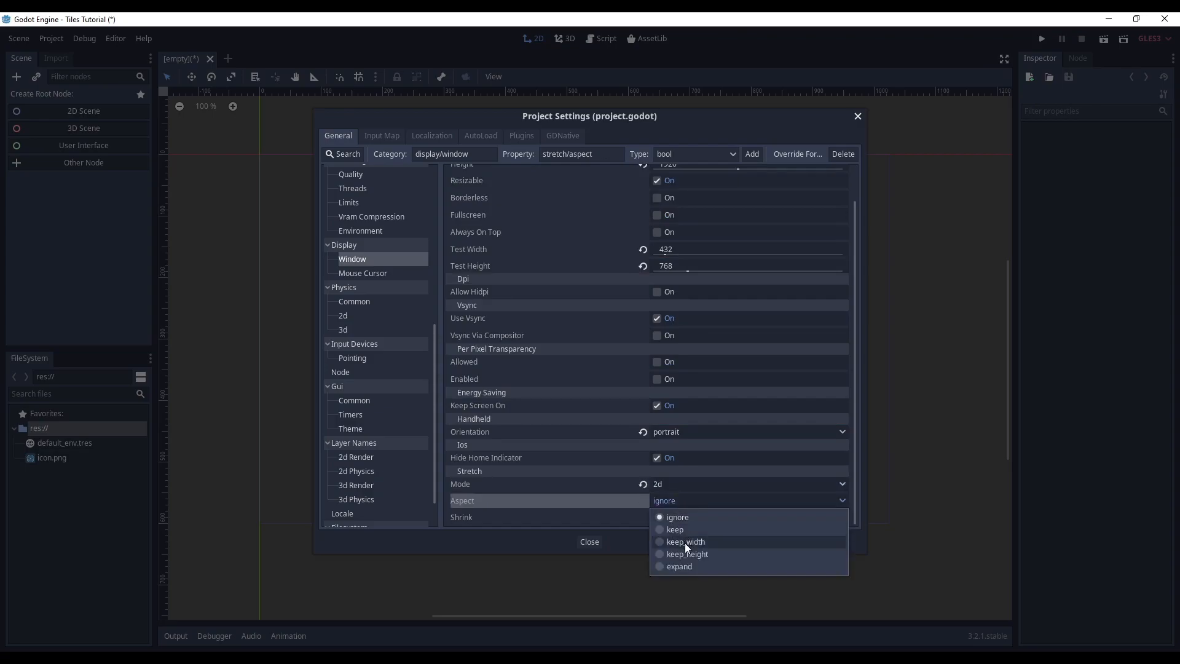
{"action": "left_click", "coordinate": [684, 541]}
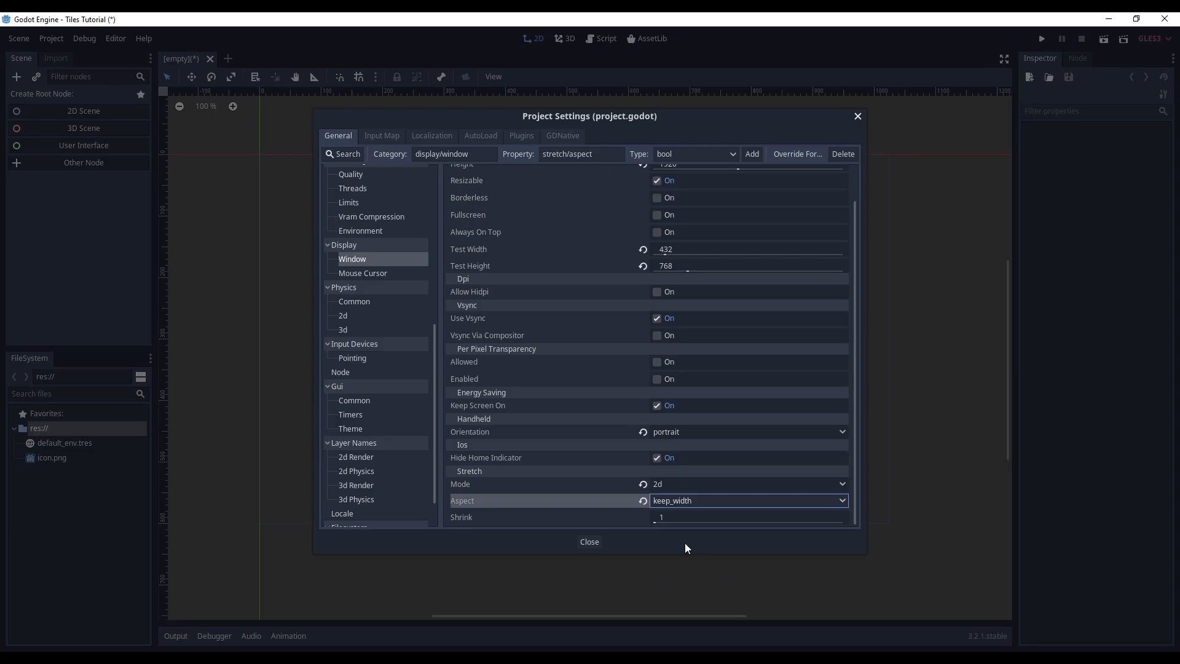
{"action": "mouse_move", "coordinate": [497, 440]}
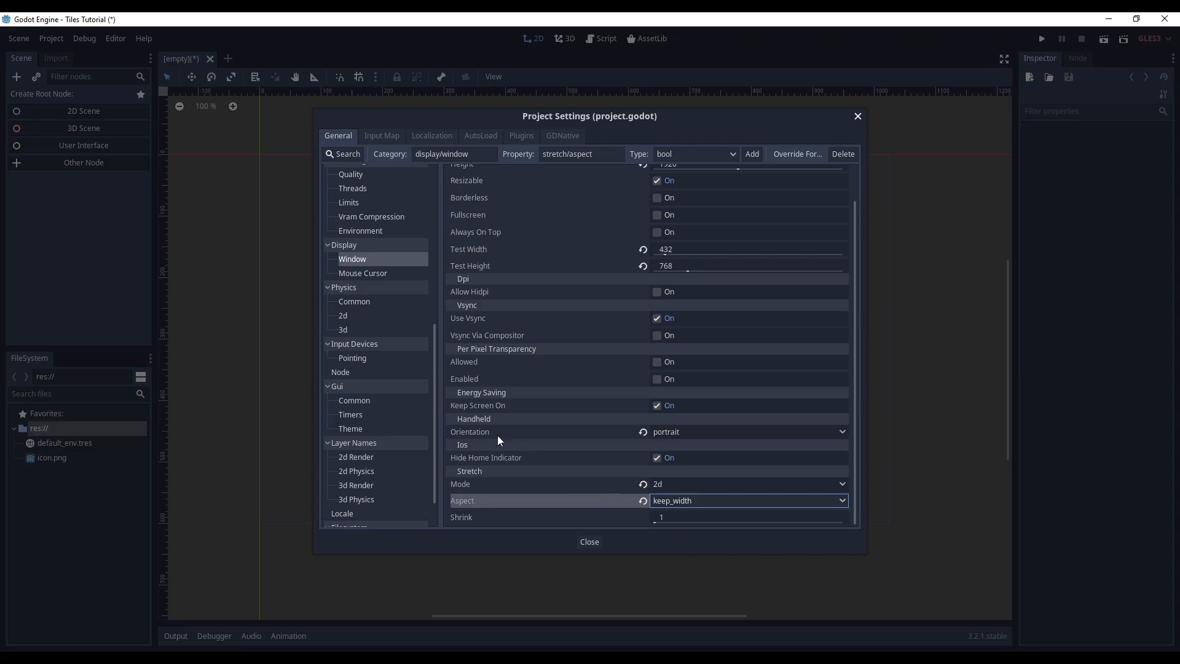
Enable Emulate Touch From Mouse under Input Devices > Pointing and close Project Settings
{"action": "left_click", "coordinate": [353, 357]}
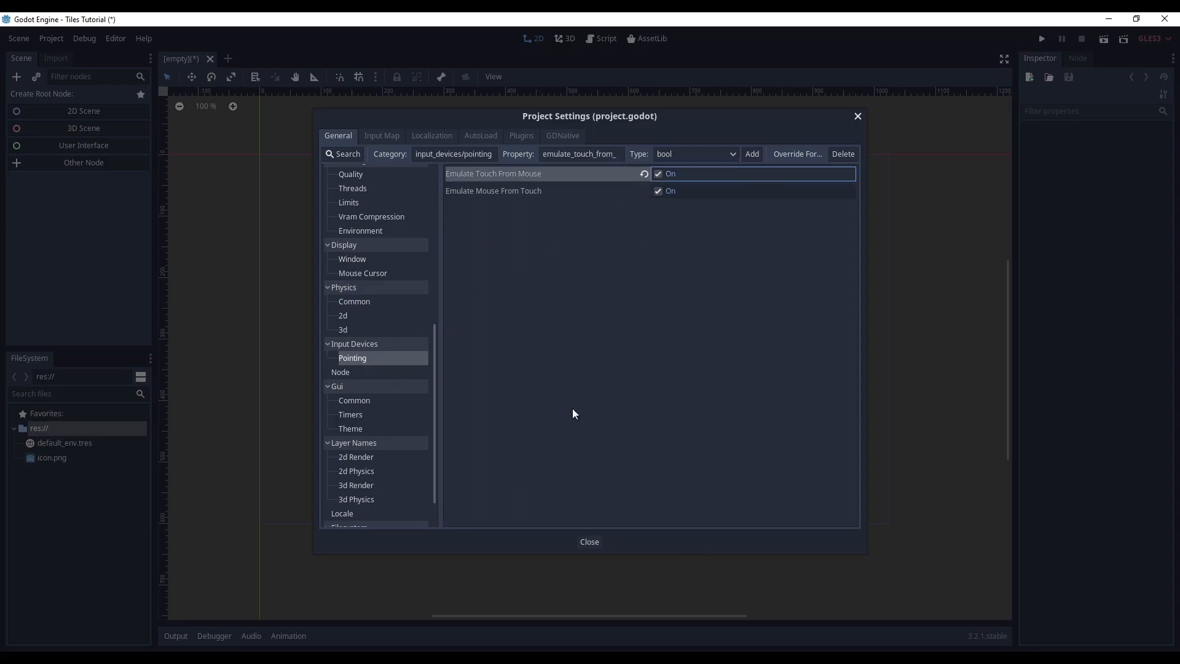
{"action": "left_click", "coordinate": [589, 541]}
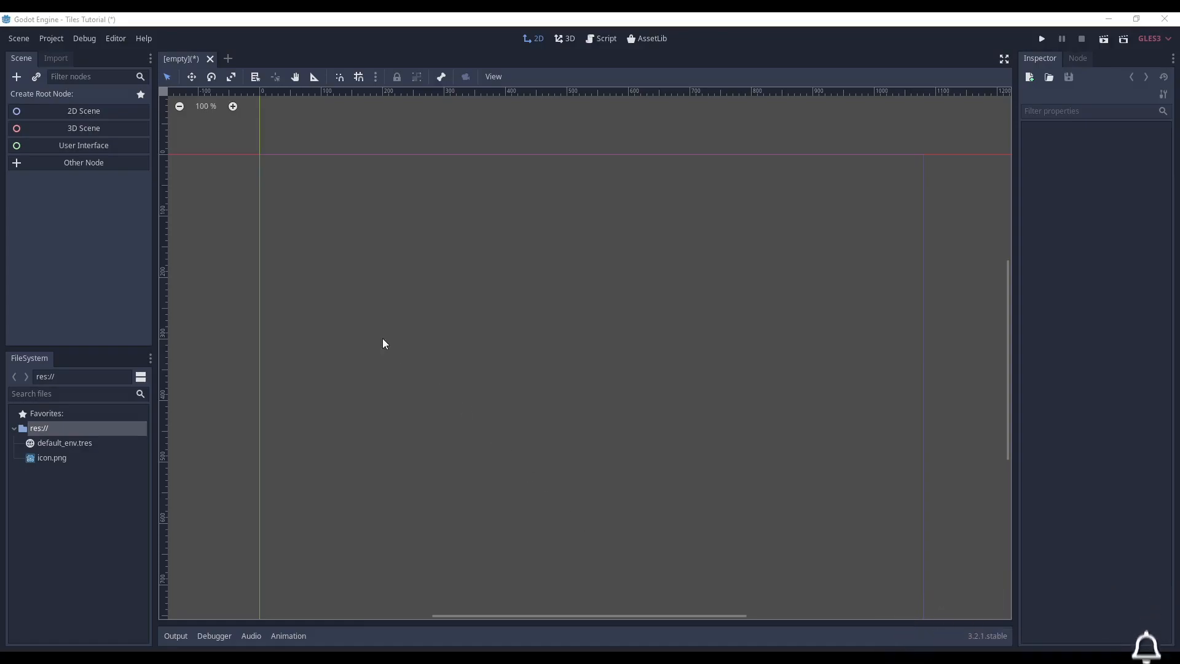
Create a 2D scene, rename the root Node2D to Level and add a Tiles child node
{"action": "left_click", "coordinate": [83, 111]}
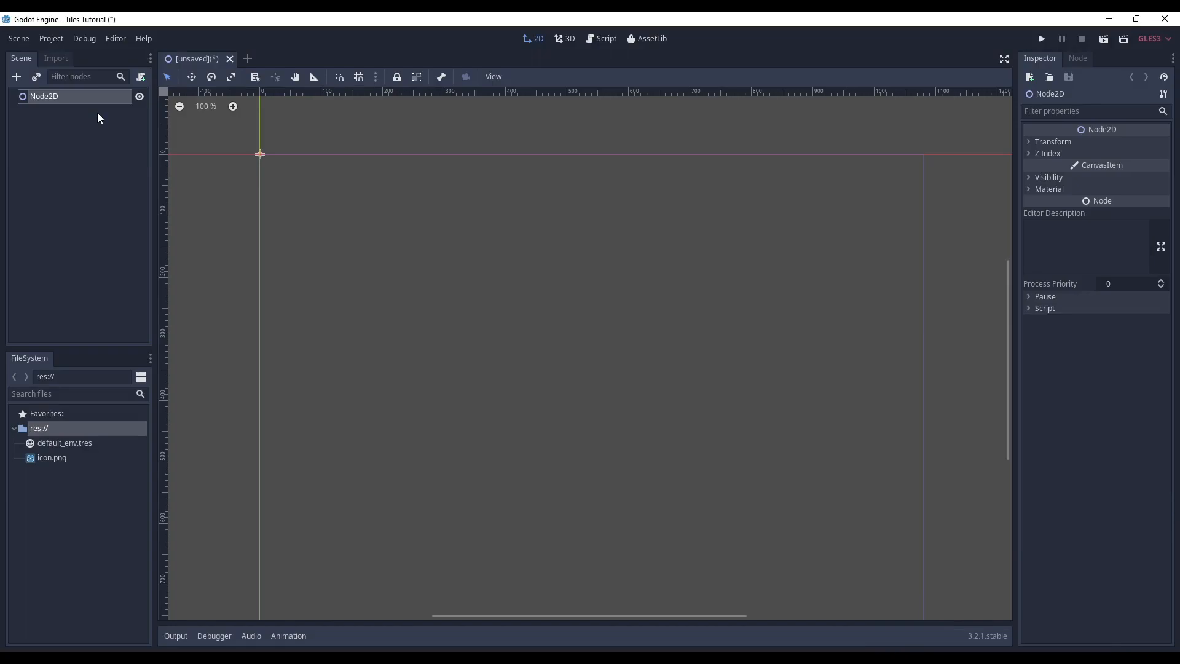
{"action": "mouse_move", "coordinate": [97, 111]}
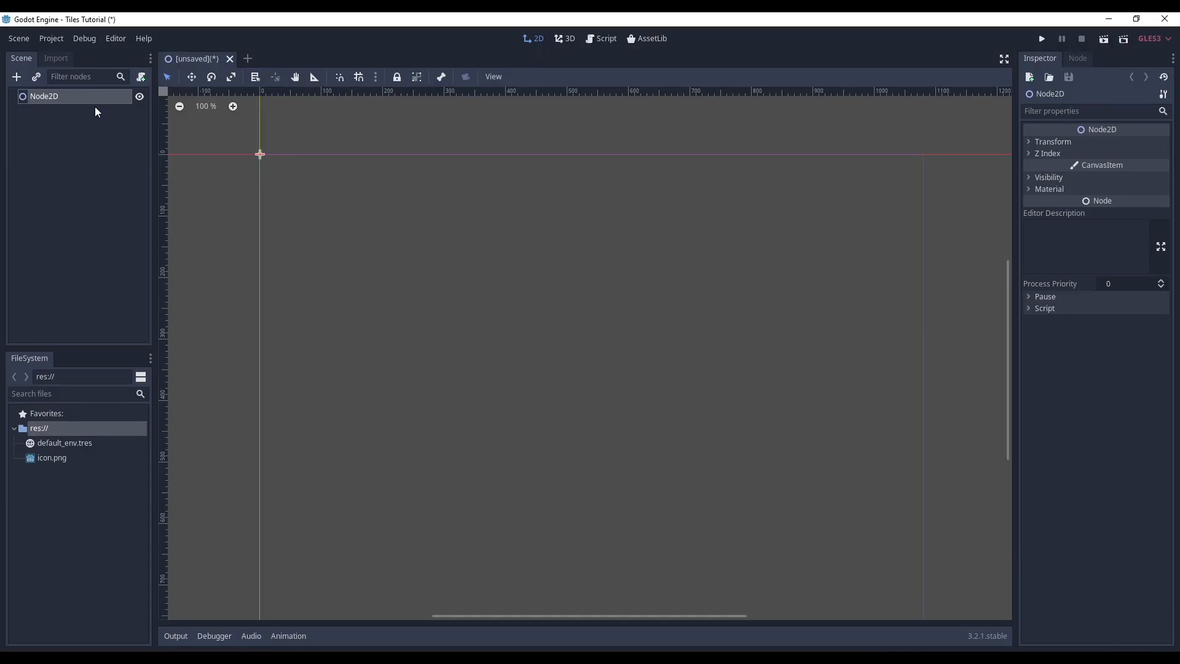
{"action": "type", "text": "Level"}
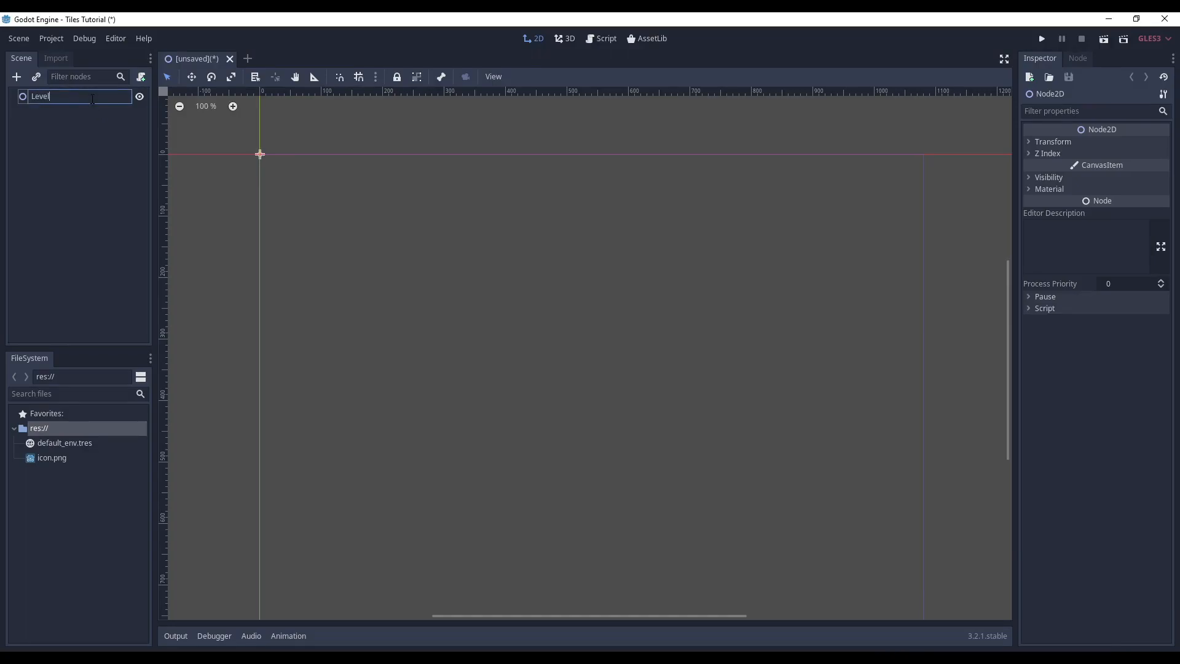
{"action": "right_click", "coordinate": [39, 97]}
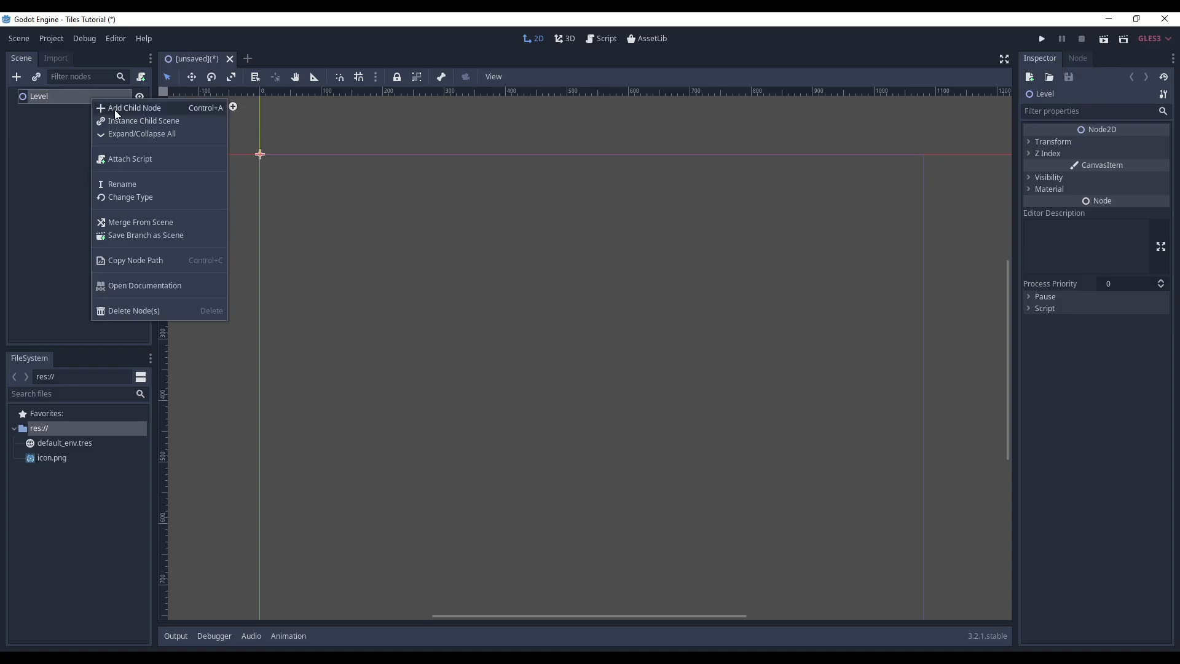
{"action": "left_click", "coordinate": [134, 108]}
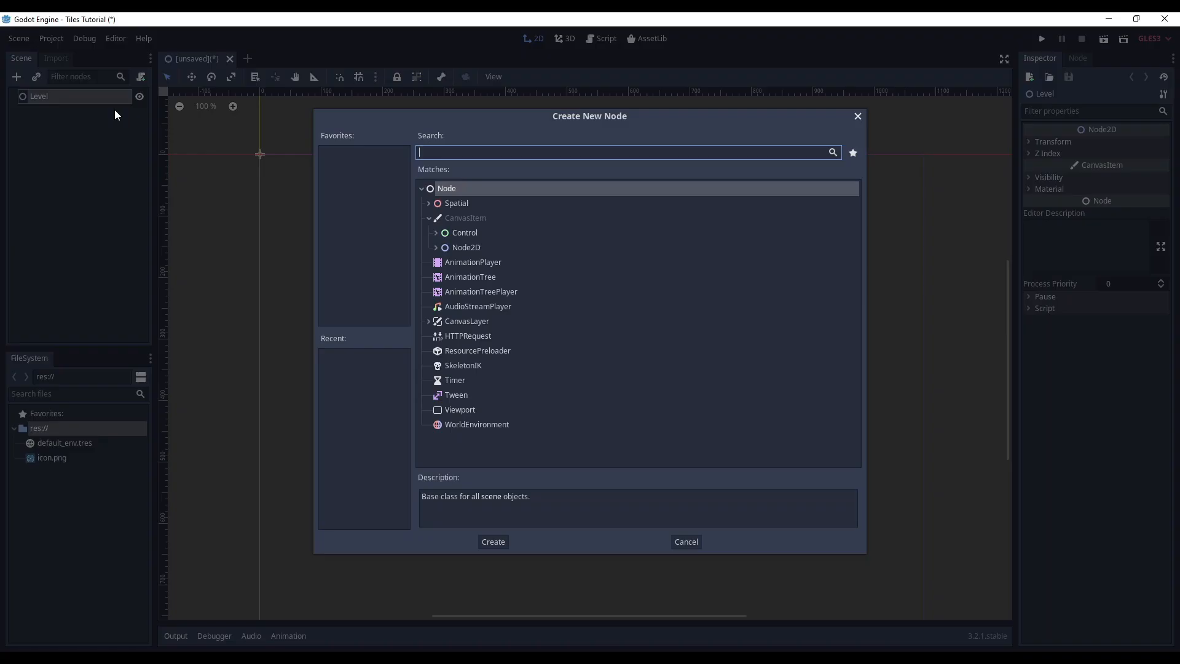
{"action": "left_click", "coordinate": [492, 541]}
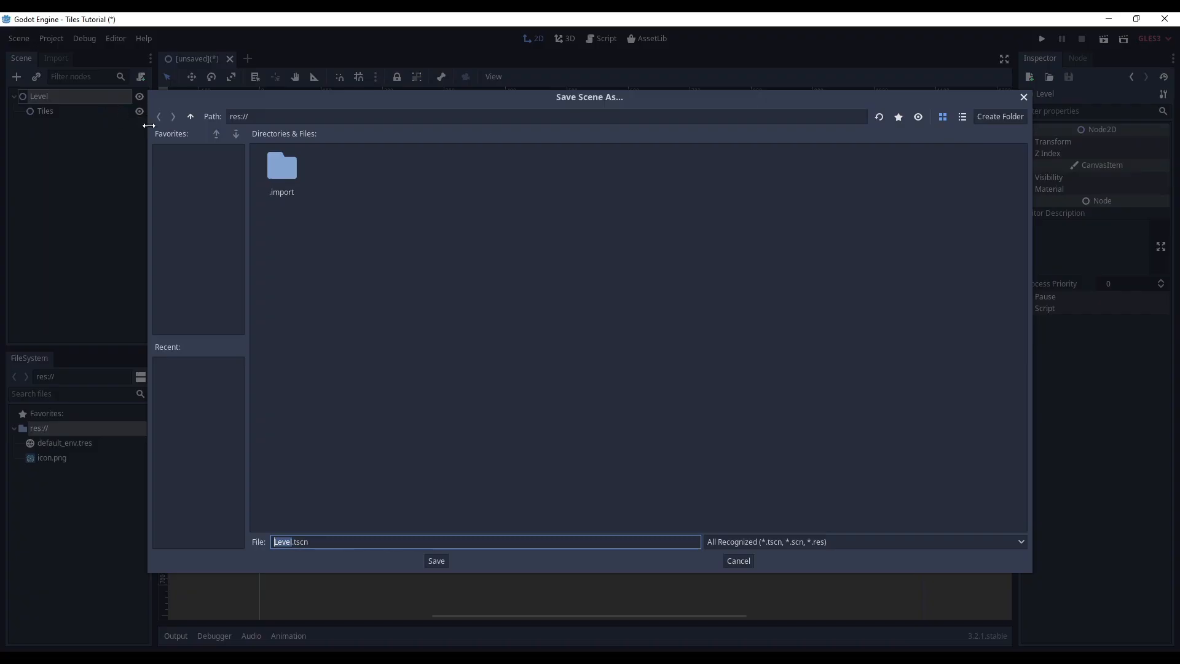
Create folders src and src/Scenes, then save the scene there as Level.tscn
{"action": "left_click", "coordinate": [1000, 116]}
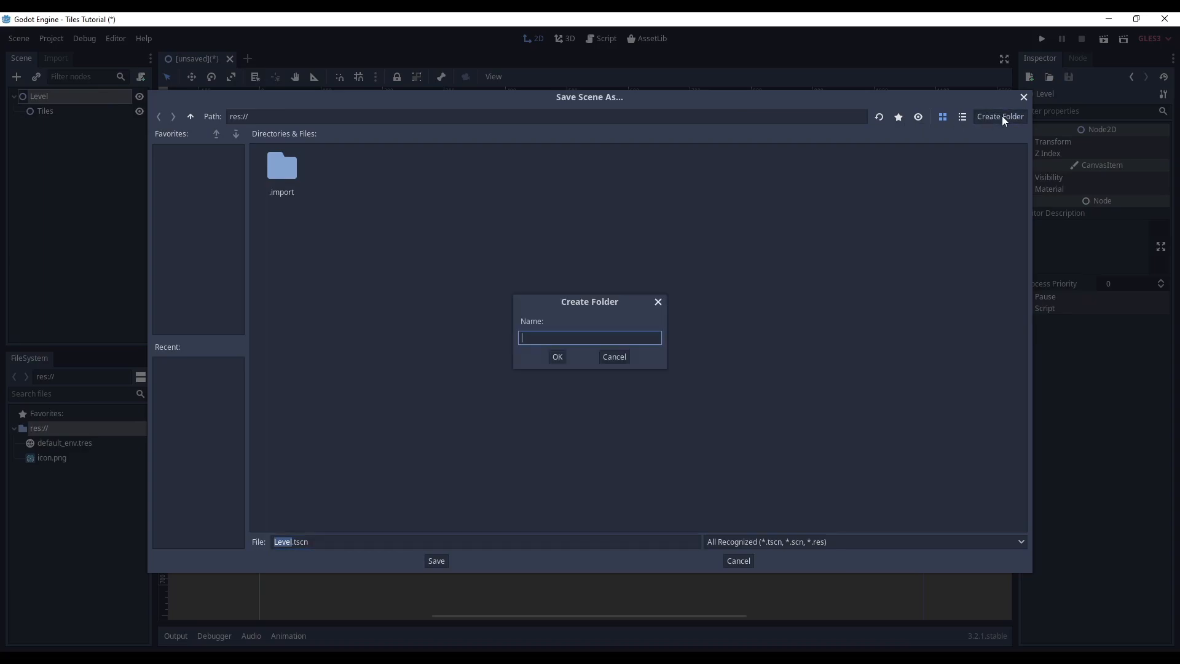
{"action": "left_click", "coordinate": [557, 356]}
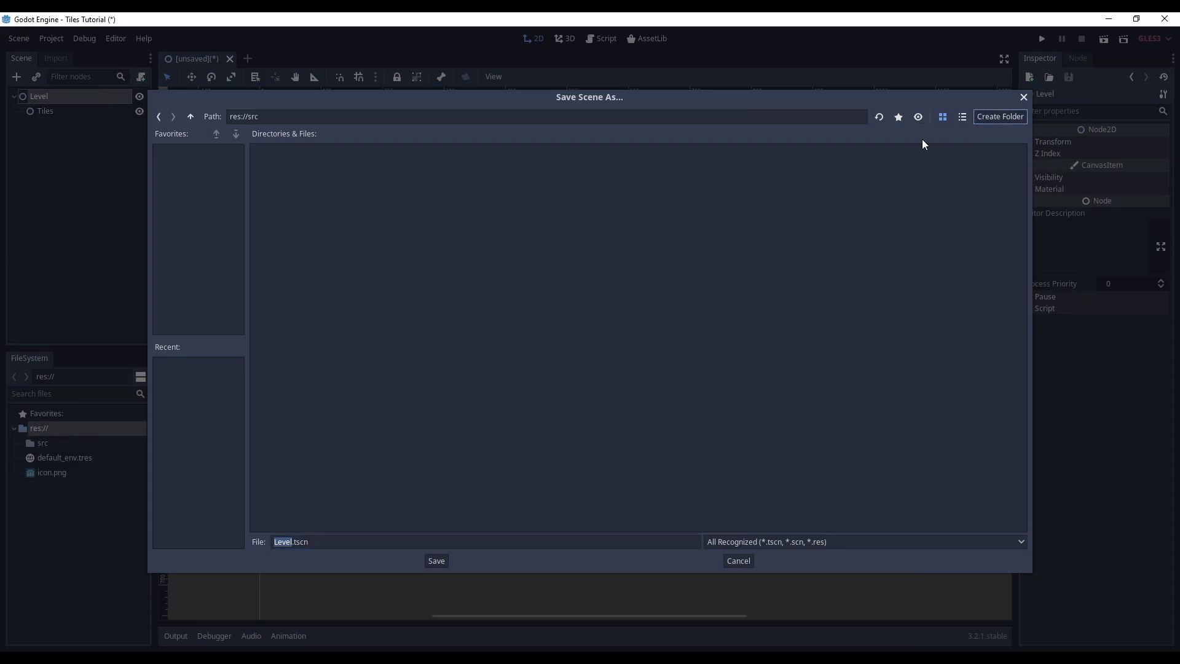
{"action": "left_click", "coordinate": [998, 117]}
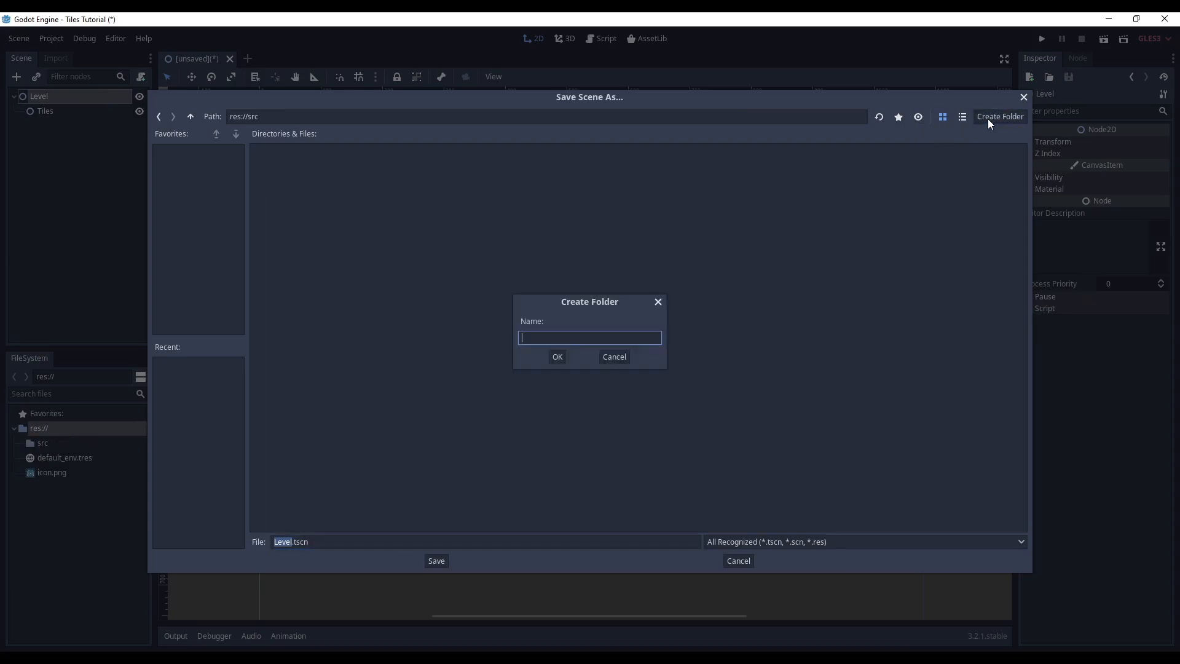
{"action": "type", "text": "Scenes"}
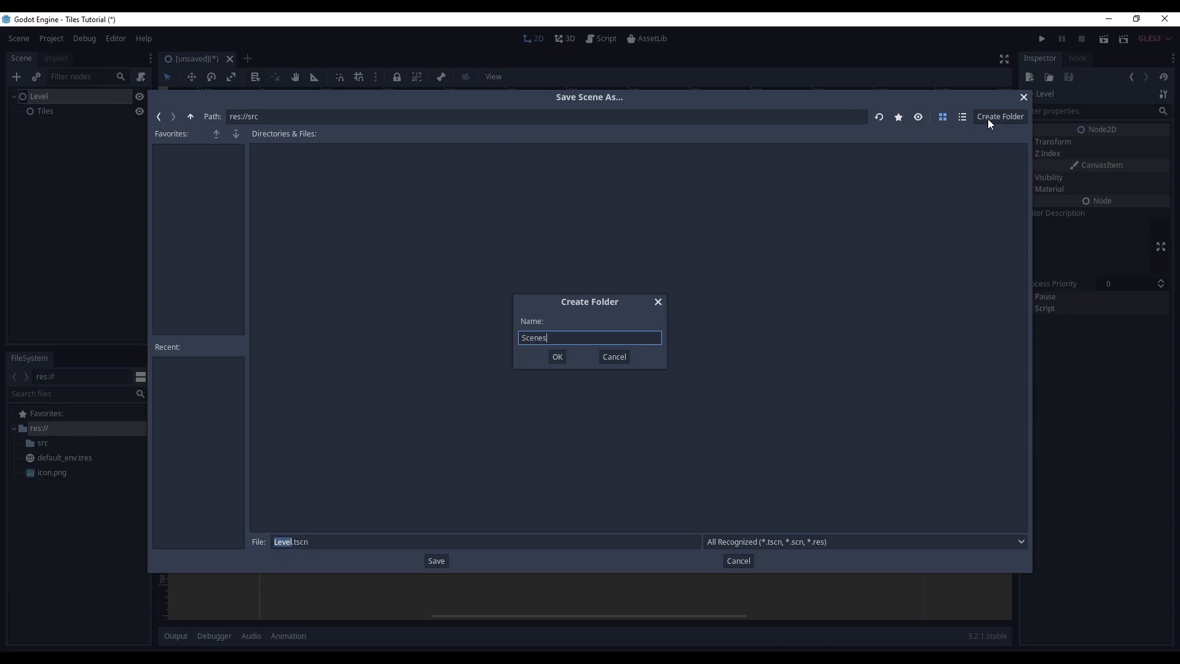
{"action": "left_click", "coordinate": [557, 357]}
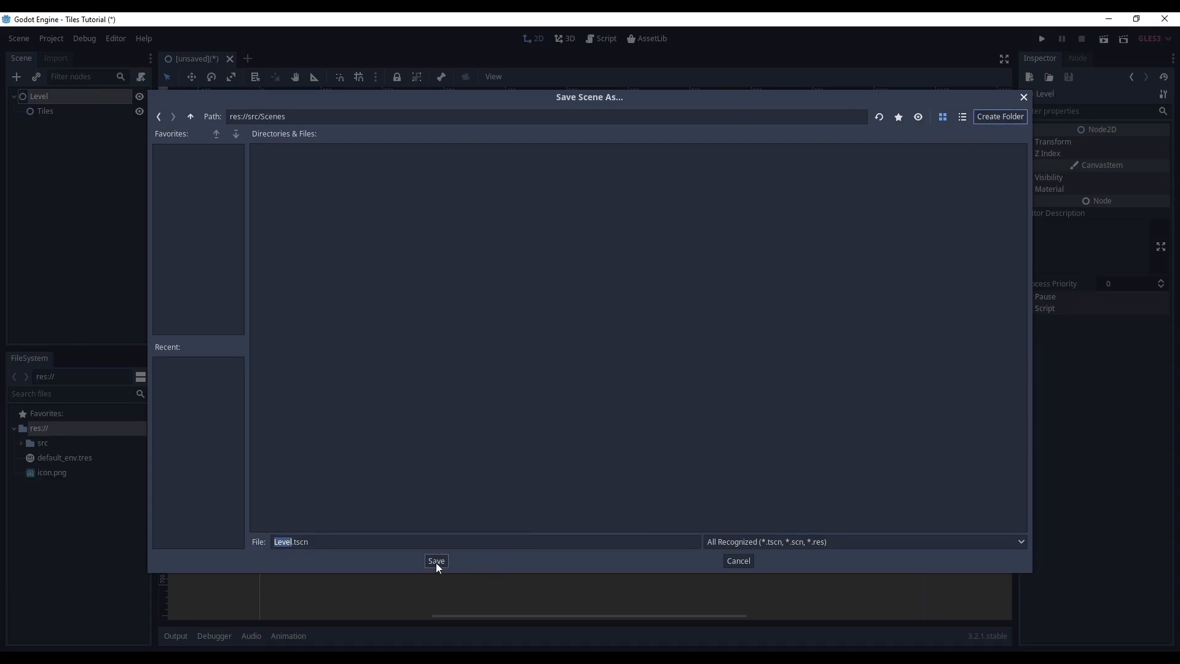
{"action": "left_click", "coordinate": [436, 560]}
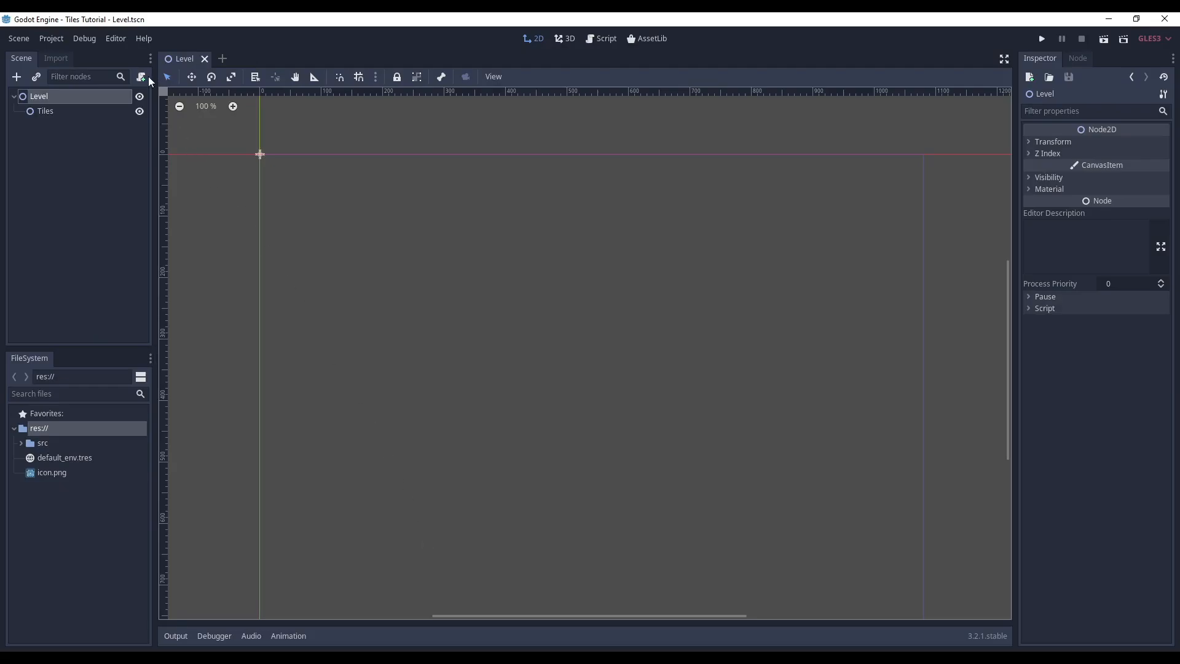
Start attaching a script to Level, with its path in a new src/Scripts folder
{"action": "left_click", "coordinate": [141, 77]}
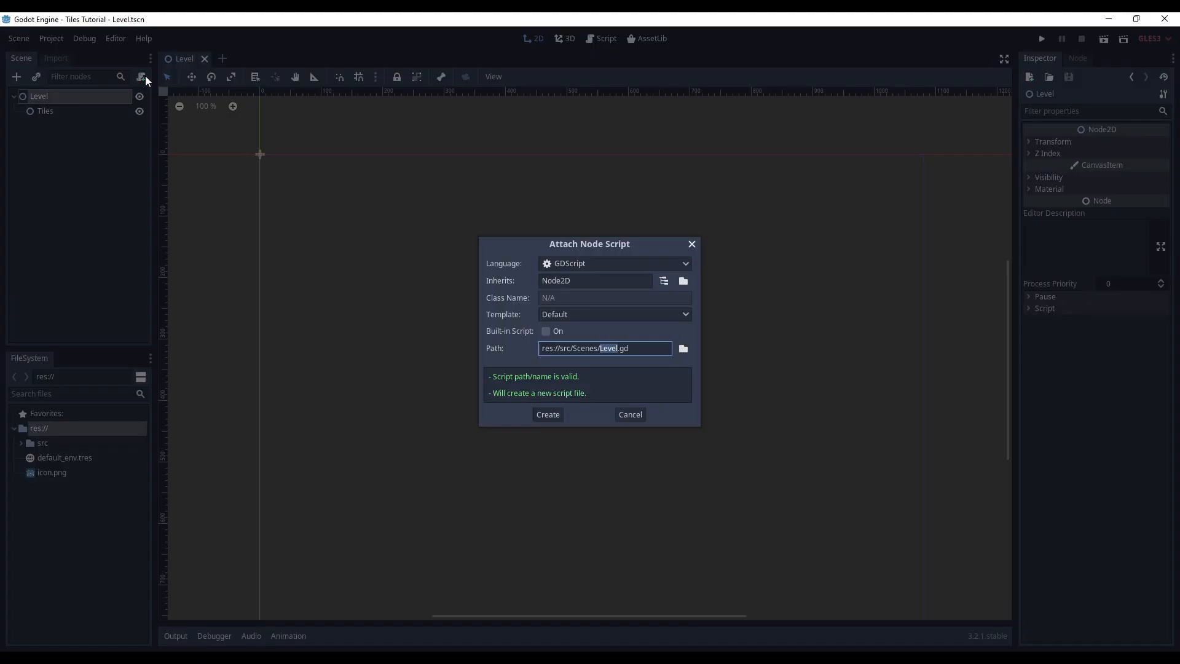
{"action": "left_click", "coordinate": [683, 347]}
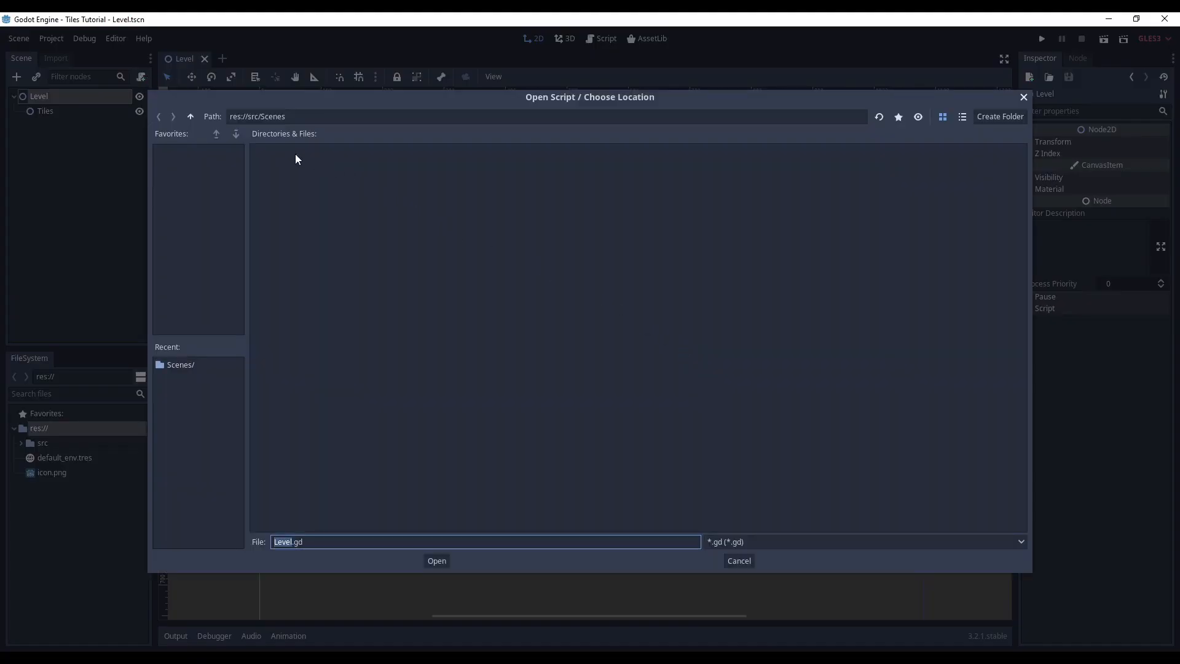
{"action": "left_click", "coordinate": [191, 116]}
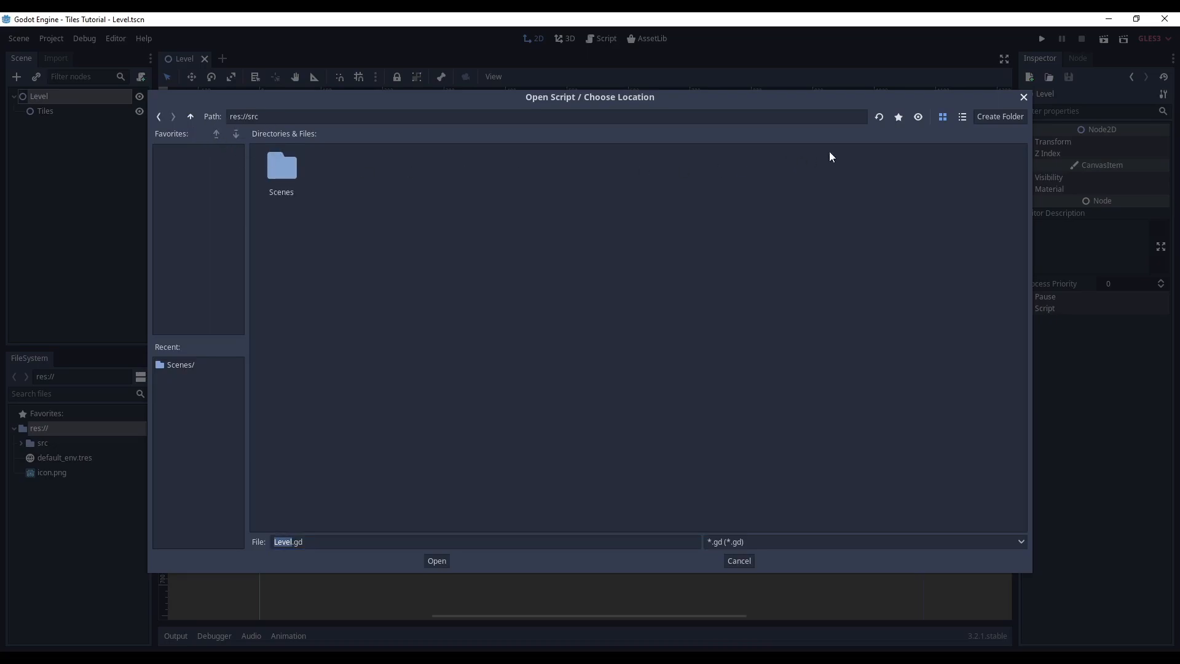
{"action": "left_click", "coordinate": [999, 117]}
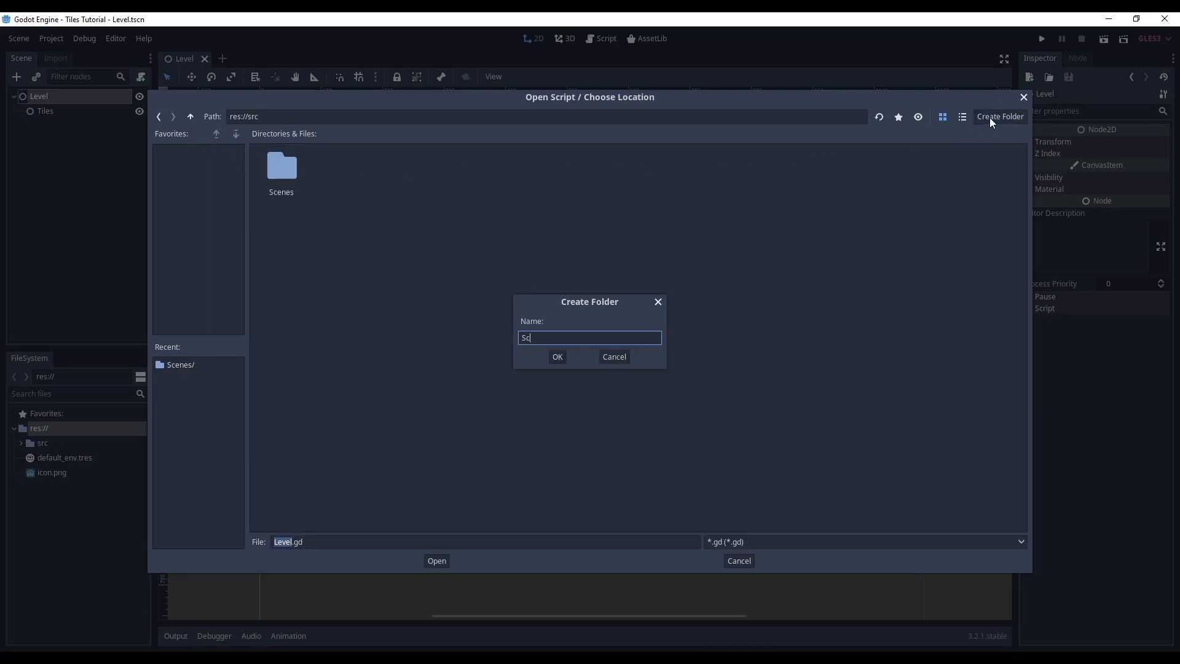
{"action": "left_click", "coordinate": [556, 356]}
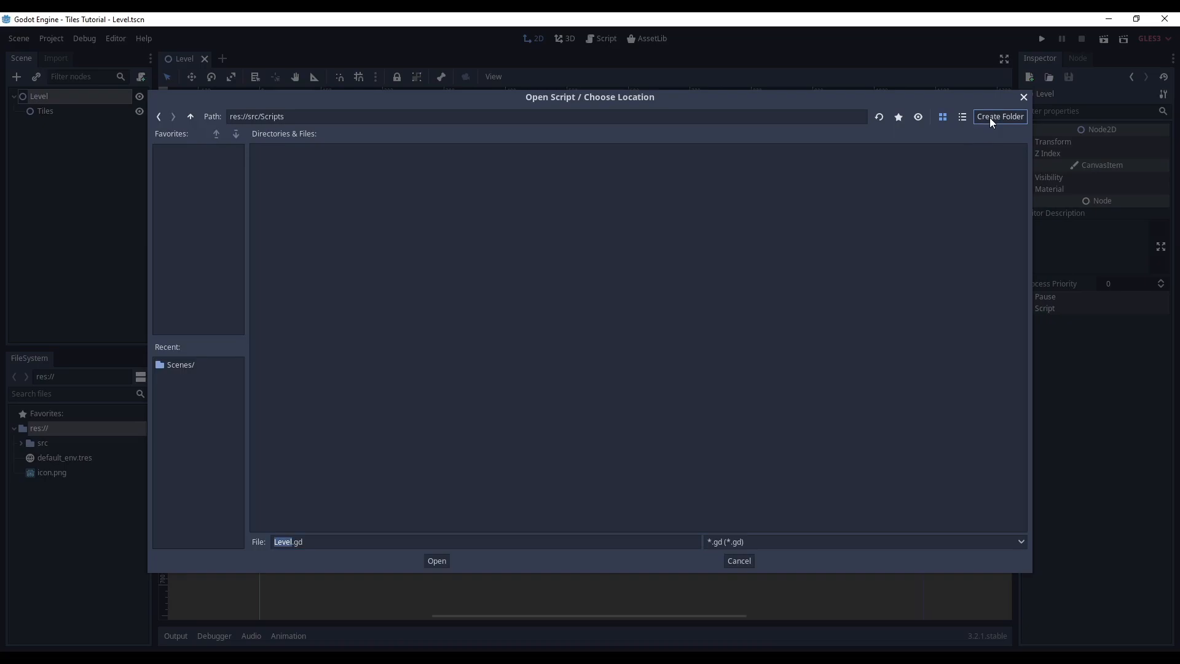
{"action": "left_click", "coordinate": [437, 561]}
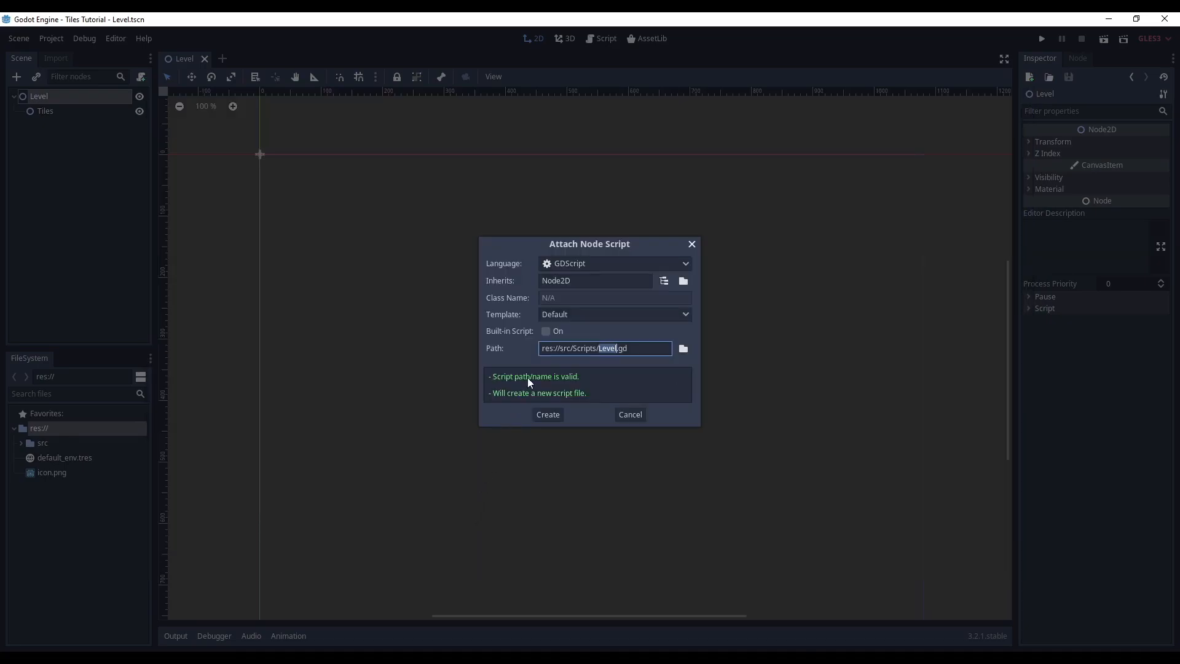
Choose the Empty template and create Level.gd
{"action": "left_click", "coordinate": [613, 314]}
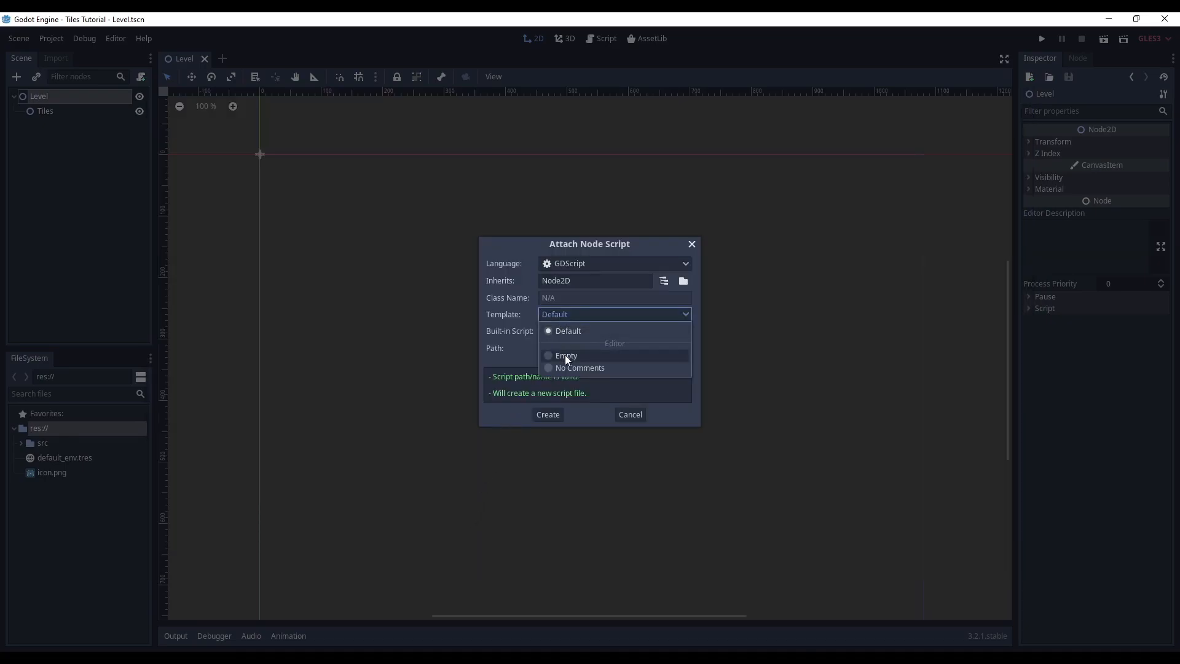
{"action": "left_click", "coordinate": [565, 355]}
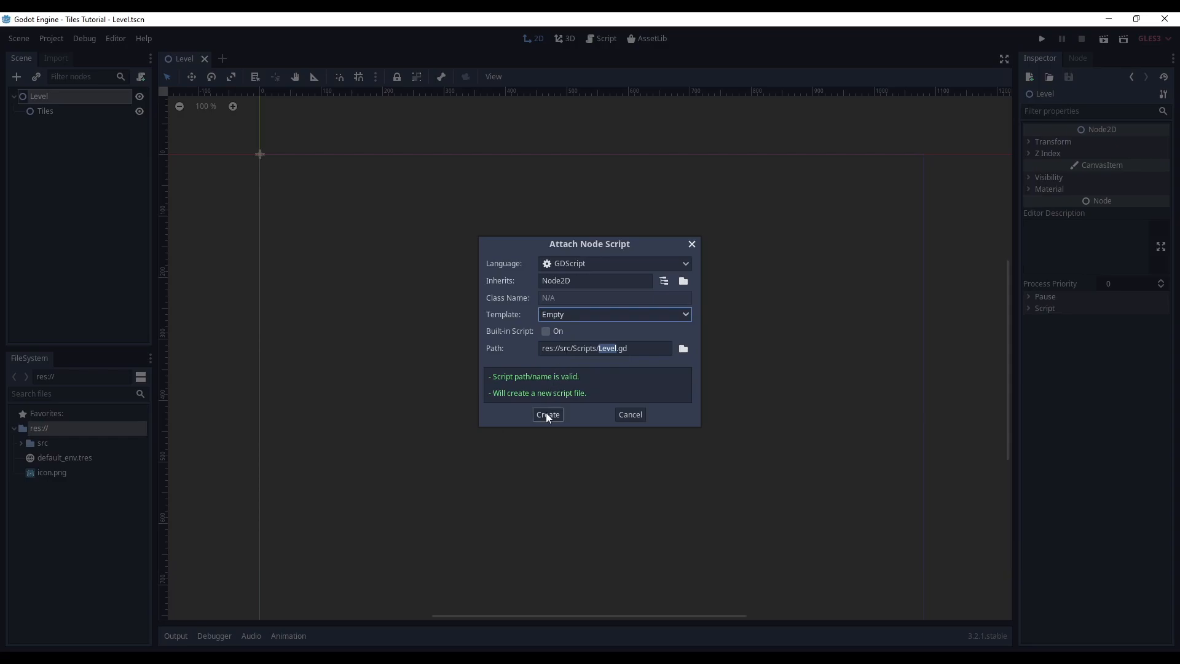
{"action": "left_click", "coordinate": [547, 415]}
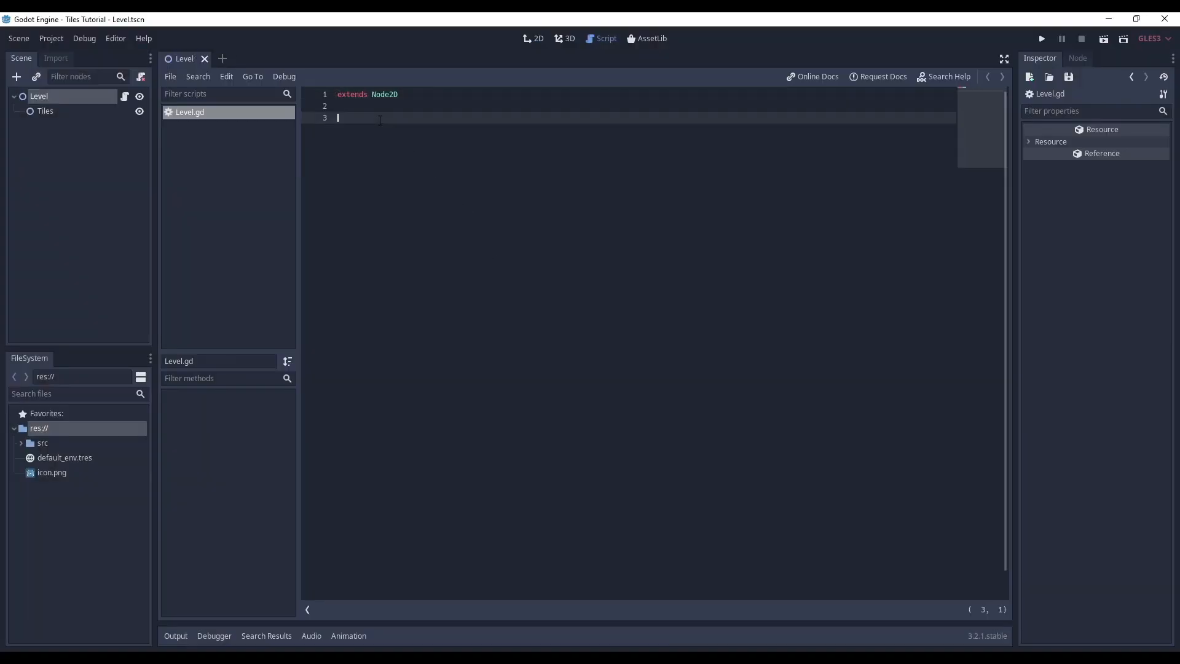
Write 'export (Texture) var image: Texture' in Level.gd and return to the 2D workspace
{"action": "type", "text": "export (Te"}
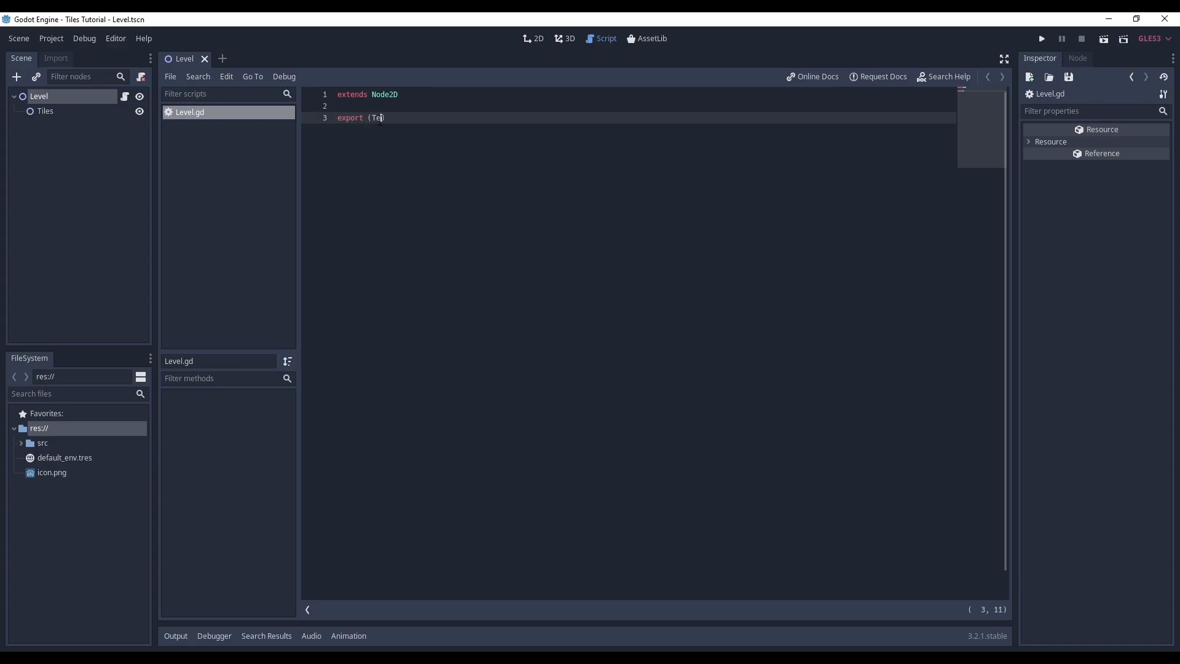
{"action": "type", "text": "xture) var t"}
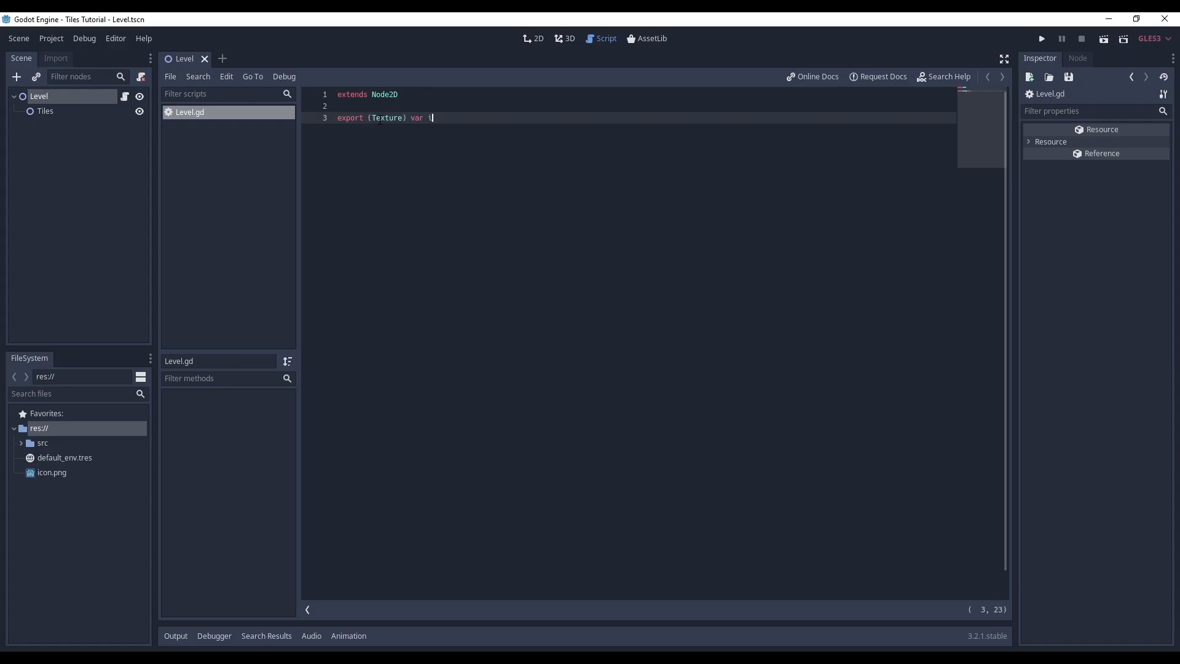
{"action": "type", "text": "mage: Texture"}
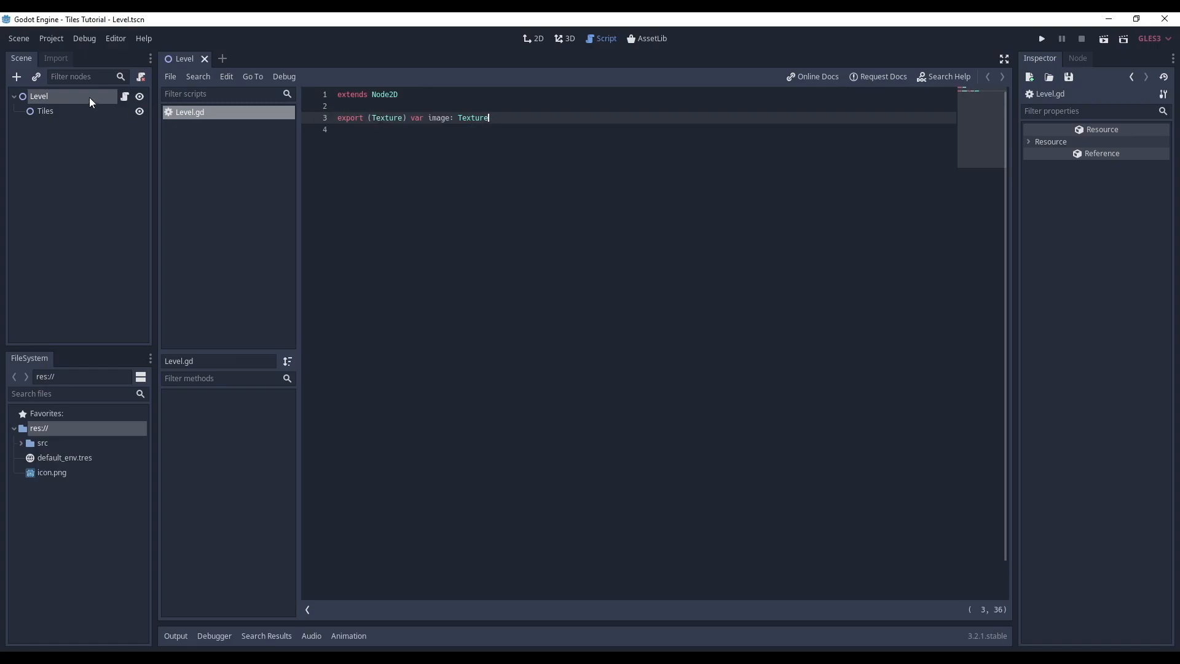
{"action": "left_click", "coordinate": [533, 38]}
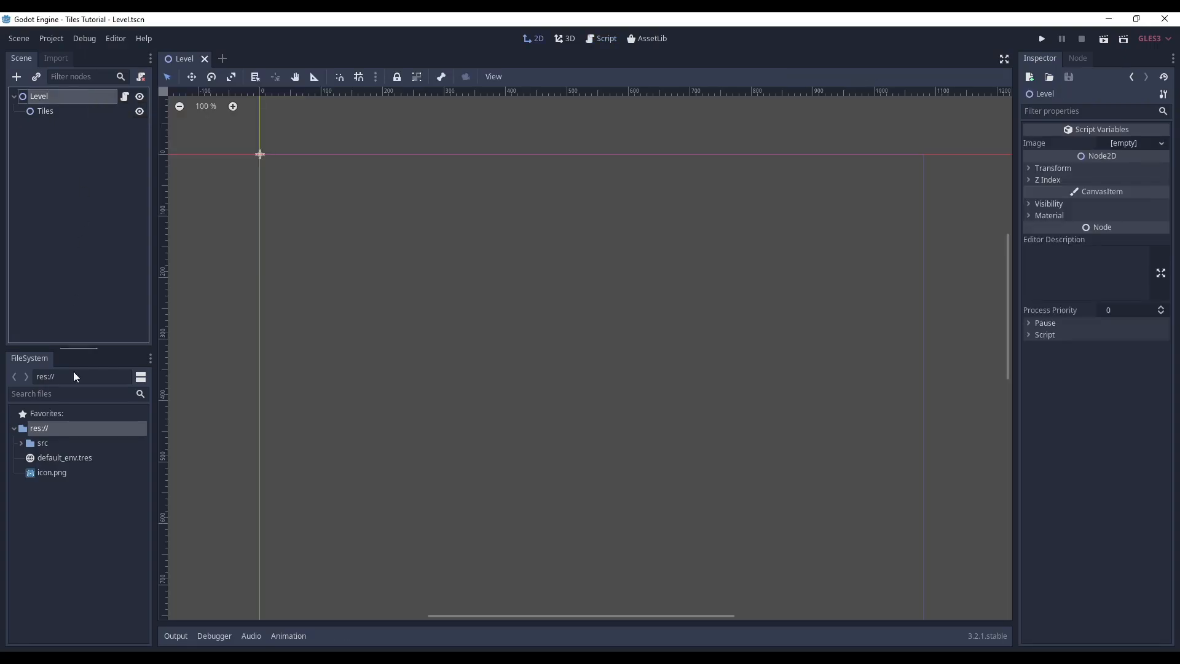
Assign icon.png to the Level node's Image property and save the scene
{"action": "left_click", "coordinate": [51, 472]}
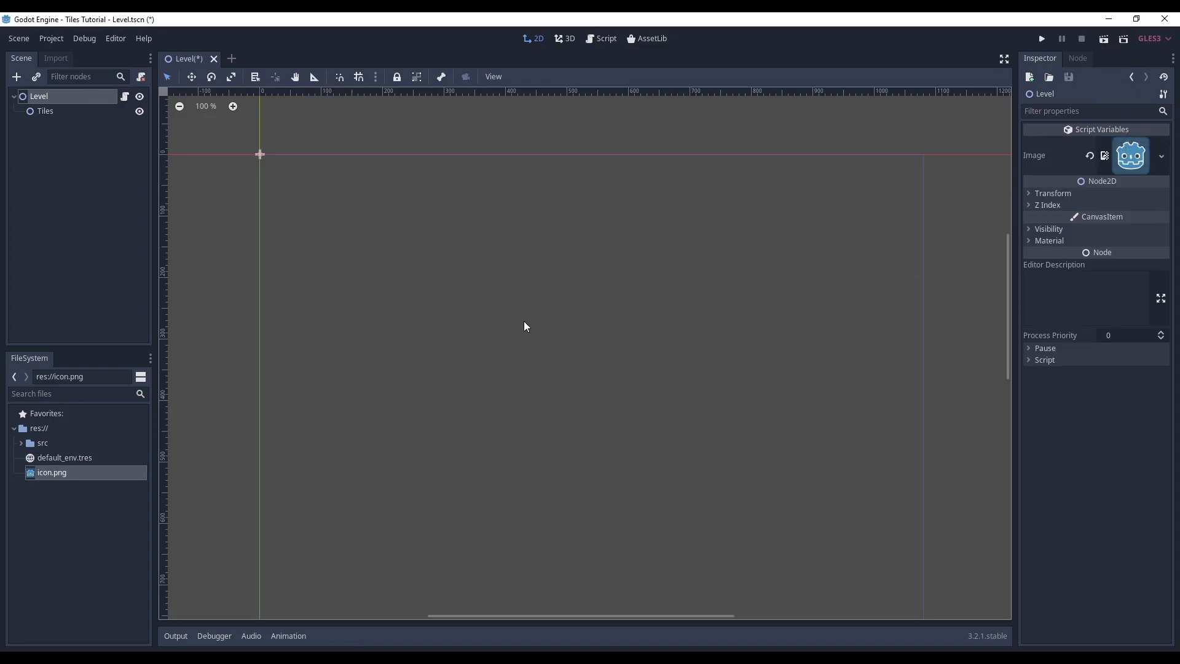
{"action": "left_click", "coordinate": [18, 38]}
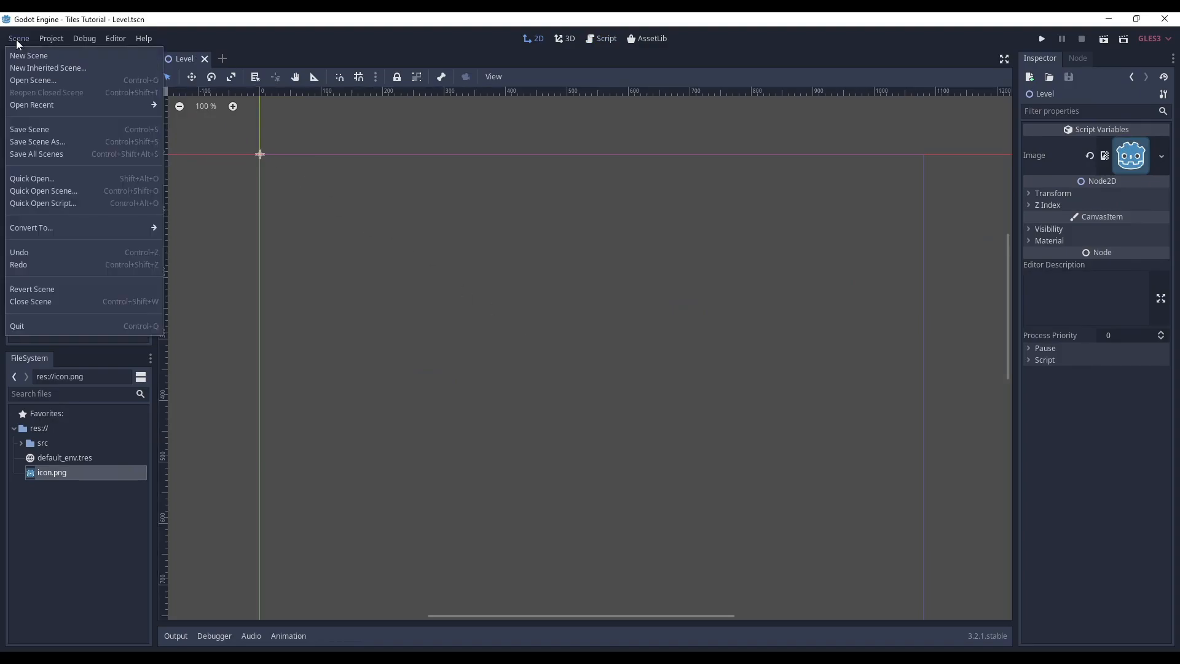
Start a new scene with an Area2D root node for the Tile scene
{"action": "left_click", "coordinate": [28, 55]}
{"action": "type", "text": "area"}
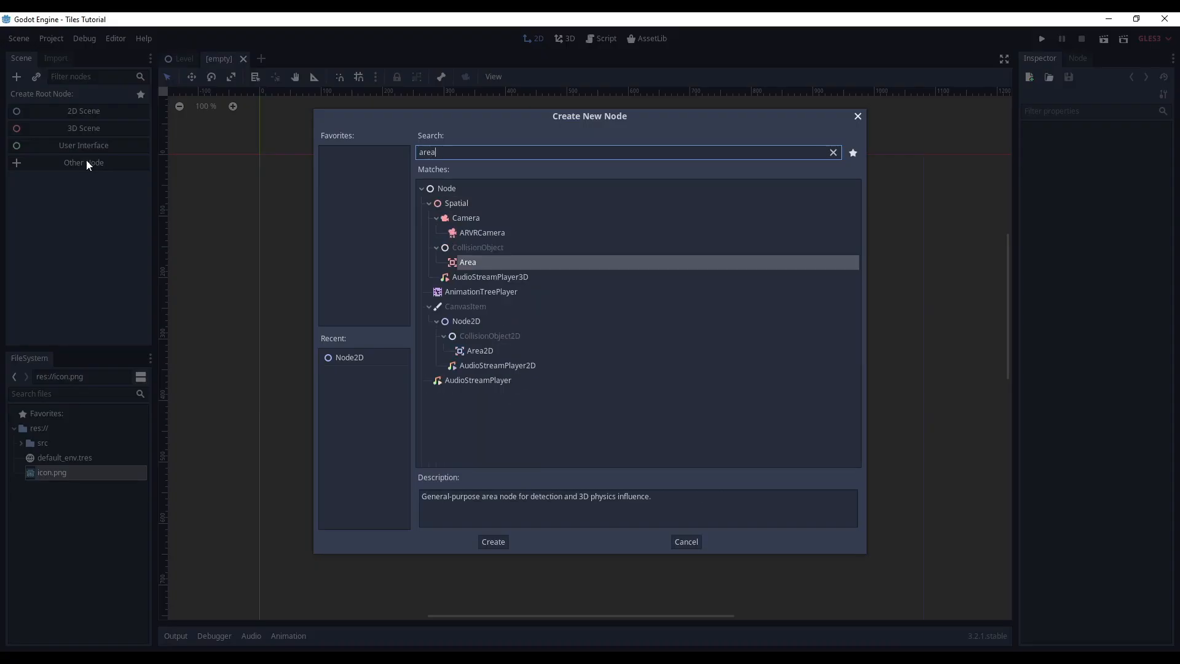
{"action": "left_click", "coordinate": [493, 541]}
{"action": "type", "text": "Tile"}
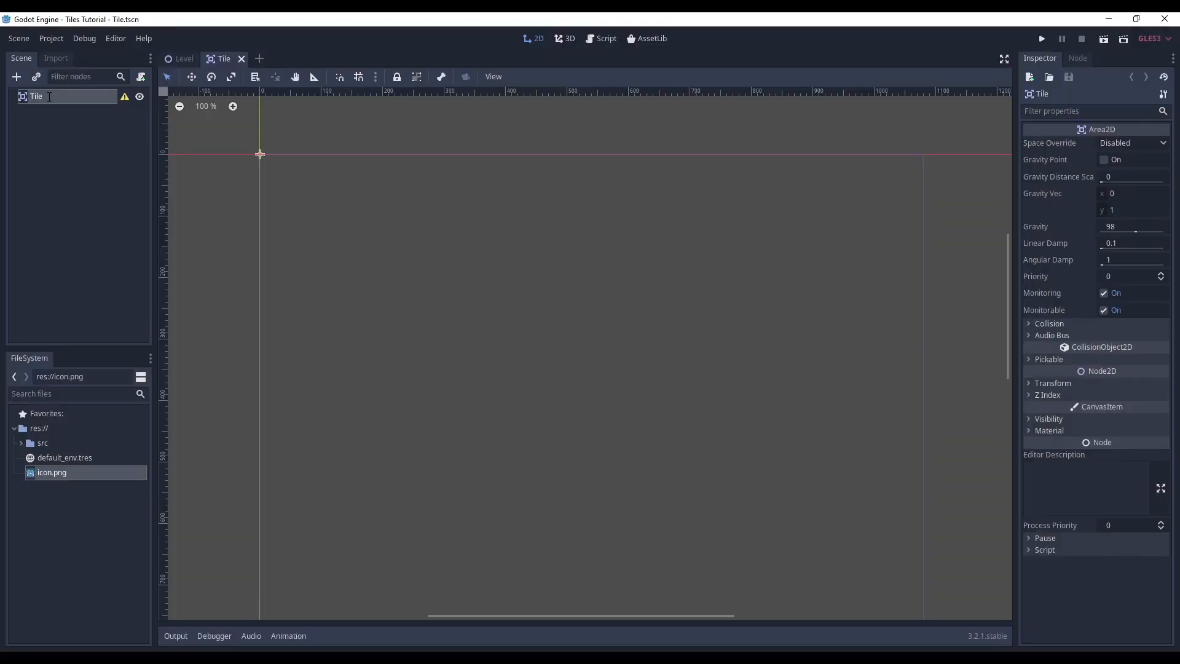
Add a CollisionShape2D child under Tile with a new RectangleShape2D shape
{"action": "right_click", "coordinate": [36, 96]}
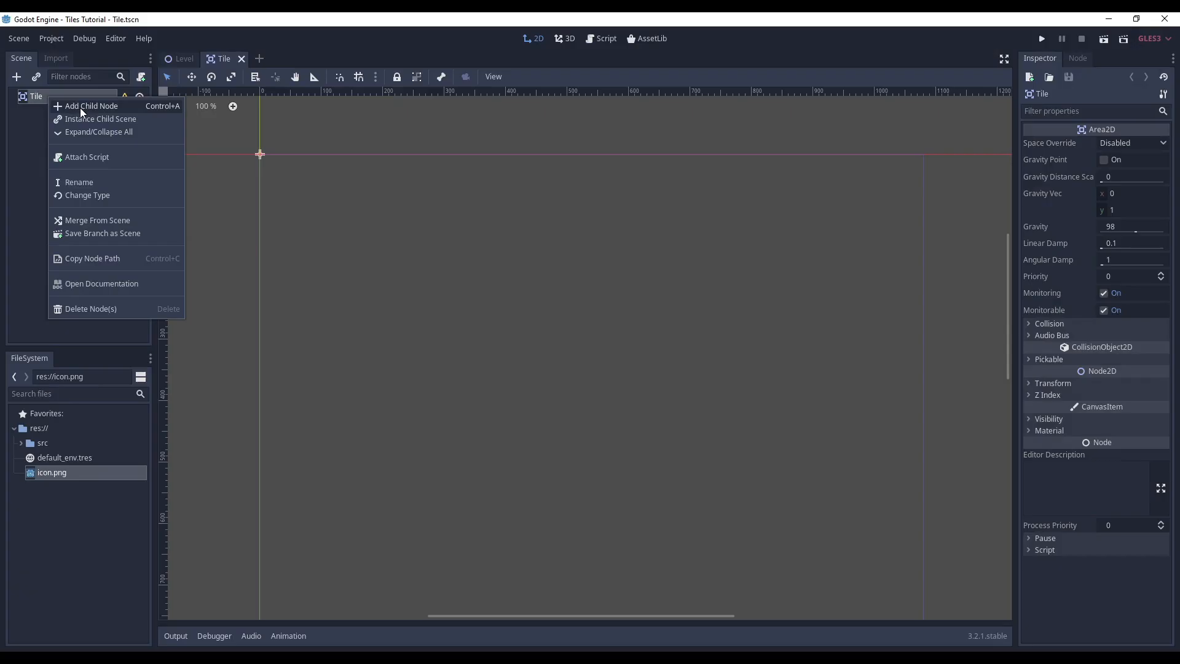
{"action": "left_click", "coordinate": [91, 105]}
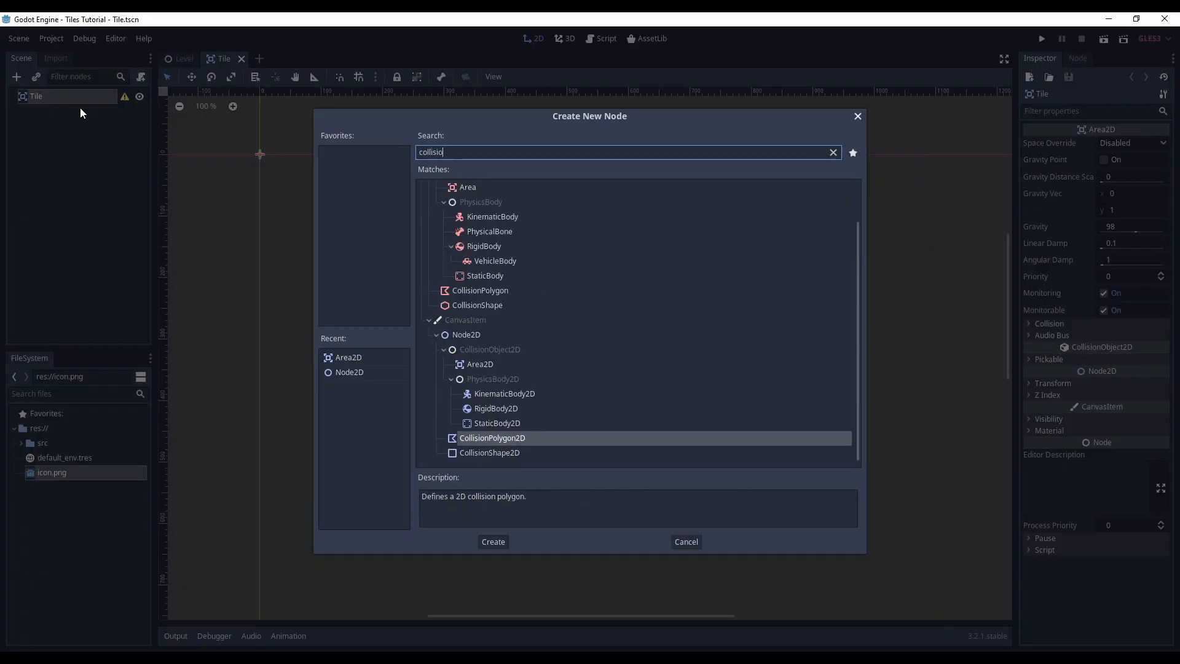
{"action": "left_click", "coordinate": [492, 541]}
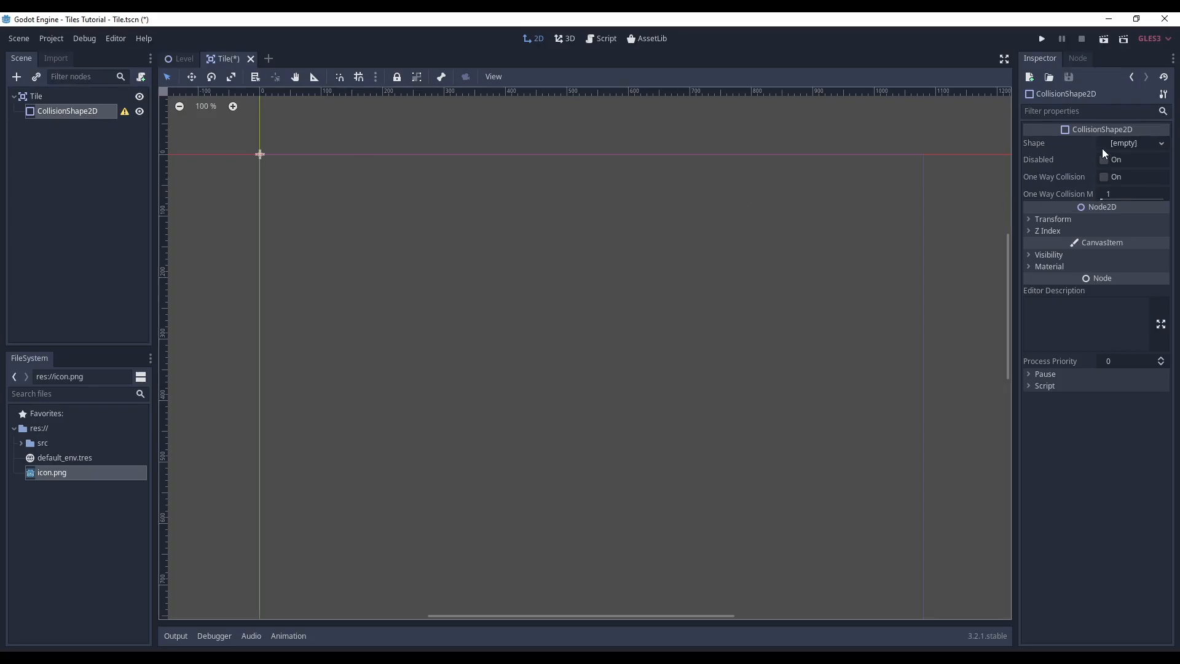
{"action": "left_click", "coordinate": [1136, 143]}
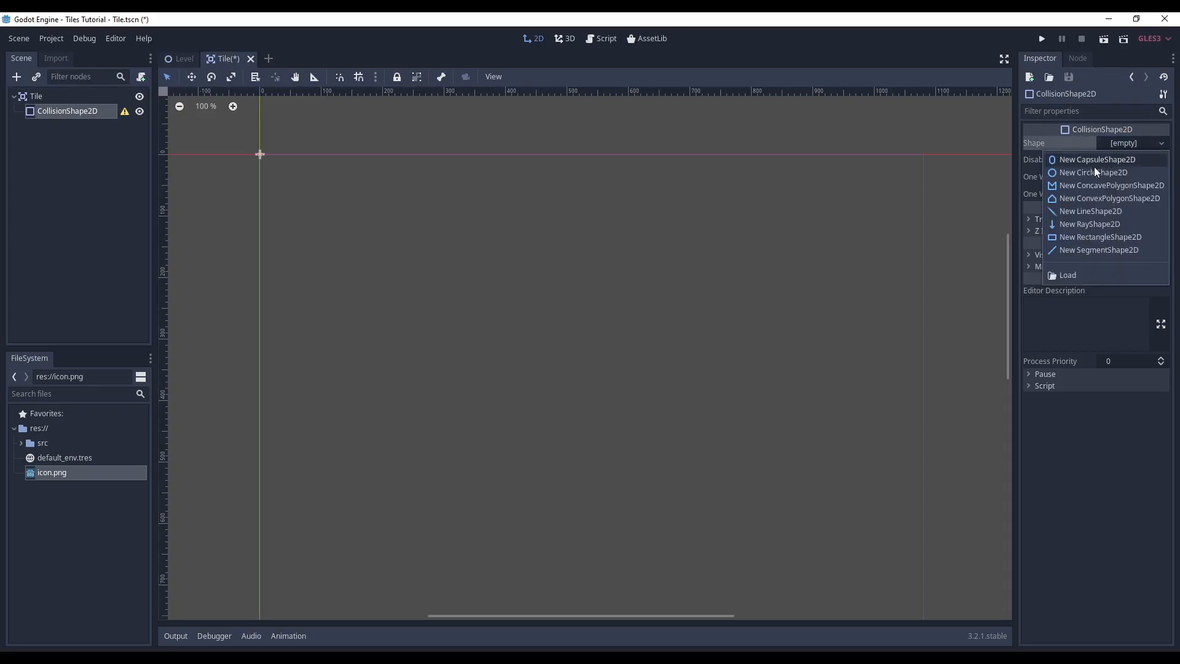
{"action": "left_click", "coordinate": [1101, 236]}
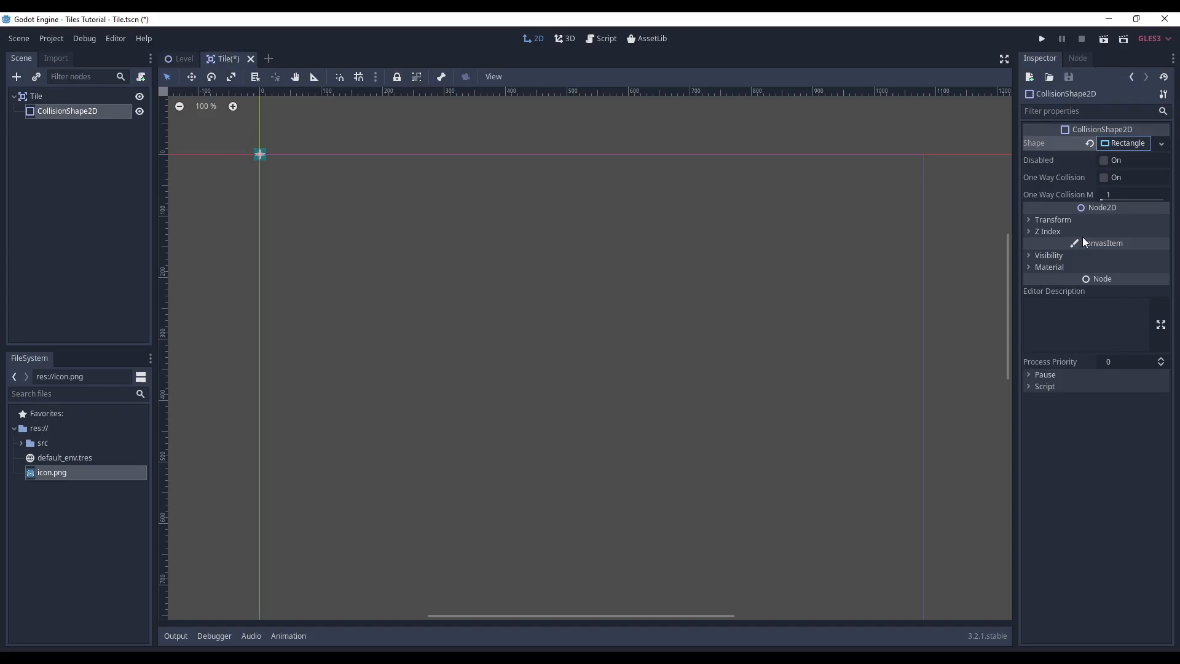
Add a Sprite child under the Tile root node
{"action": "right_click", "coordinate": [34, 96]}
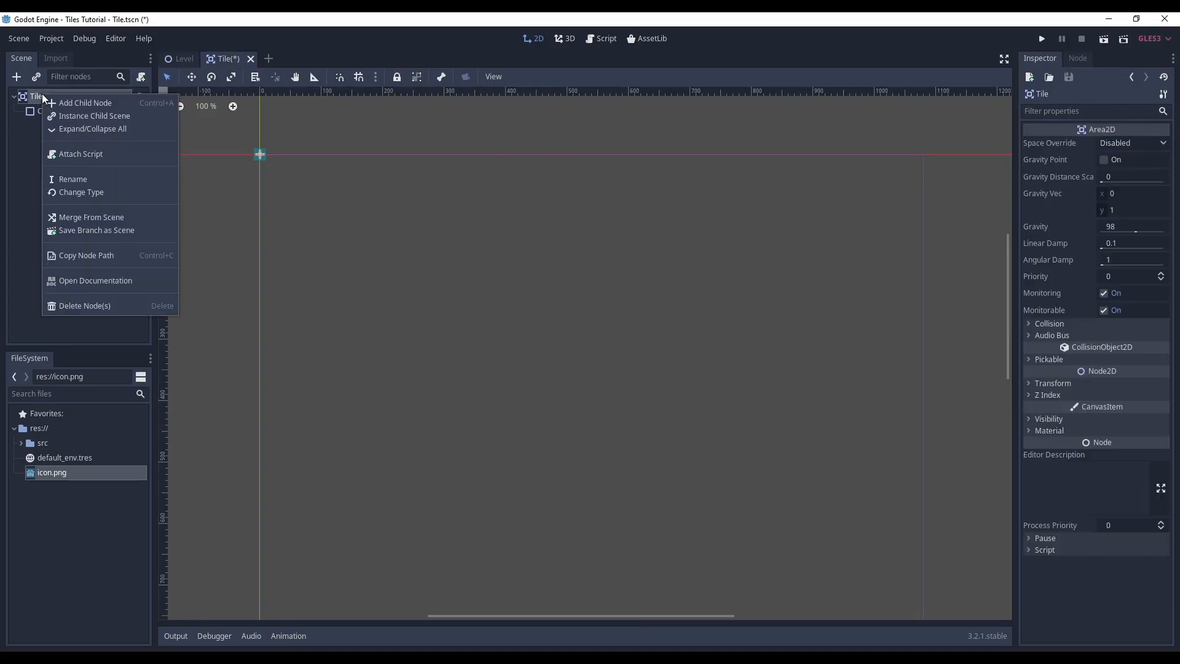
{"action": "left_click", "coordinate": [84, 102]}
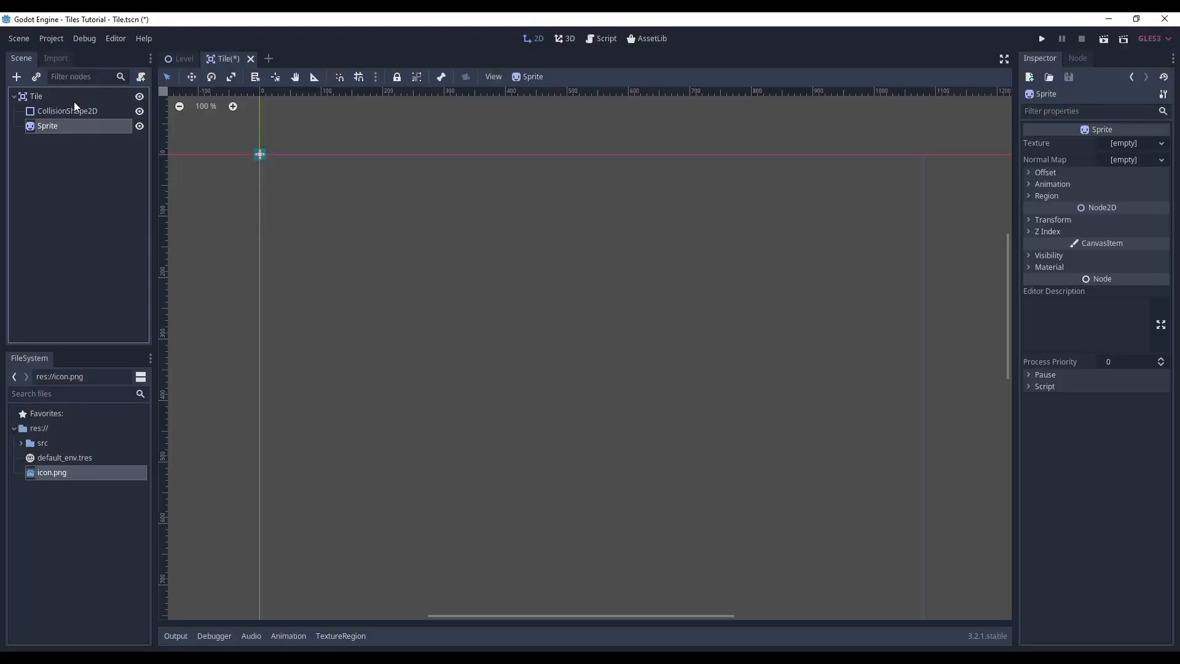
{"action": "left_click", "coordinate": [35, 96]}
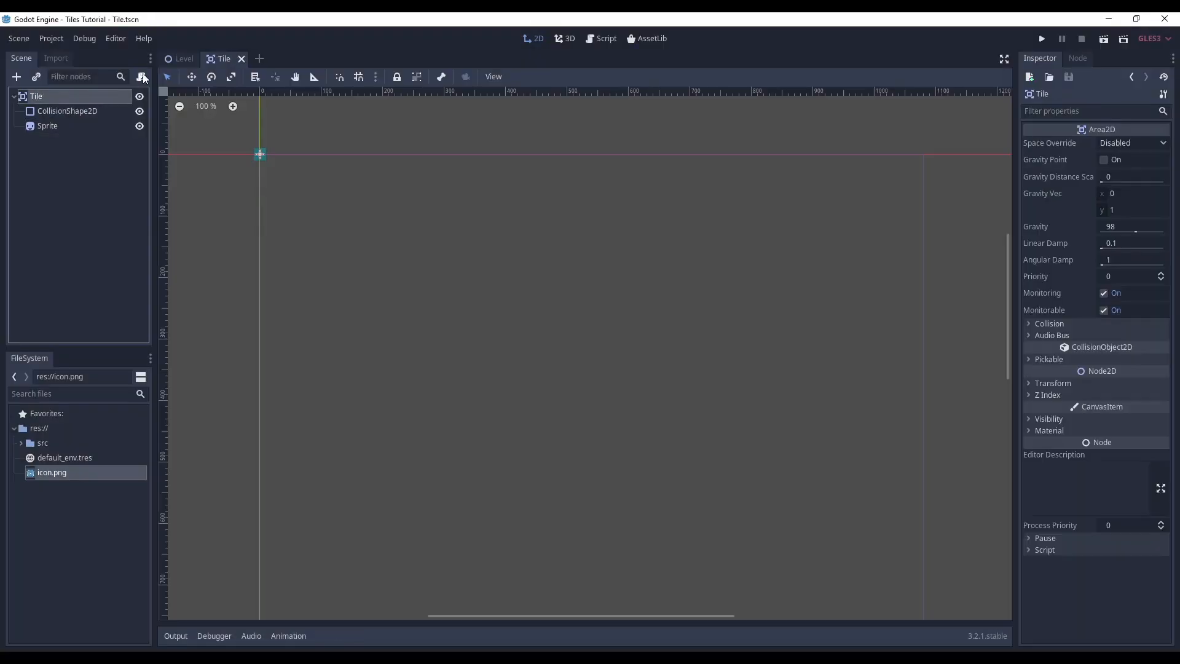
Attach a new Tile.gd script to the Tile node, saved in res://src/Scripts
{"action": "left_click", "coordinate": [142, 76]}
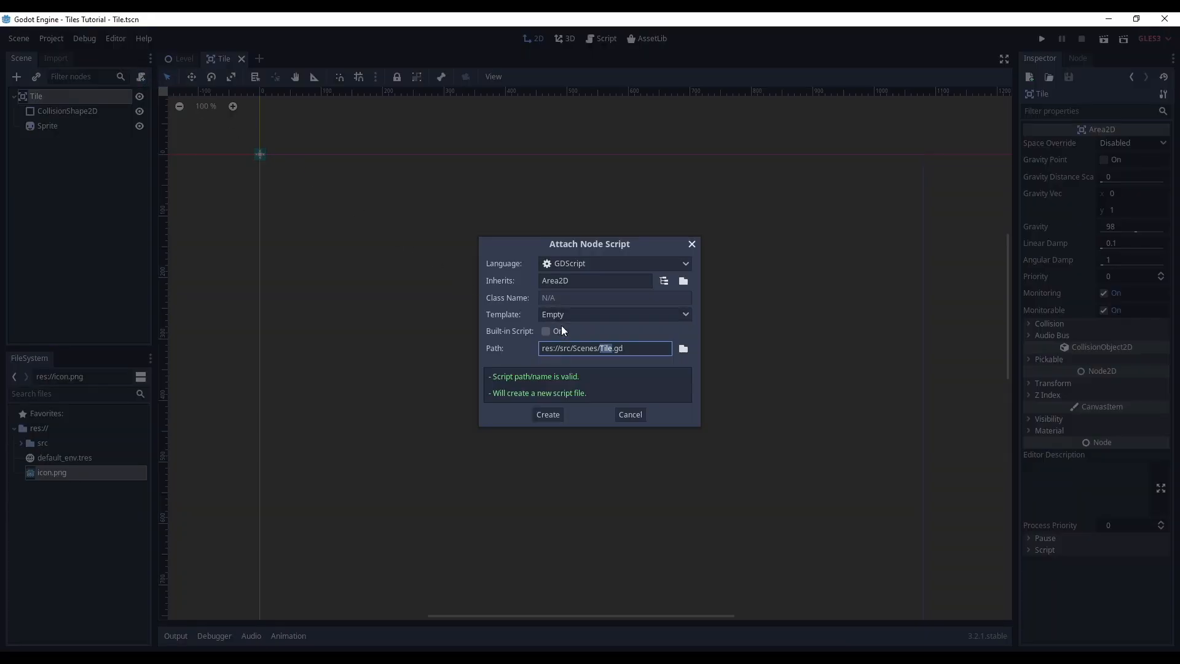
{"action": "left_click", "coordinate": [682, 348]}
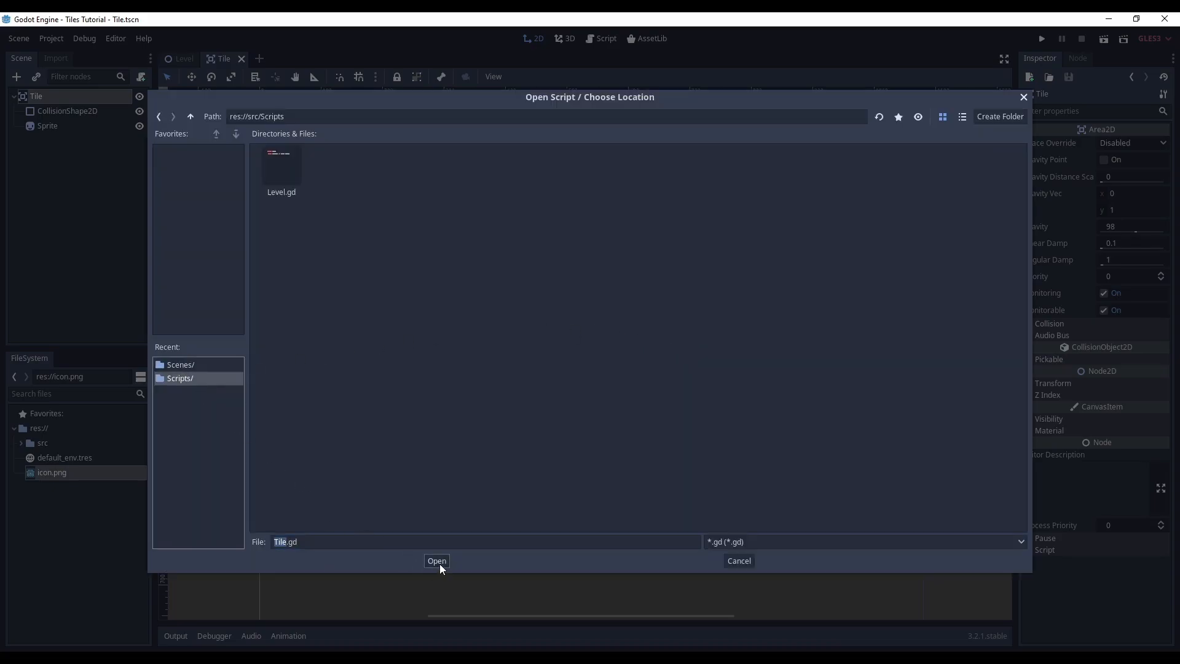
{"action": "left_click", "coordinate": [437, 561]}
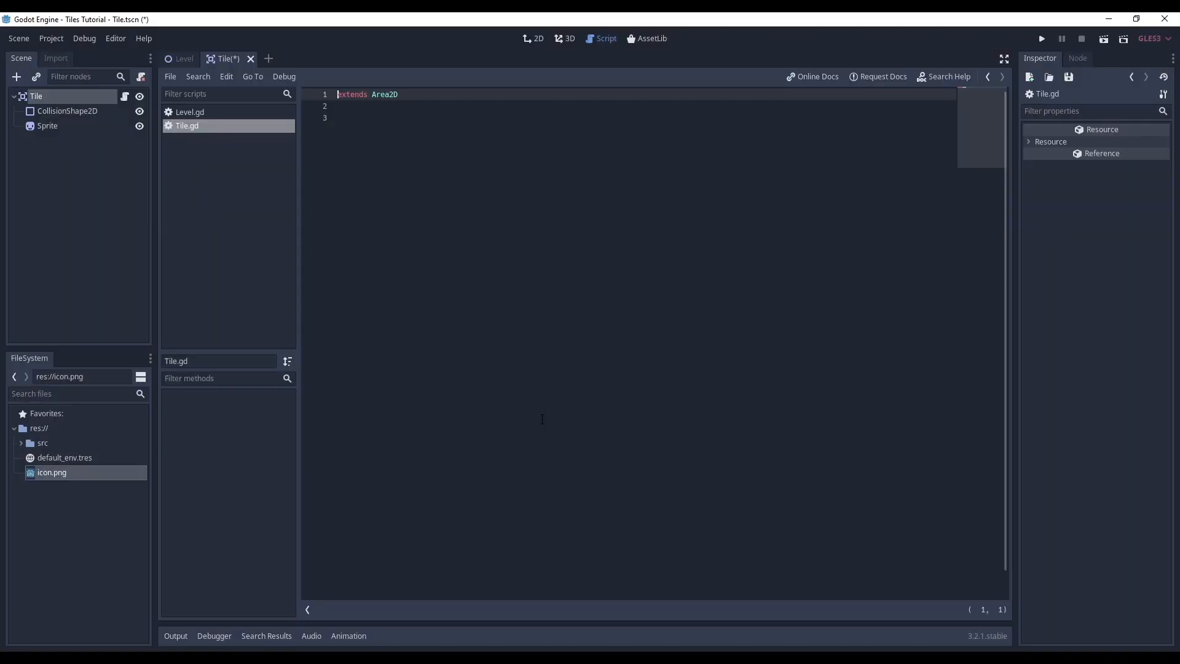
{"action": "key", "text": "ctrl+s"}
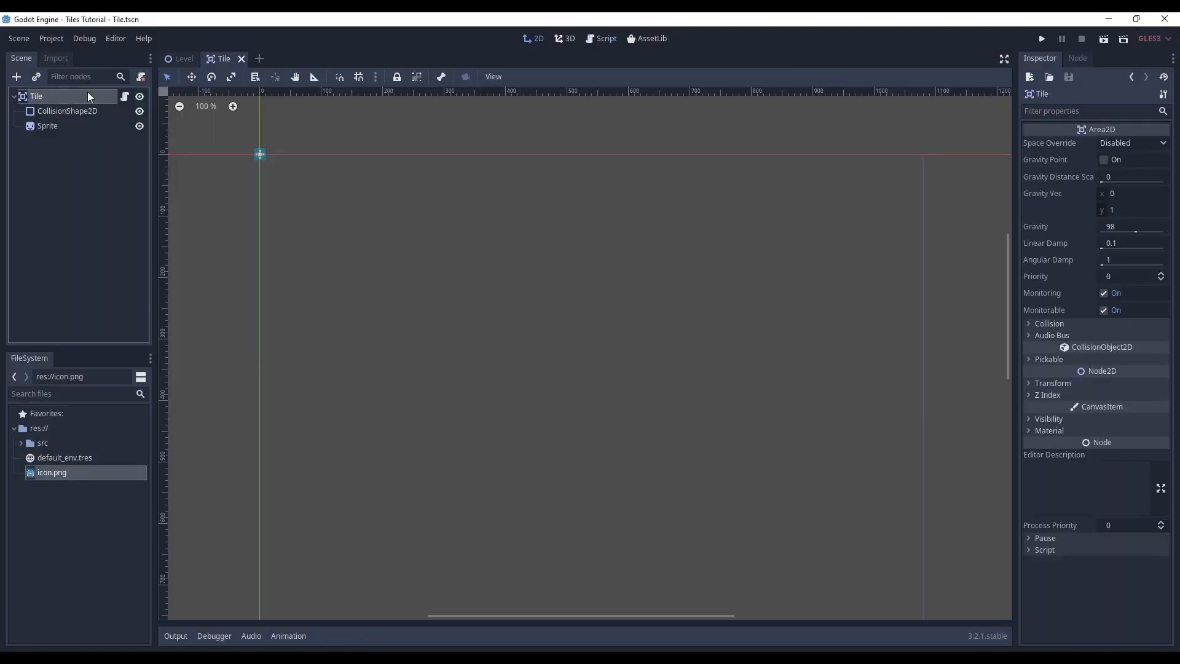
Connect Tile's input_event signal to a new _on_Tile_input_event method in Tile.gd
{"action": "left_click", "coordinate": [1076, 58]}
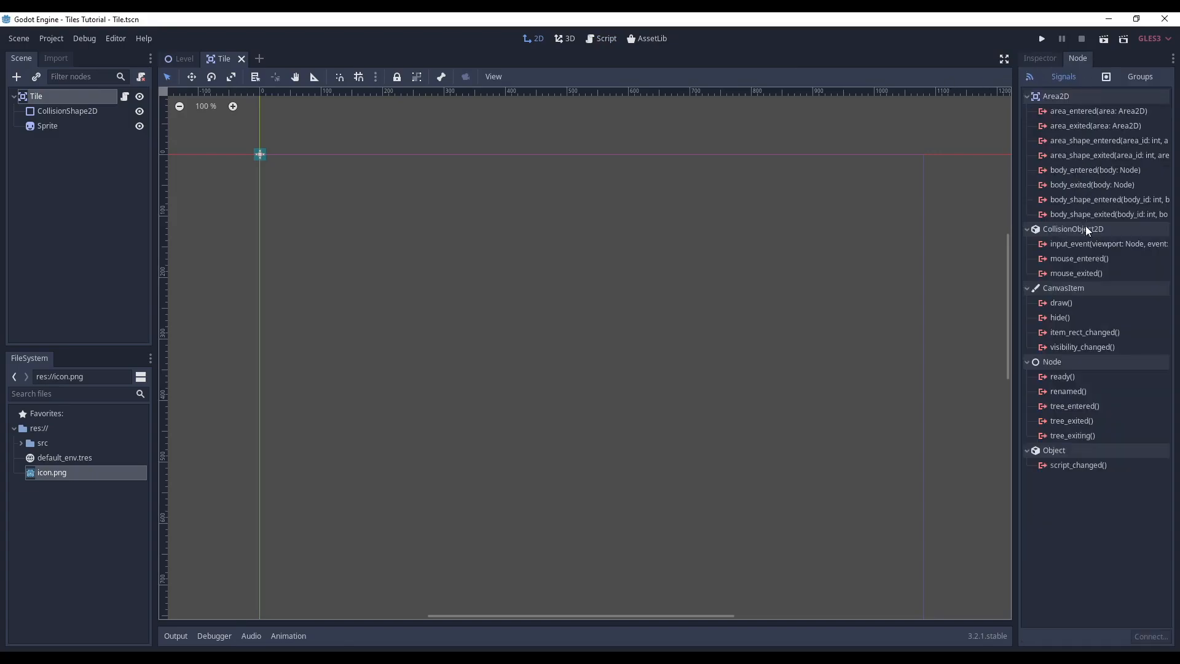
{"action": "double_click", "coordinate": [1107, 243]}
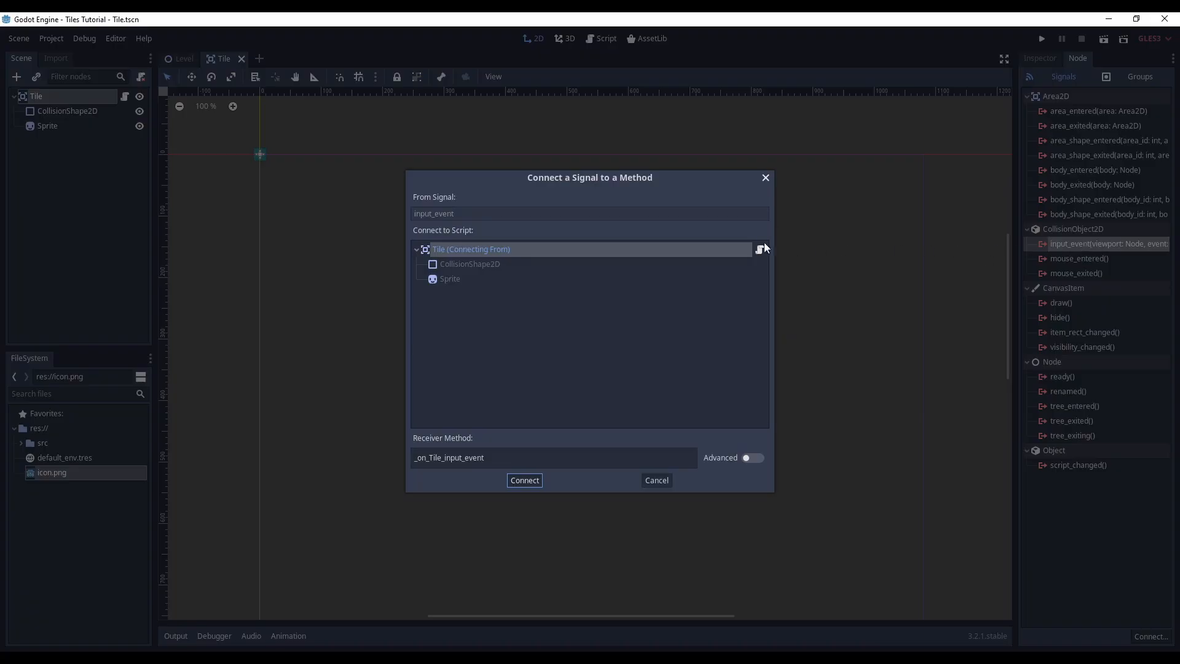
{"action": "mouse_move", "coordinate": [524, 480]}
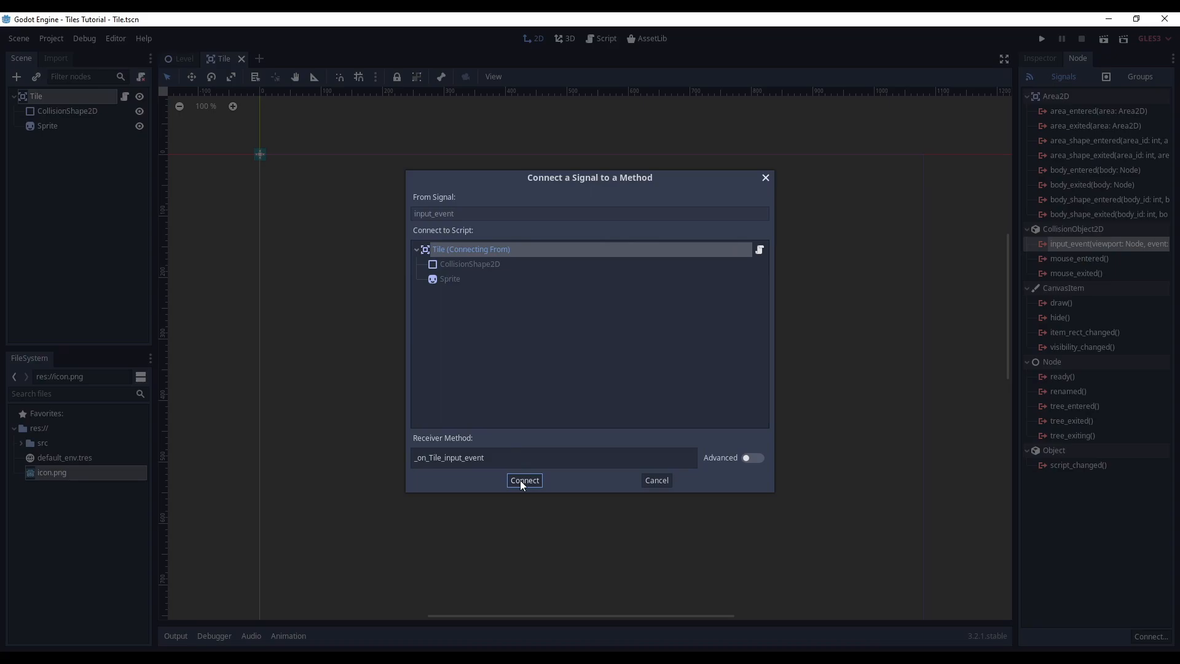
{"action": "left_click", "coordinate": [523, 480]}
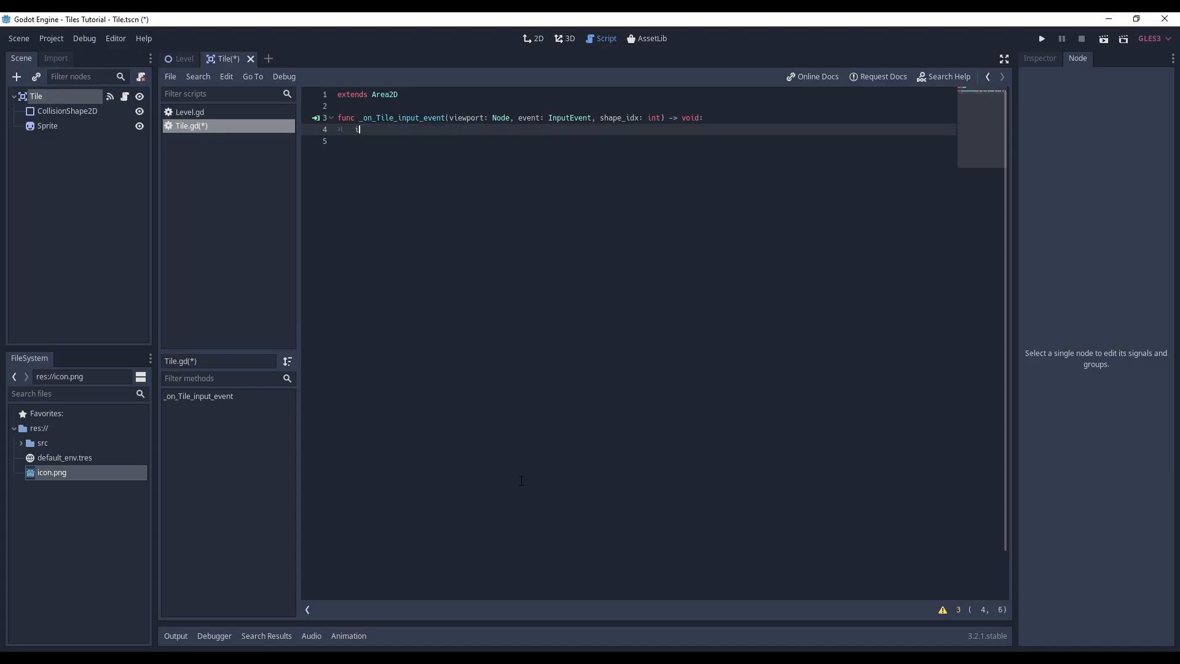
Write the BUTTON_LEFT pressed check with print("Tile clicked") in _on_Tile_input_event
{"action": "type", "text": "f event is InputEventMouseButton"}
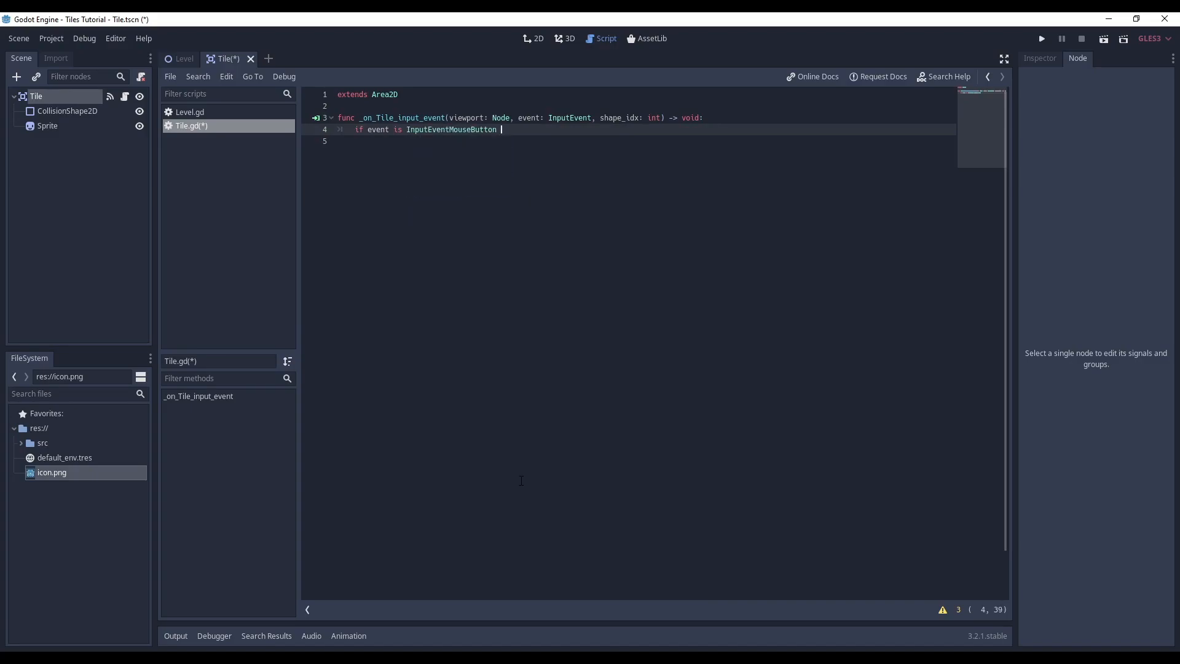
{"action": "type", "text": "and event.bu"}
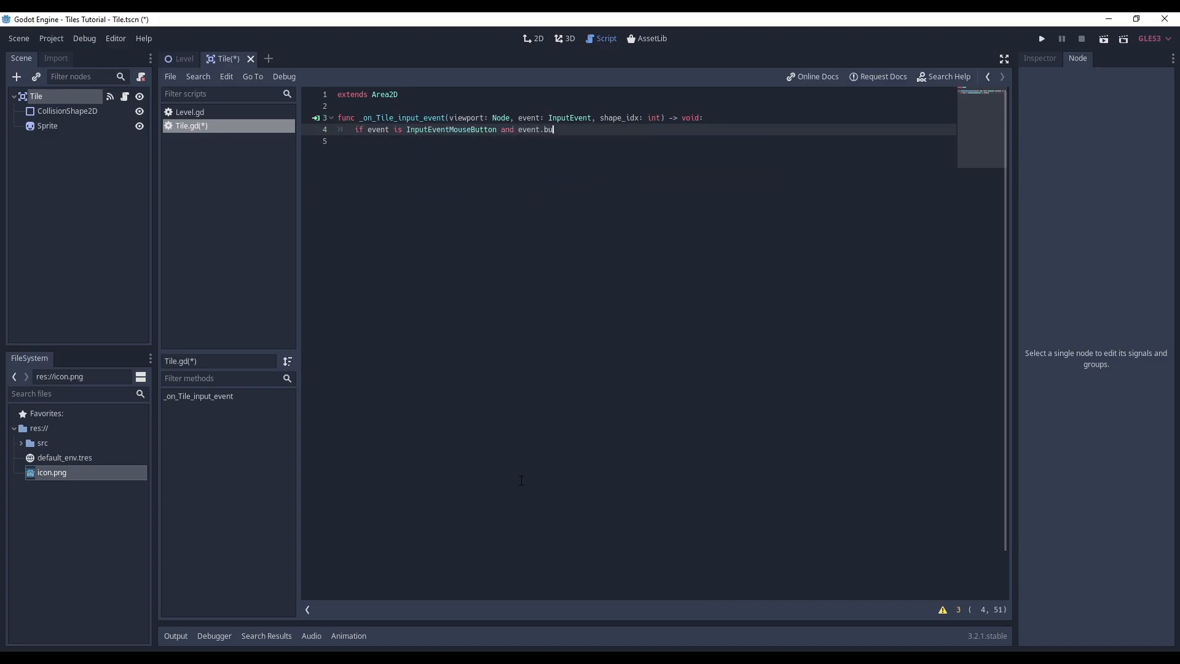
{"action": "type", "text": "tton_index"}
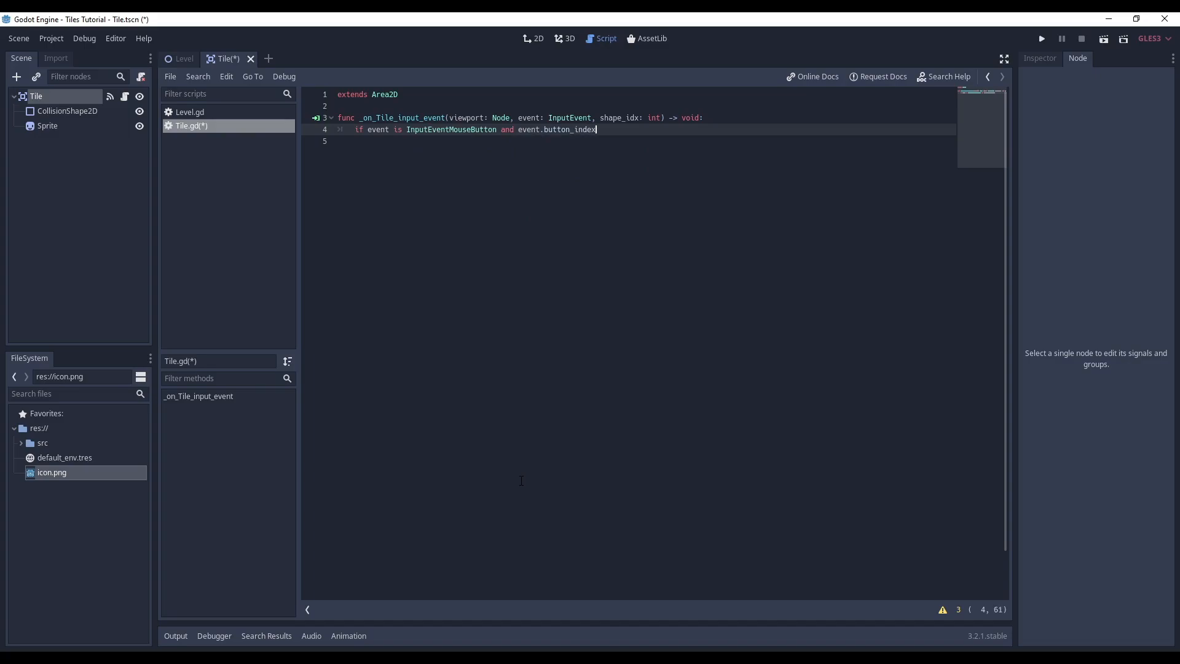
{"action": "type", "text": "== BUTT"}
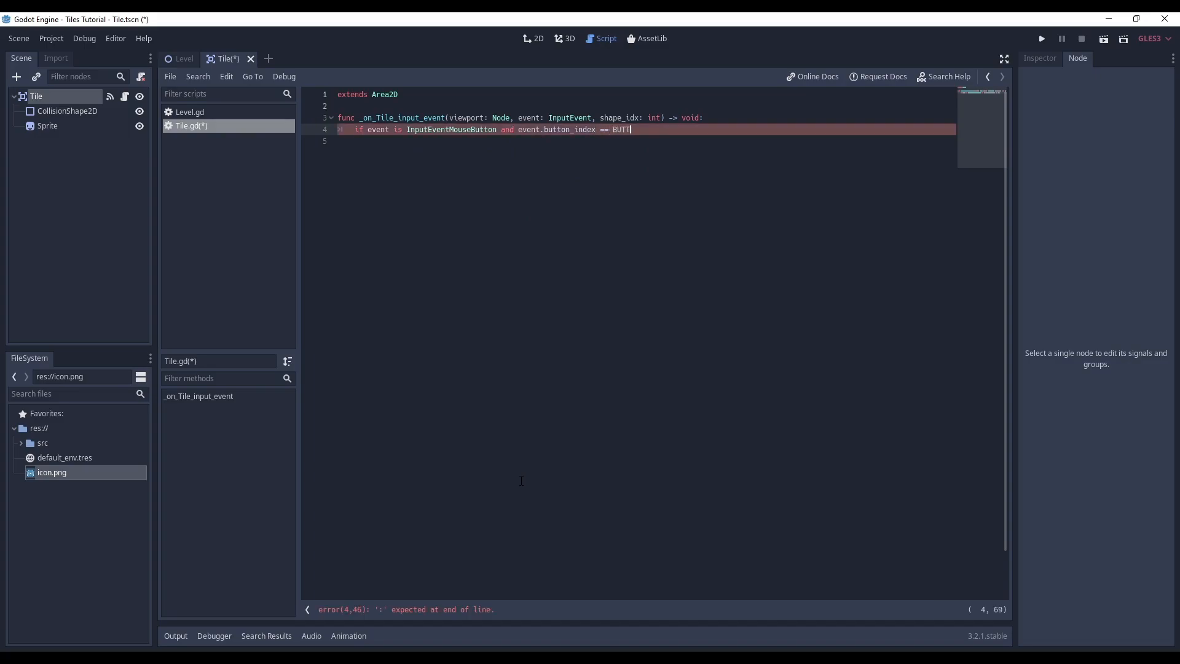
{"action": "type", "text": "ON_LEFT"}
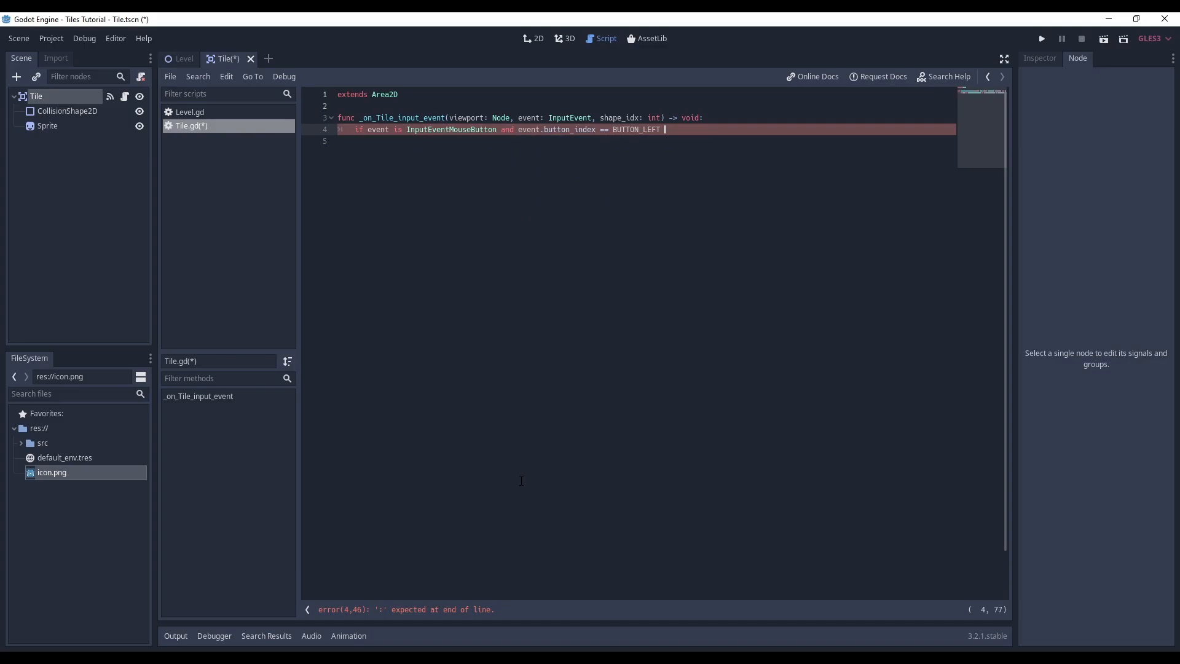
{"action": "type", "text": "and event."}
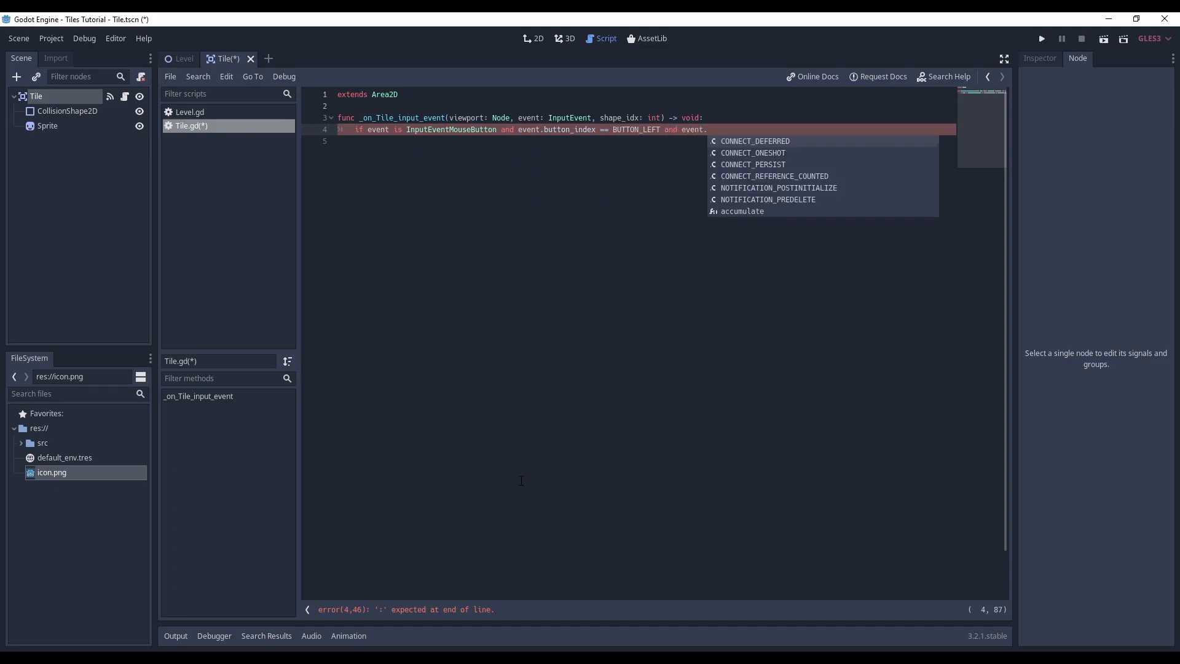
{"action": "type", "text": "ispressed():"}
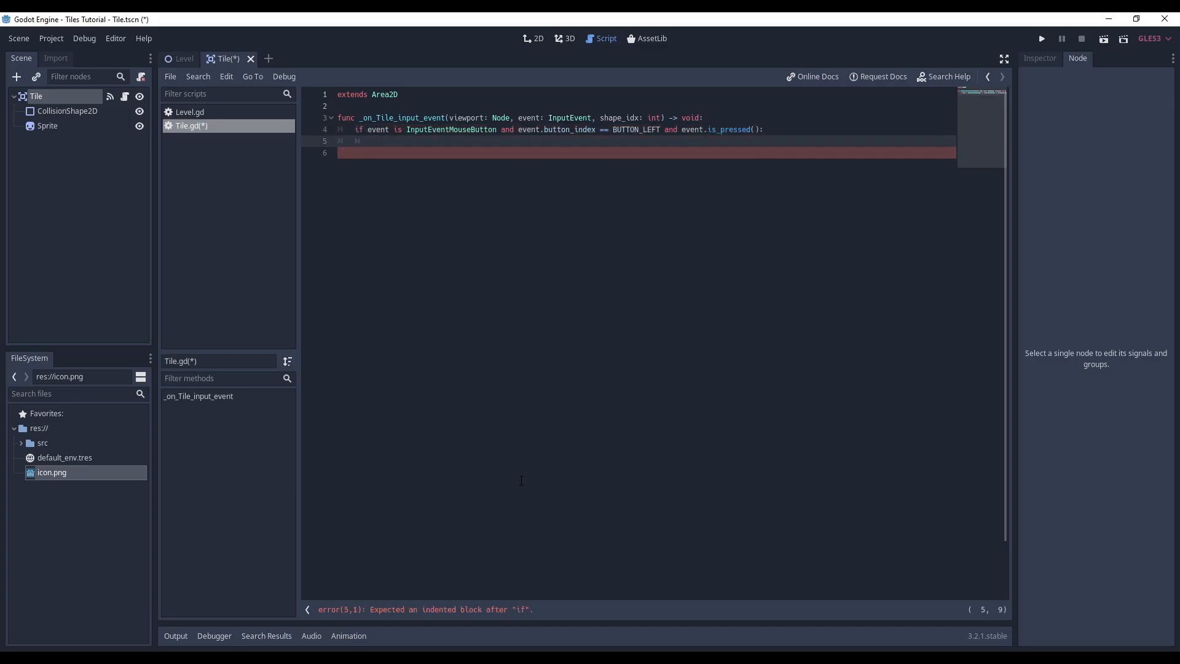
{"action": "type", "text": "print(\"Tile\")"}
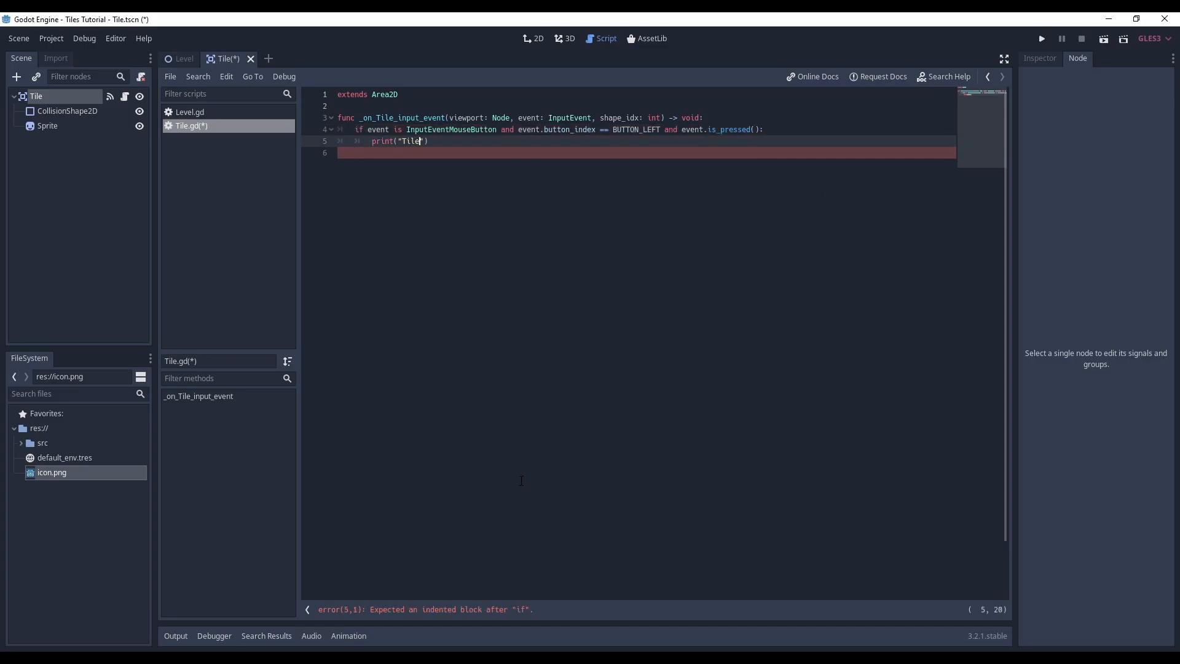
{"action": "type", "text": "clicked"}
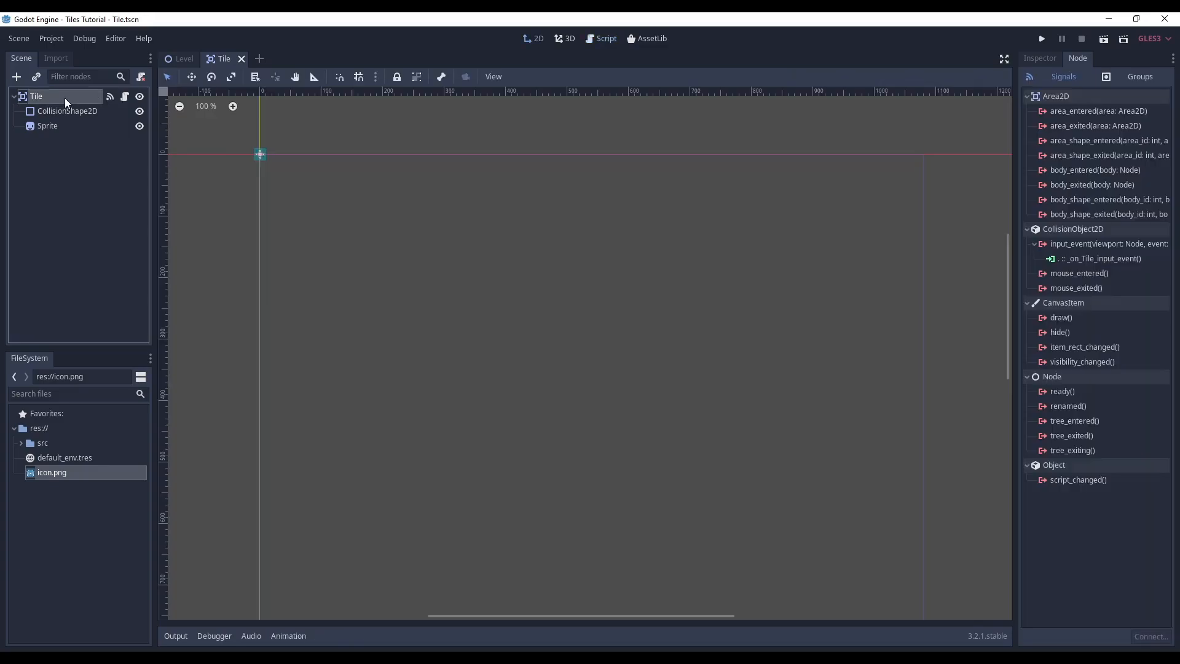
{"action": "mouse_move", "coordinate": [36, 96]}
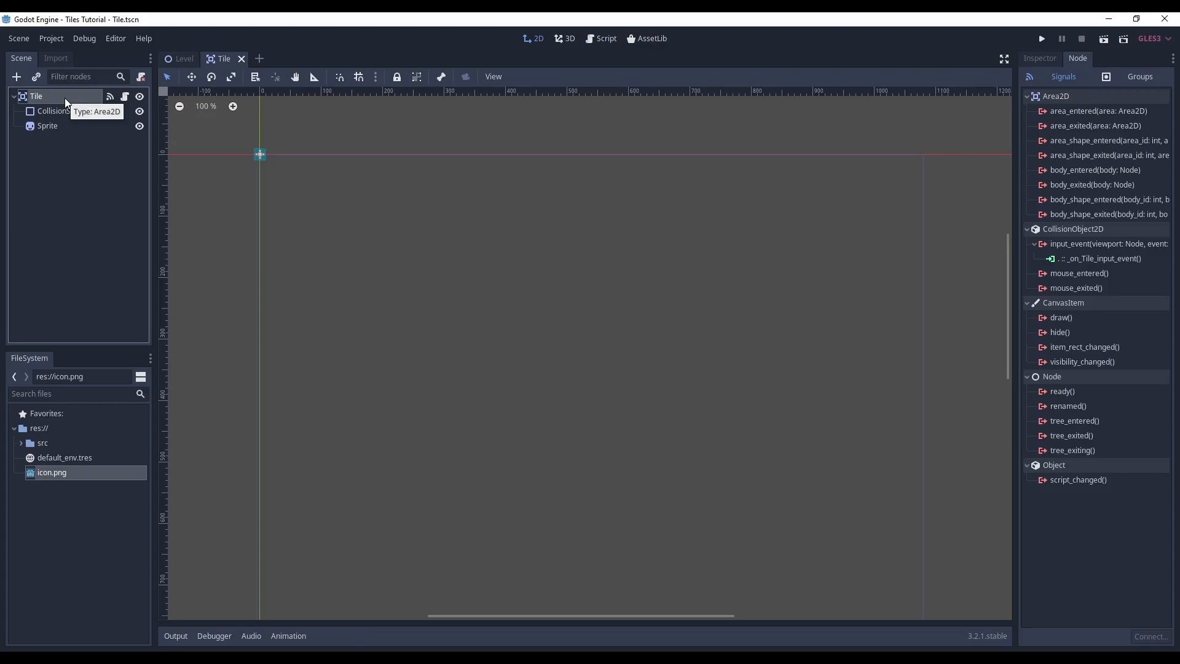
{"action": "mouse_move", "coordinate": [66, 128]}
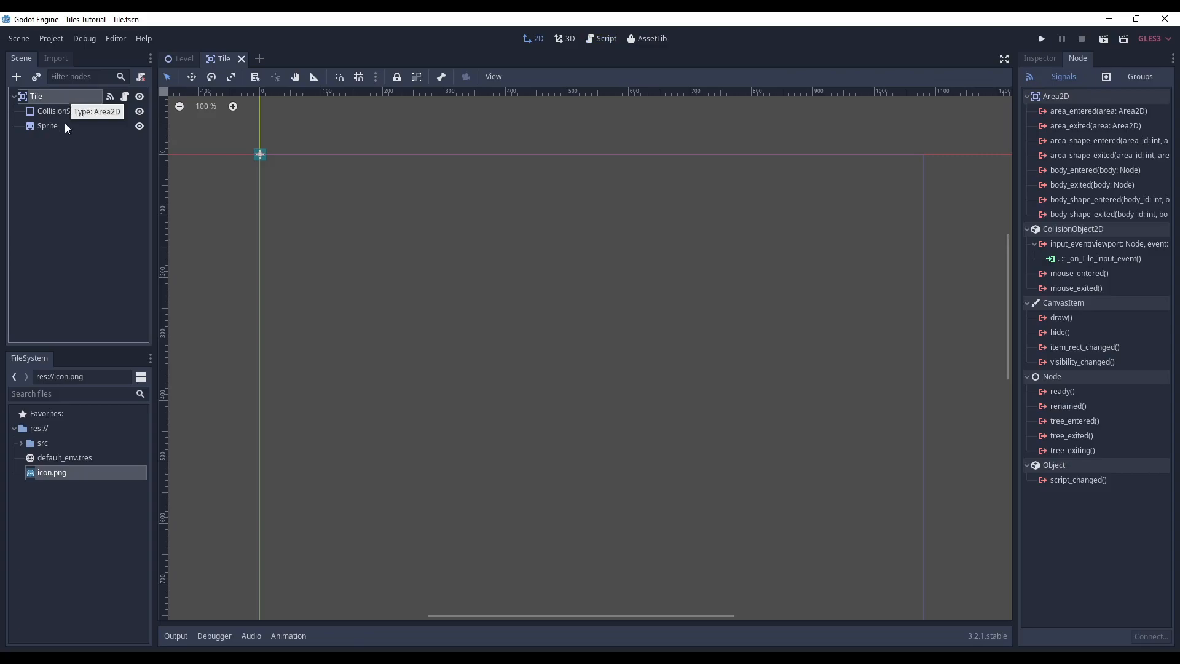
Give the Sprite the icon texture and stretch the collision rectangle over it
{"action": "left_click", "coordinate": [48, 125]}
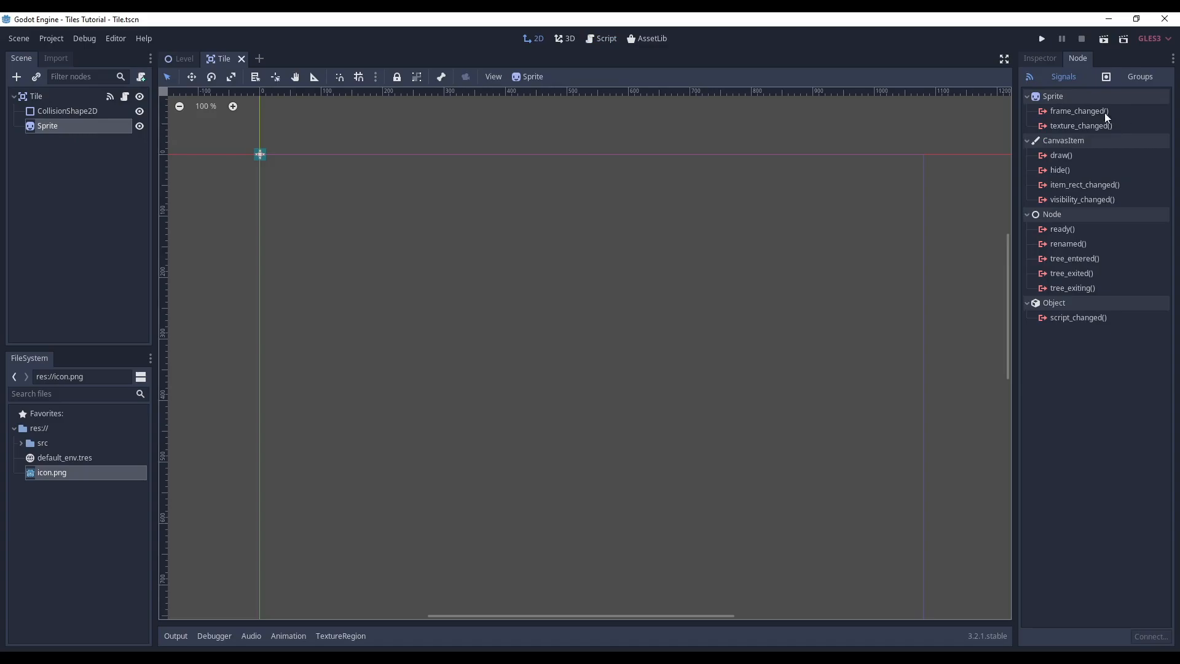
{"action": "left_click", "coordinate": [1040, 57]}
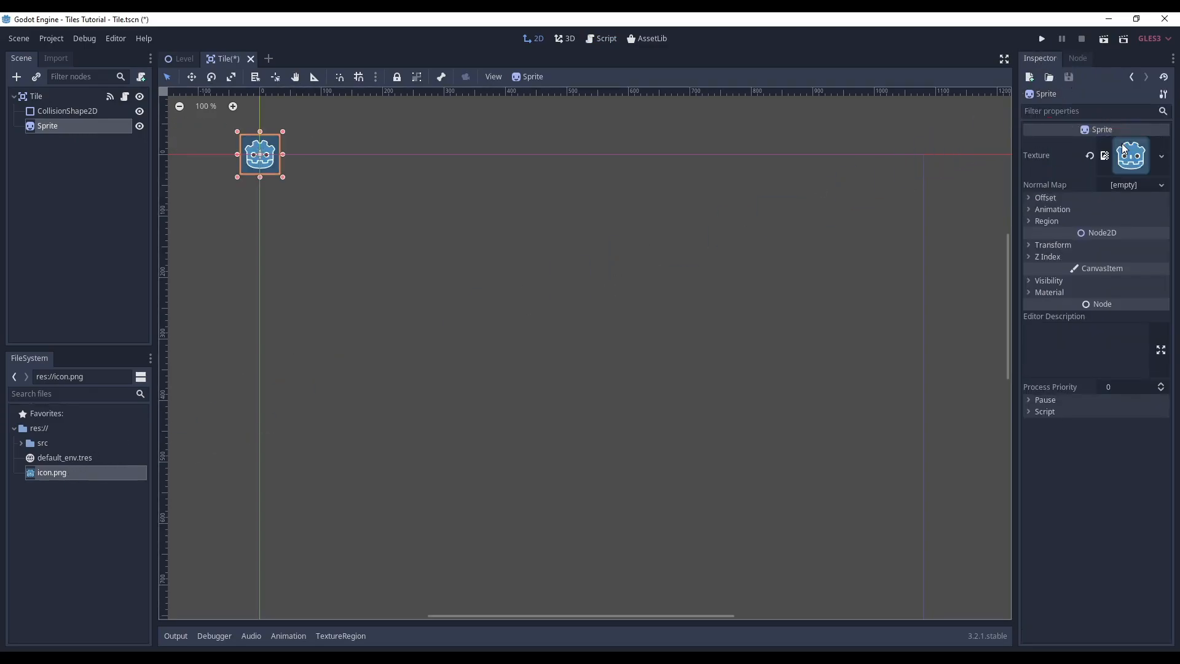
{"action": "left_click", "coordinate": [67, 111]}
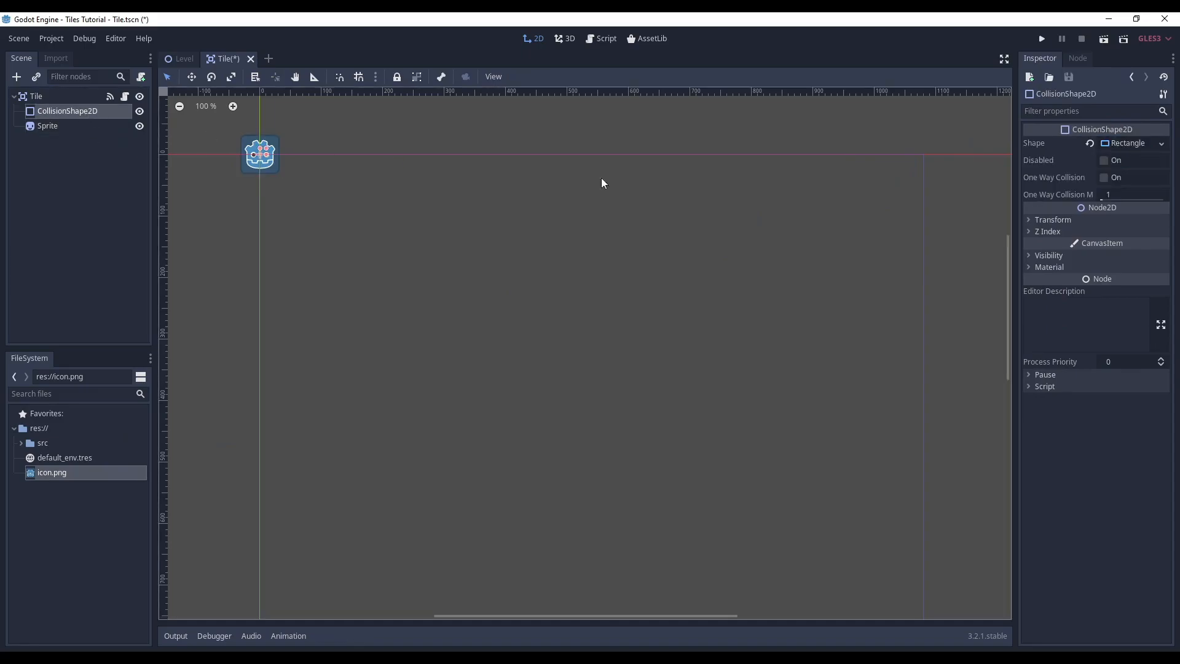
{"action": "mouse_move", "coordinate": [269, 158]}
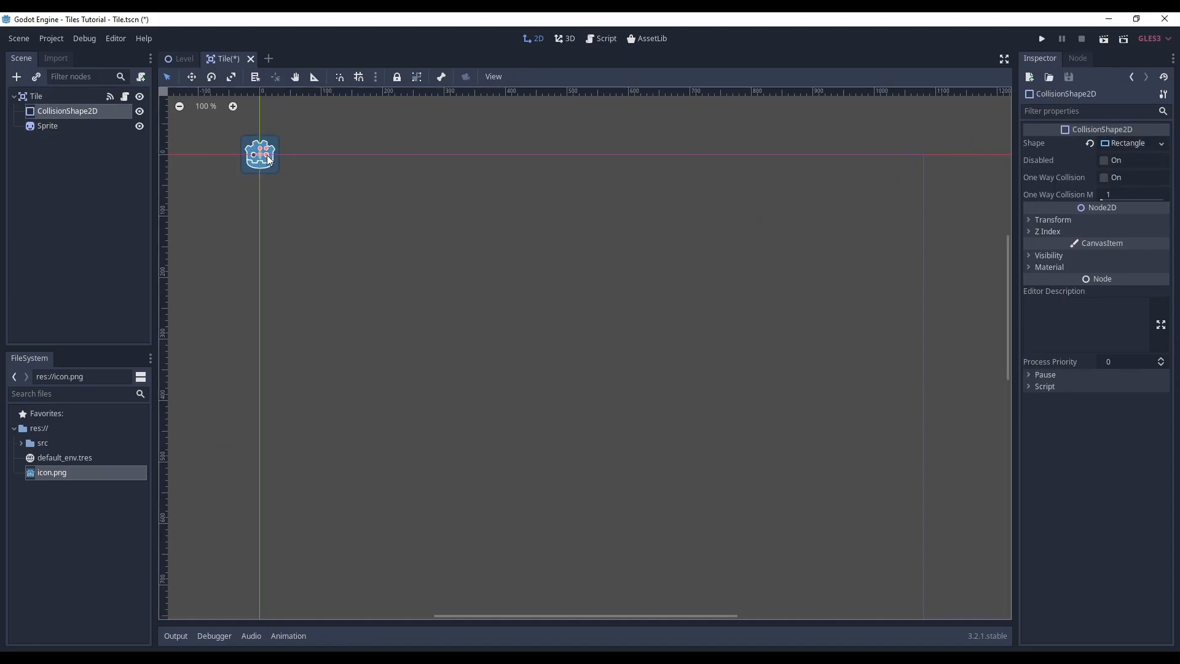
{"action": "scroll", "scroll_direction": "up", "scroll_amount": 3}
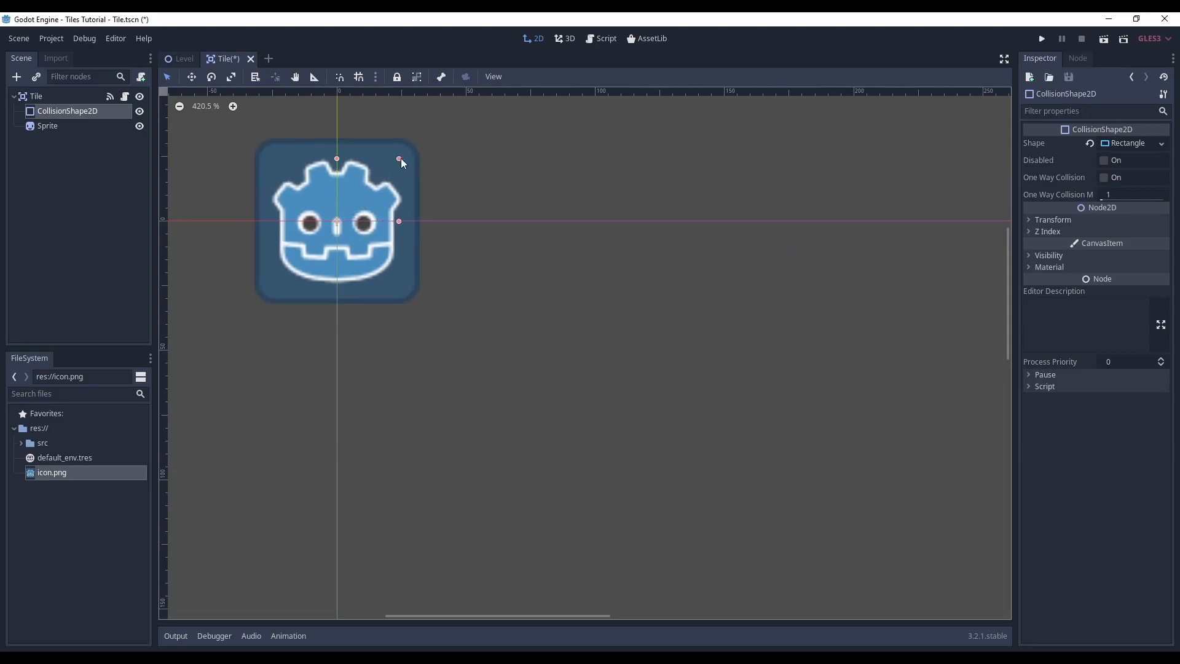
{"action": "left_click_drag", "start_coordinate": [399, 158], "coordinate": [419, 141]}
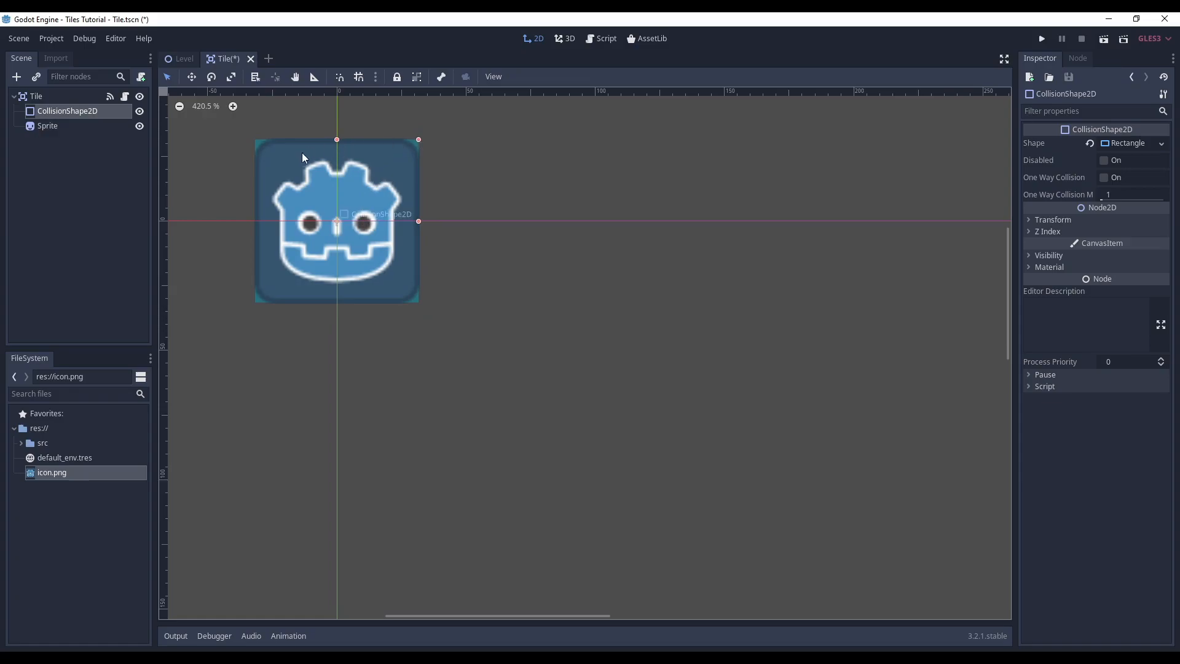
Scale the Tile root by 4, run the scene and click the tile
{"action": "left_click", "coordinate": [36, 96]}
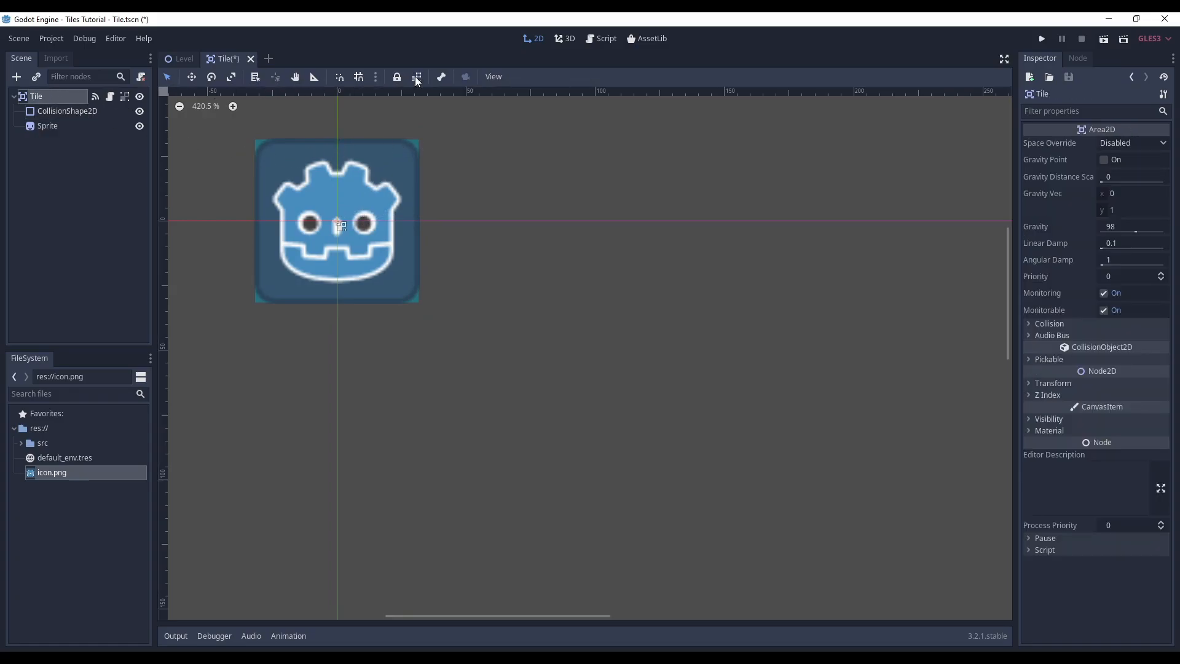
{"action": "scroll", "scroll_direction": "down", "scroll_amount": 3}
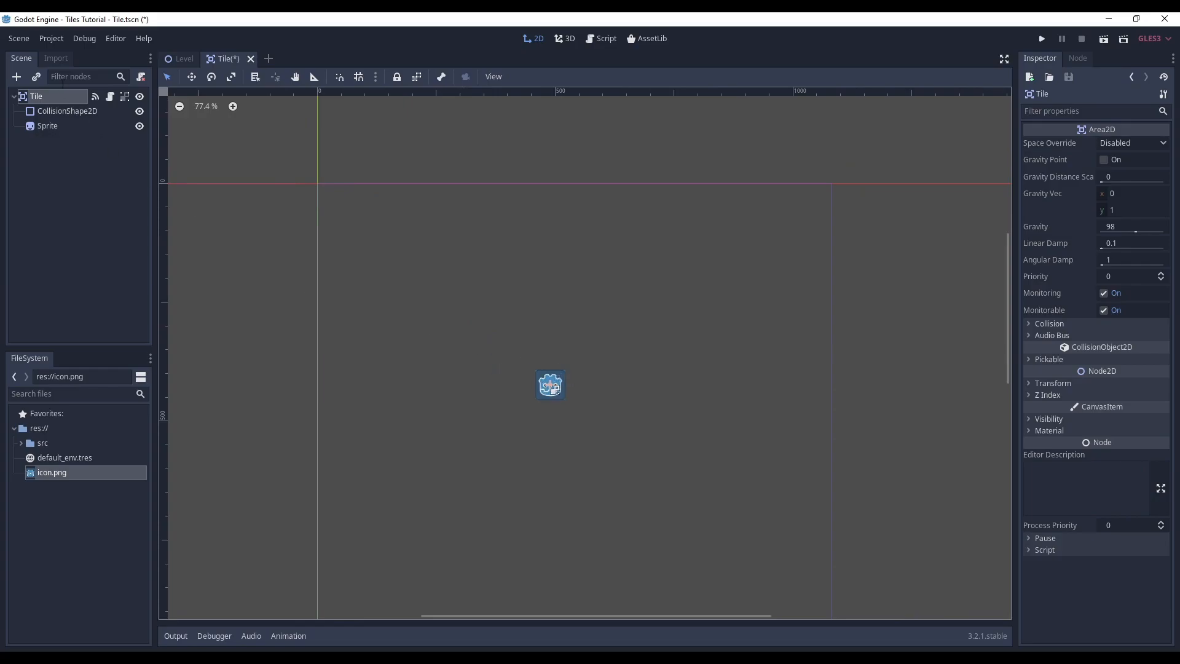
{"action": "mouse_move", "coordinate": [1069, 405]}
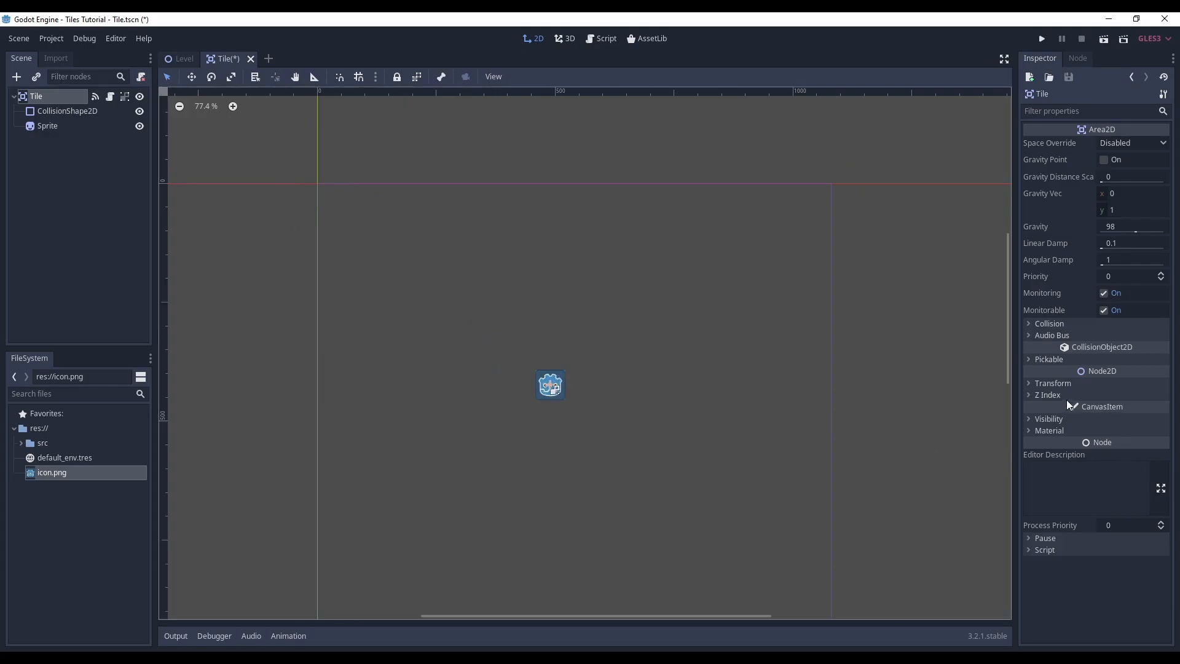
{"action": "left_click", "coordinate": [1053, 382]}
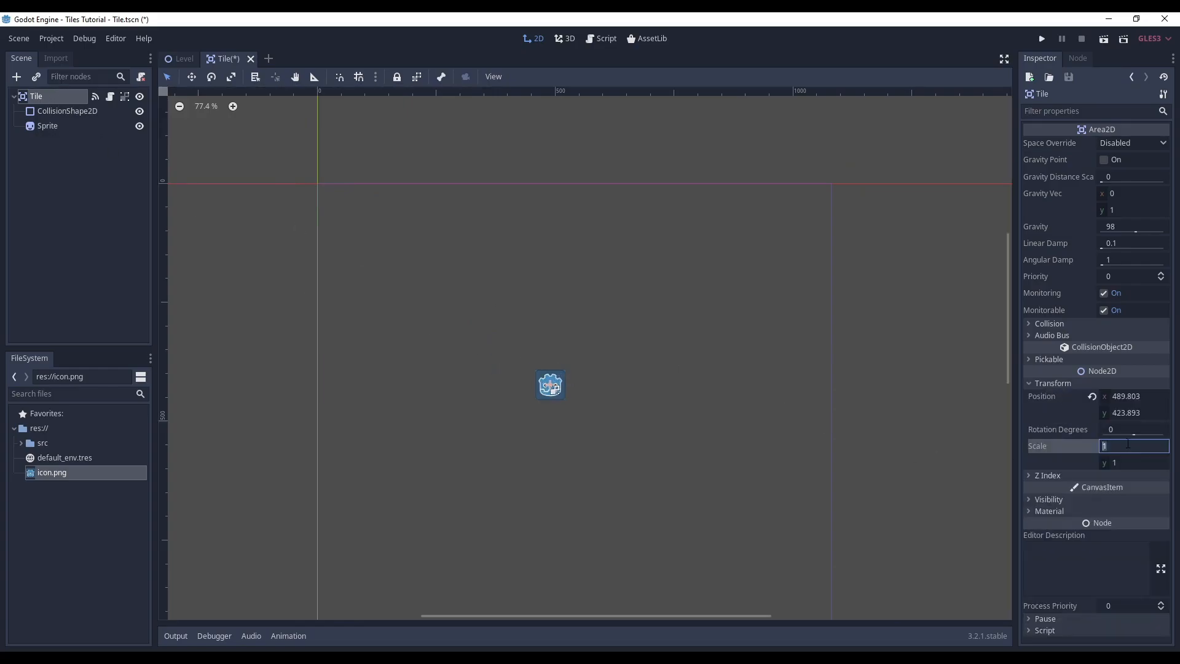
{"action": "type", "text": "4"}
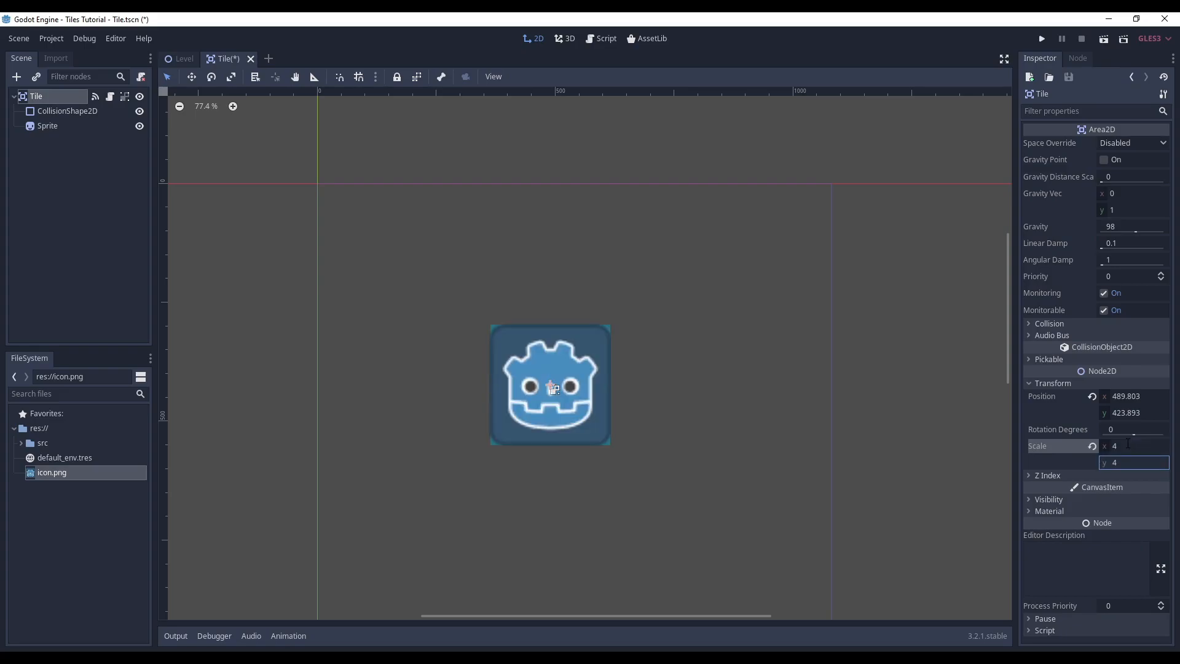
{"action": "left_click", "coordinate": [1042, 38]}
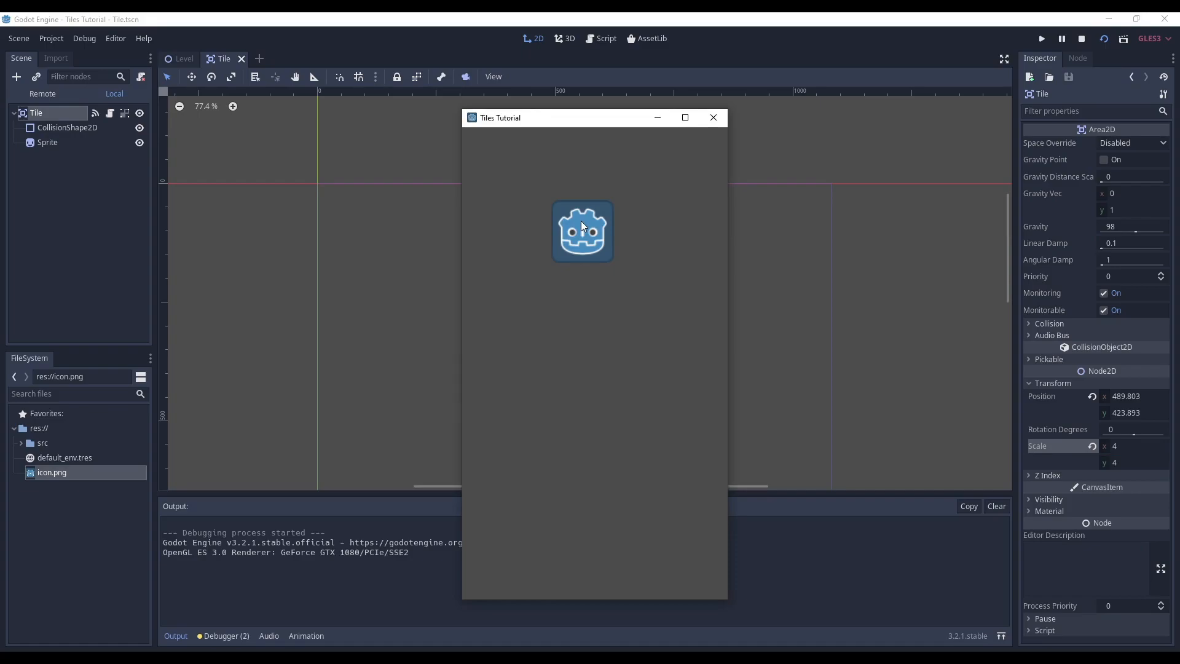
{"action": "left_click", "coordinate": [582, 231]}
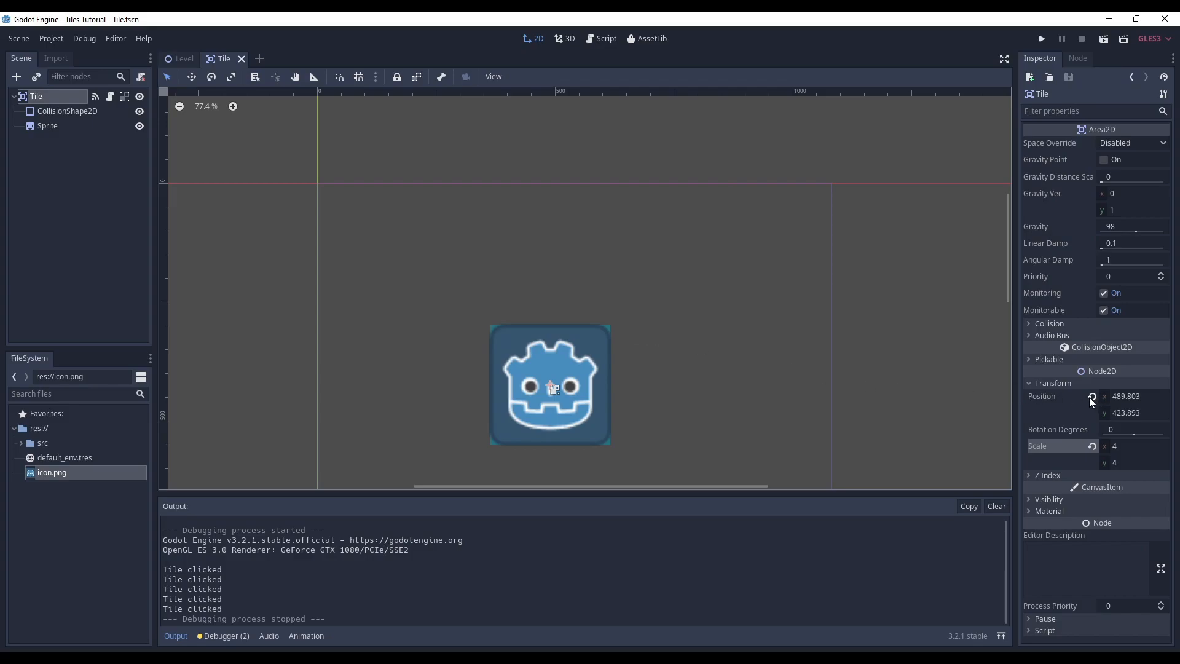
Revert Tile position, collision extents, Sprite texture and Tile scale to their defaults
{"action": "left_click", "coordinate": [68, 111]}
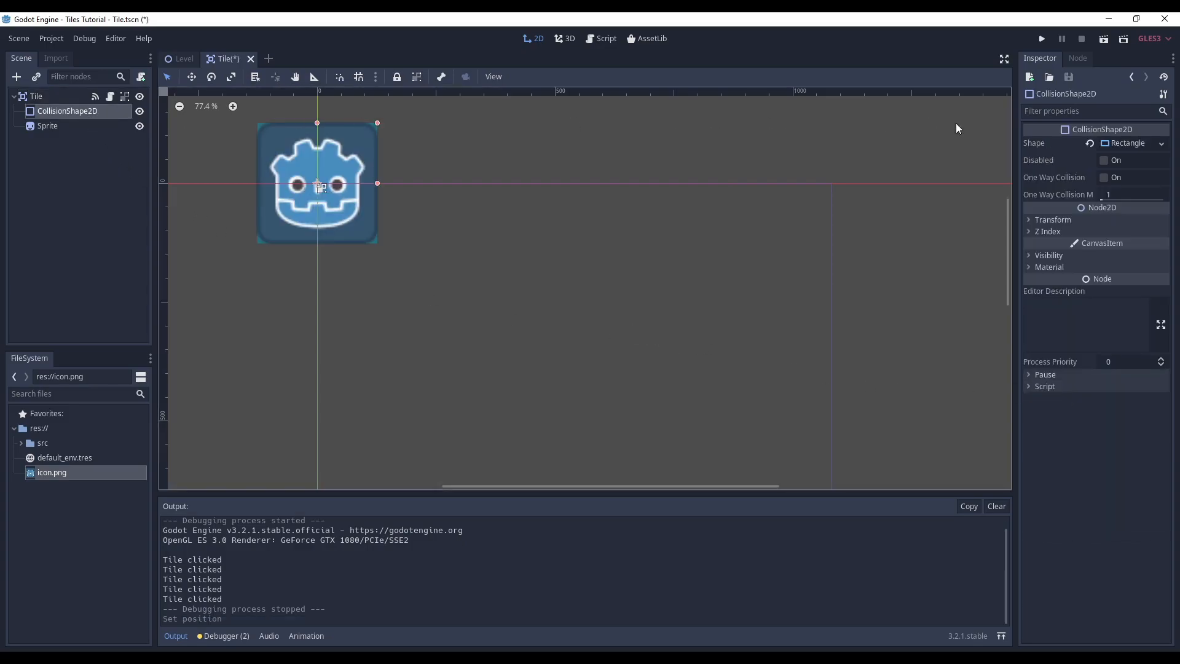
{"action": "left_click", "coordinate": [1126, 144]}
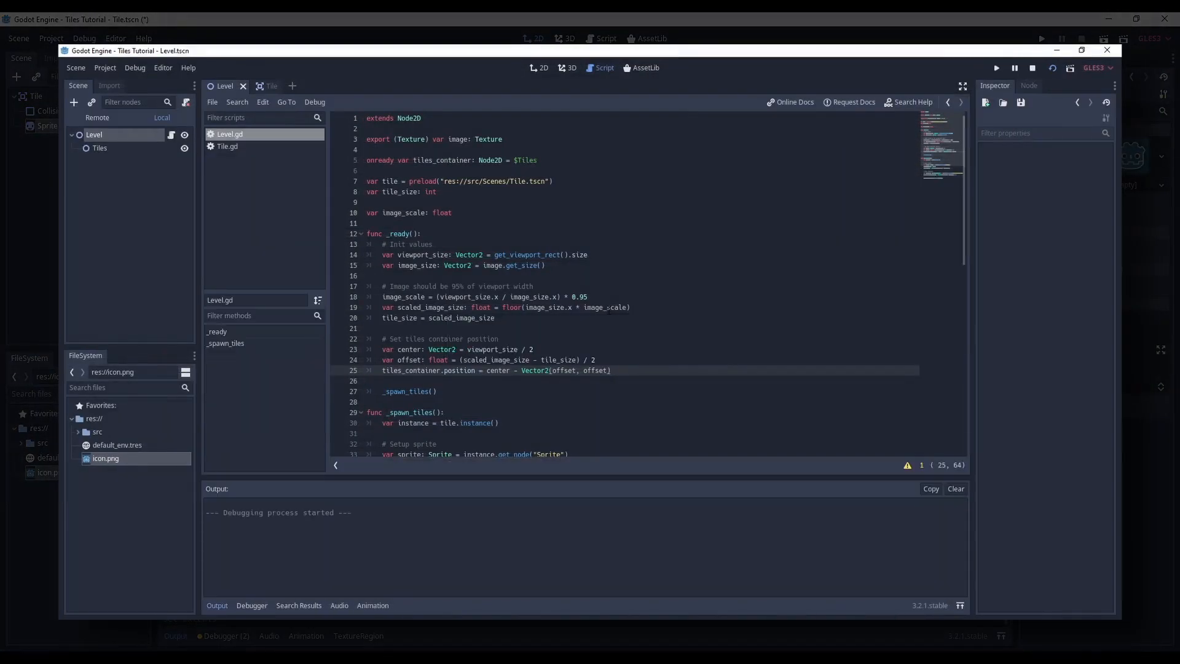
{"action": "left_click", "coordinate": [996, 67]}
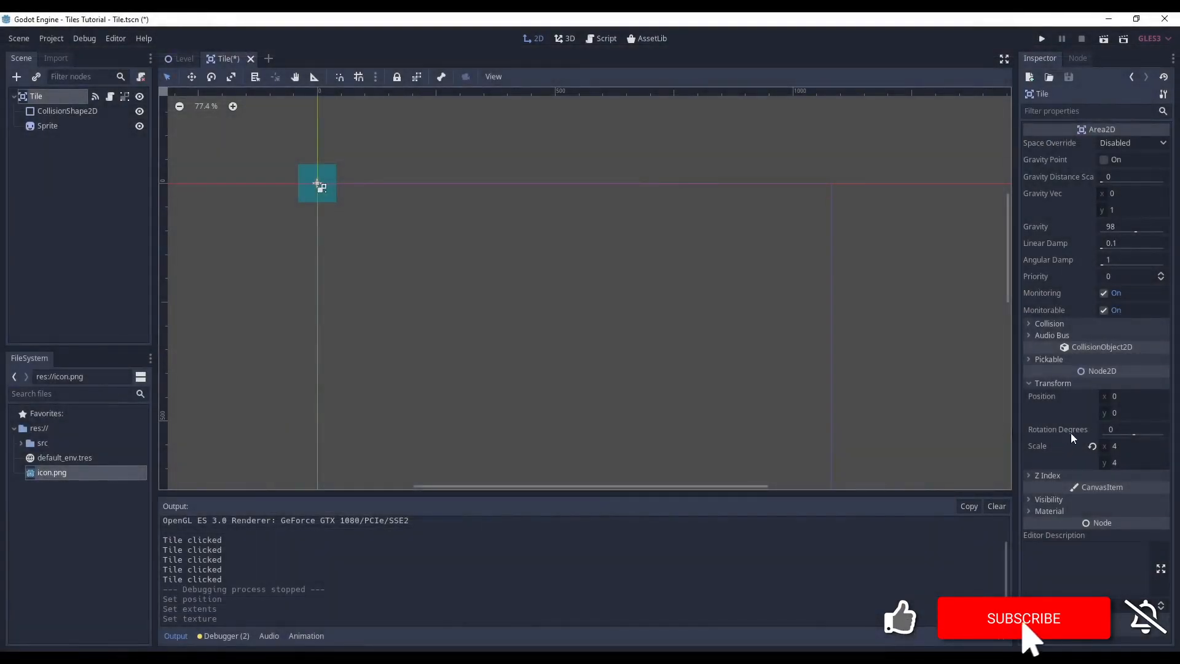
{"action": "left_click", "coordinate": [117, 205]}
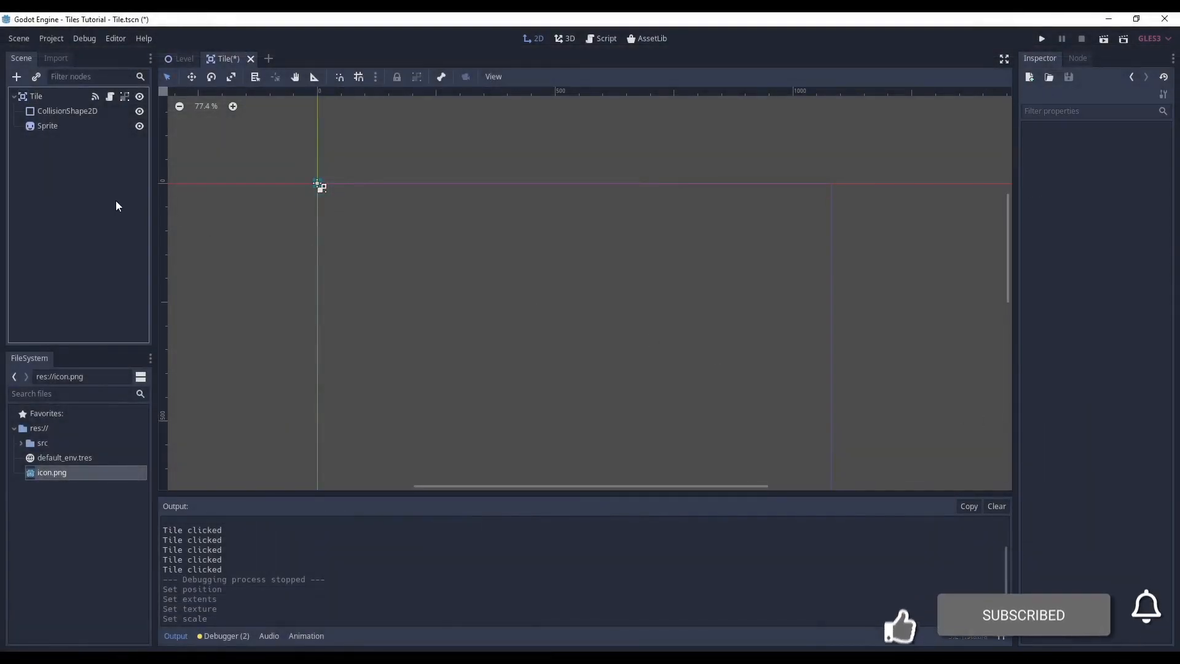